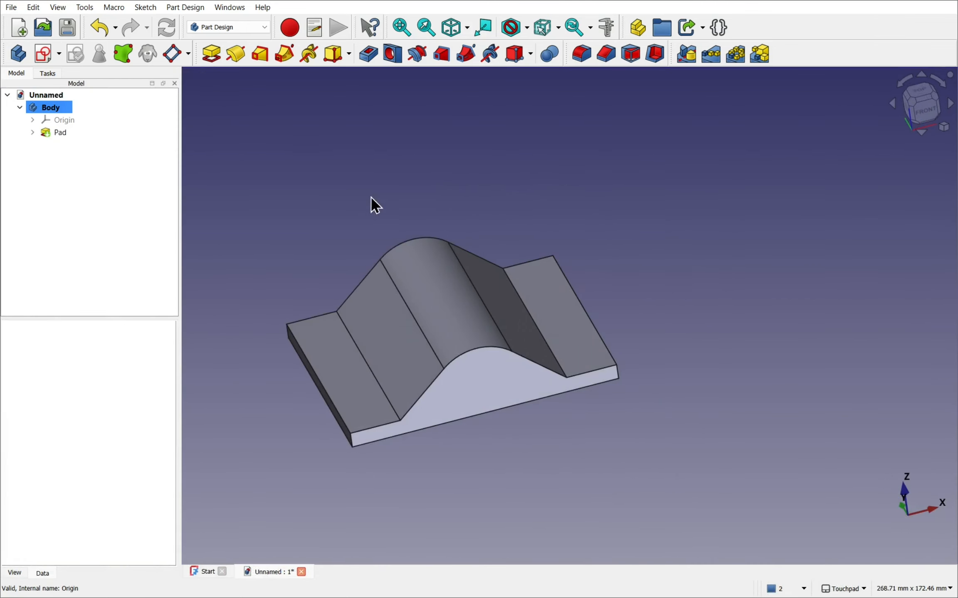
- Try sketching on the curved ridge face and dismiss the non-planar support warning
left_click(59, 133)
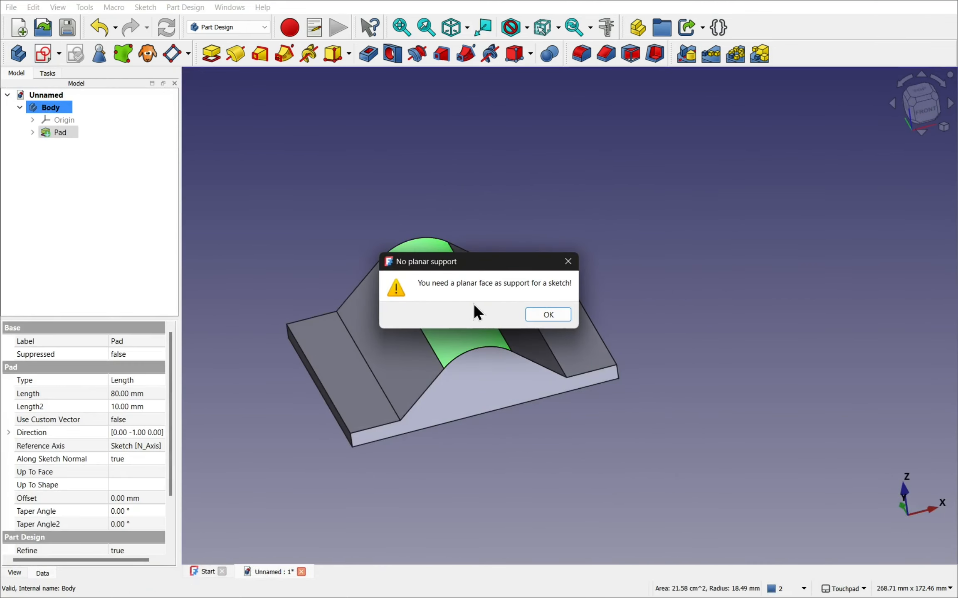
left_click(546, 314)
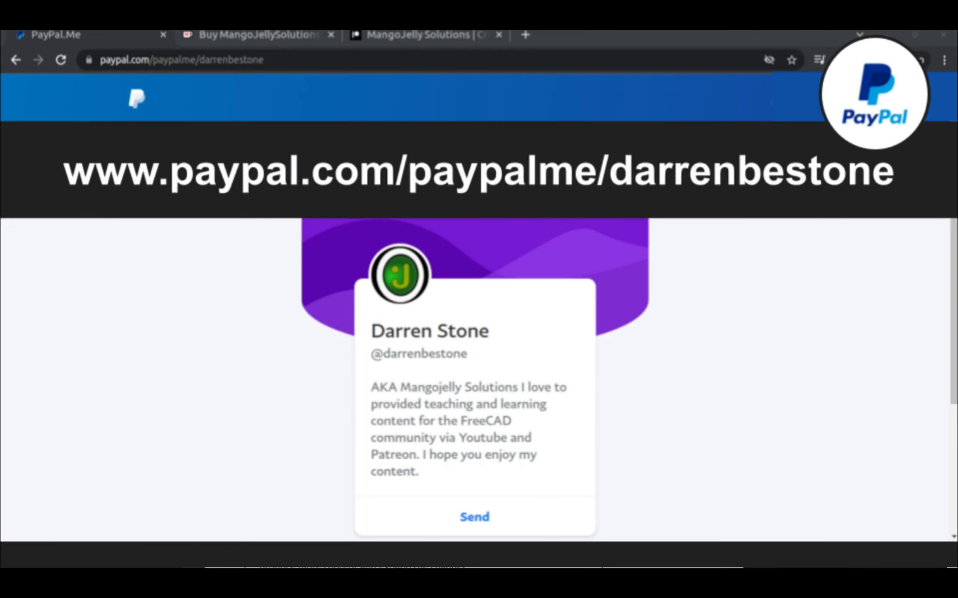
left_click(426, 43)
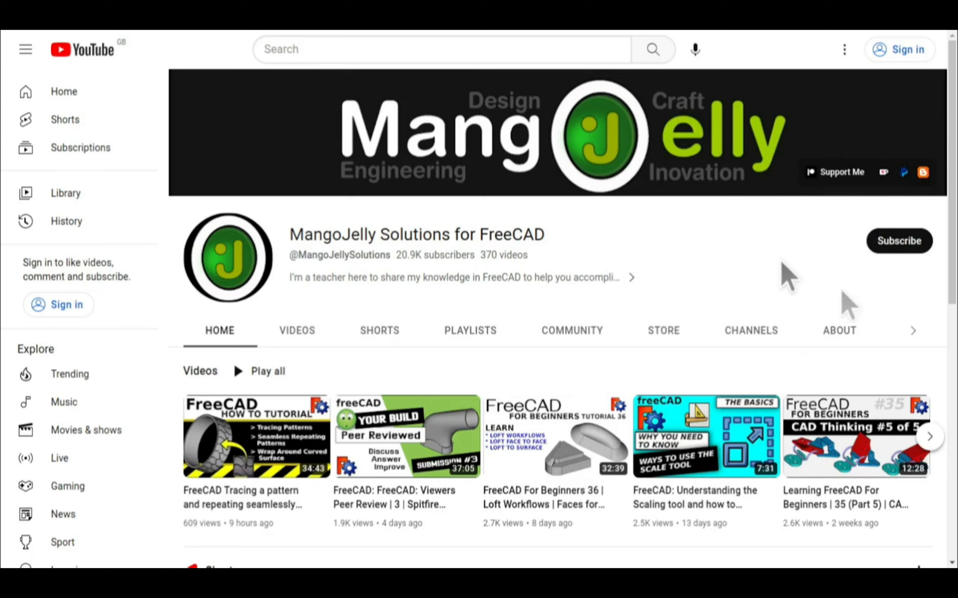
left_click(838, 330)
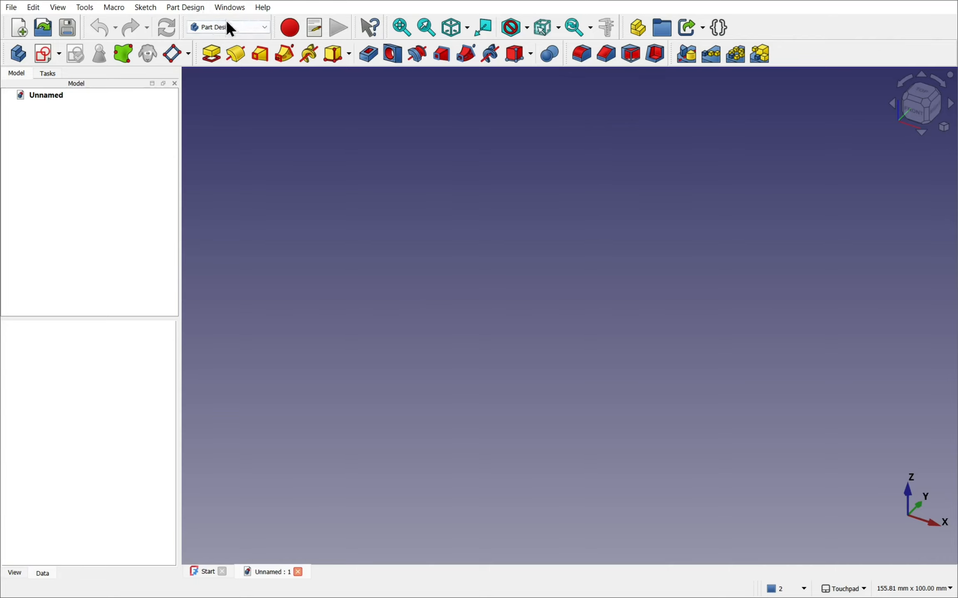
mouse_move(17, 54)
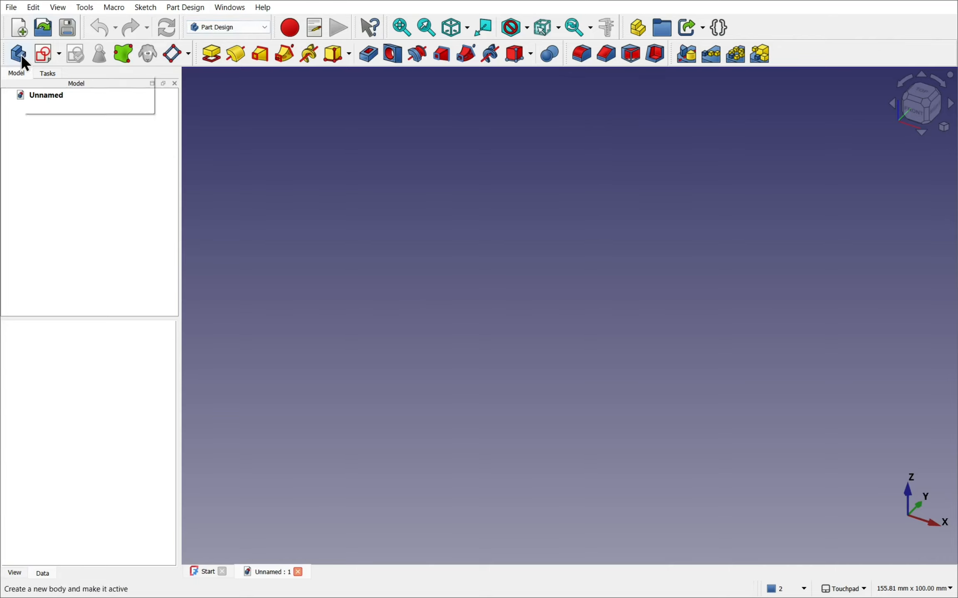
- Create a new body and start a sketch attached to the XZ plane
left_click(17, 54)
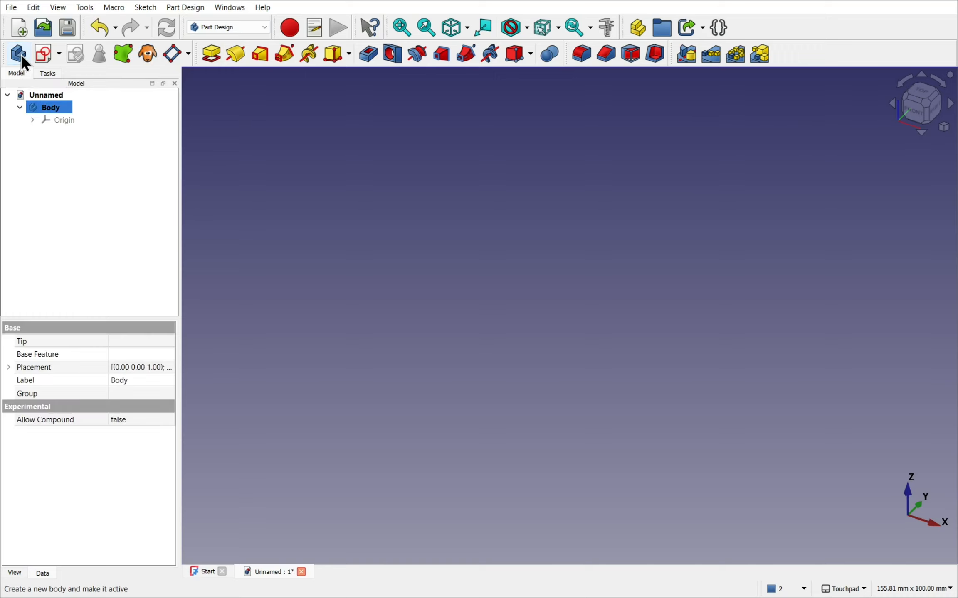
mouse_move(42, 54)
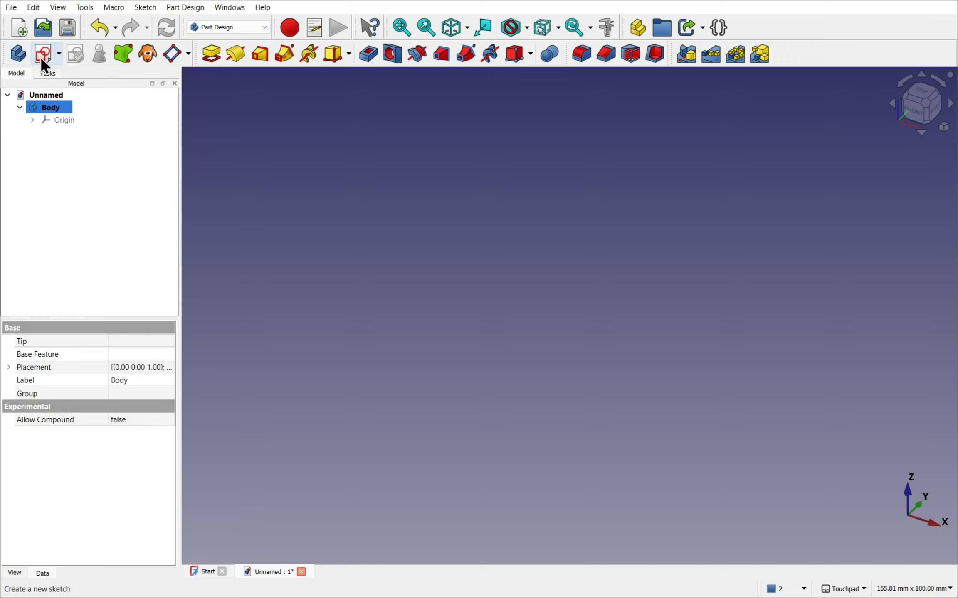
left_click(43, 54)
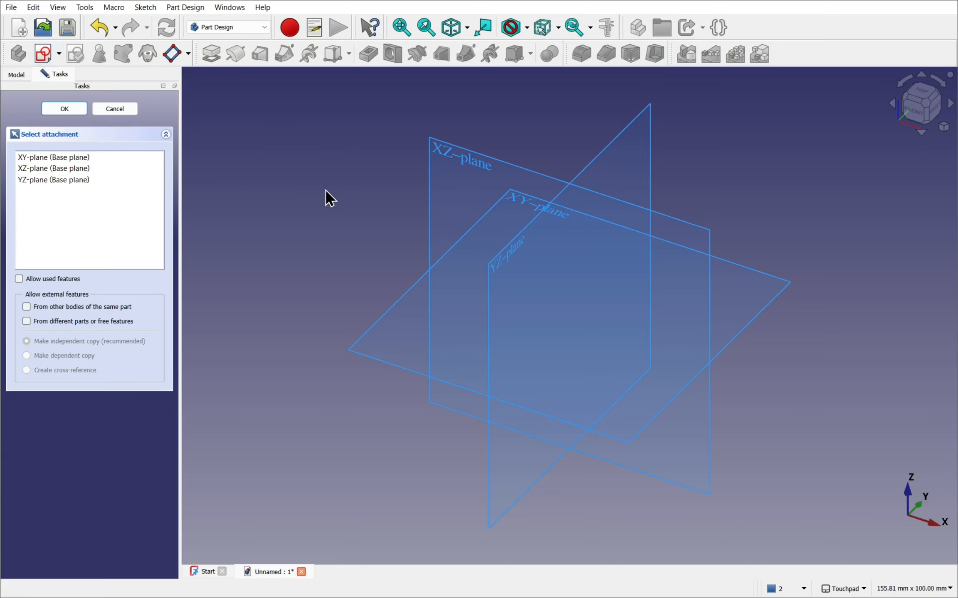
mouse_move(661, 394)
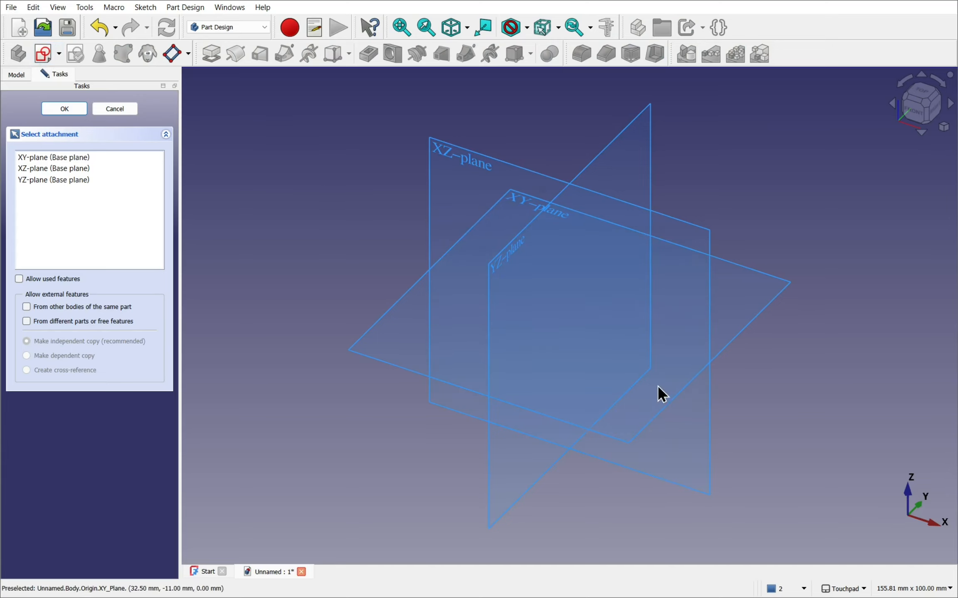
mouse_move(461, 159)
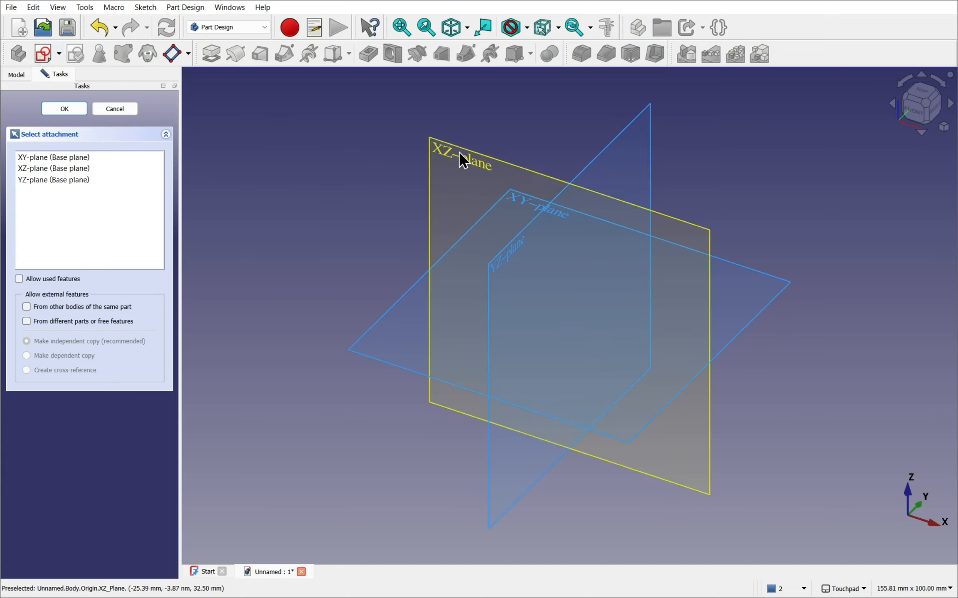
left_click(63, 108)
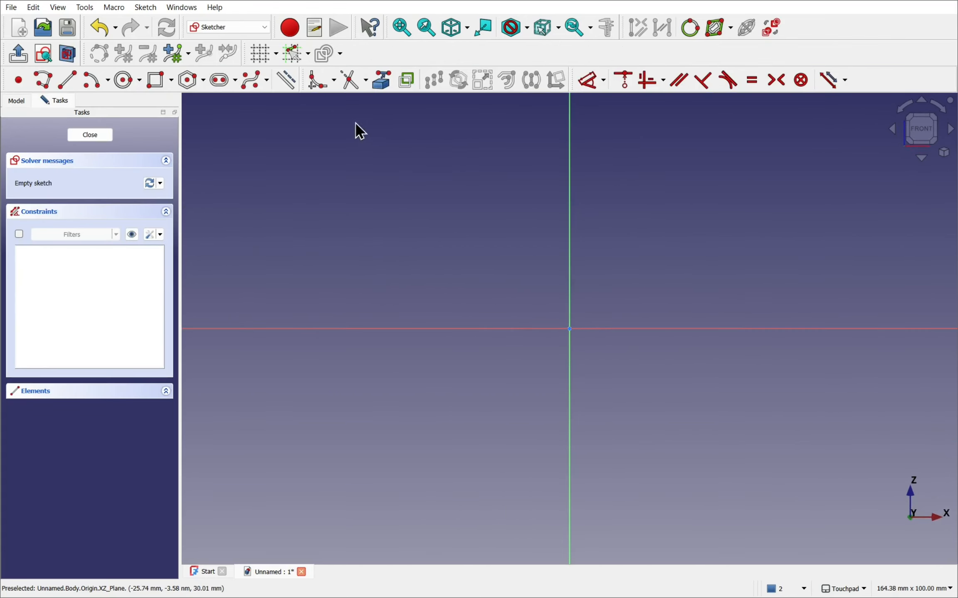
mouse_move(42, 80)
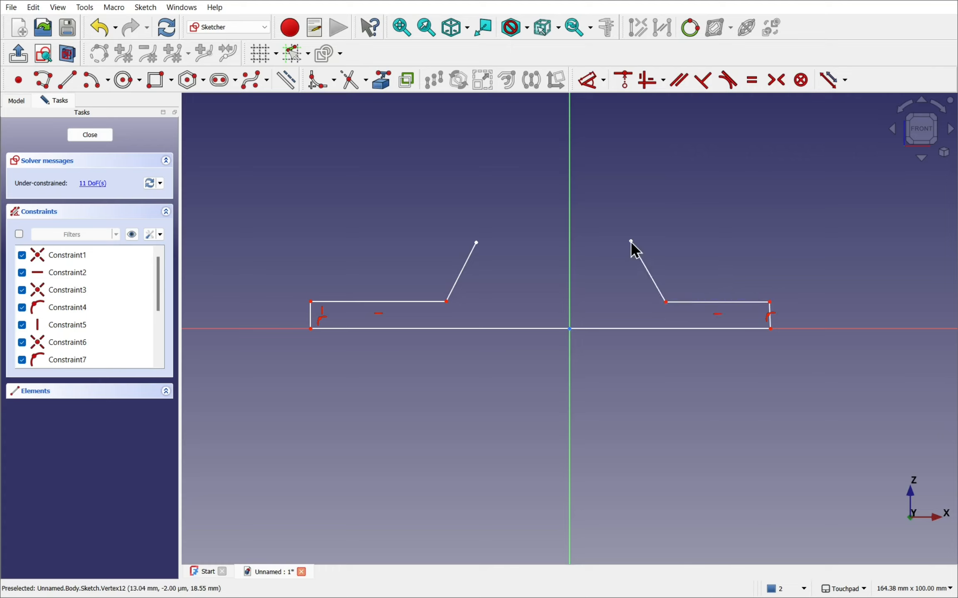
mouse_move(697, 249)
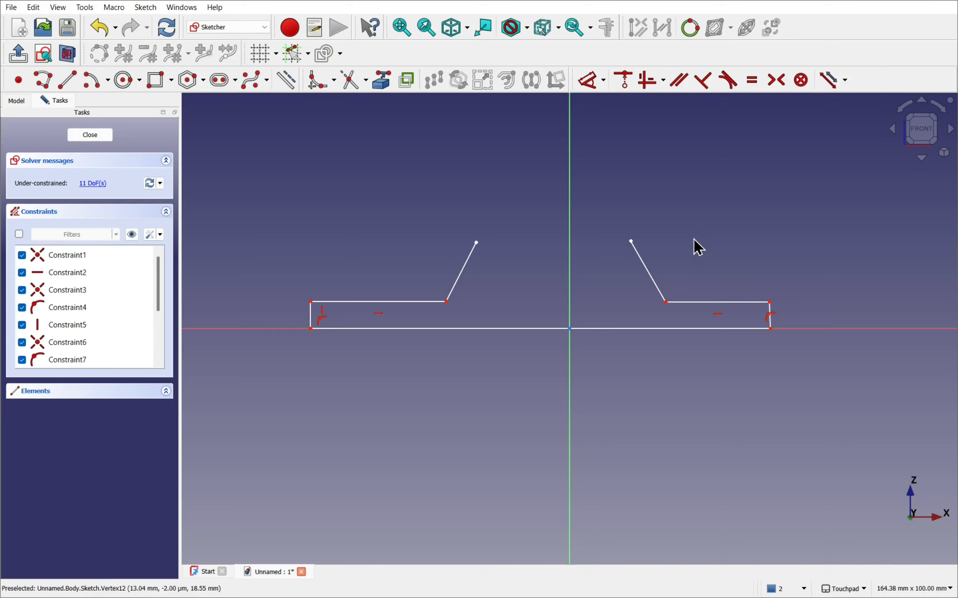
mouse_move(751, 80)
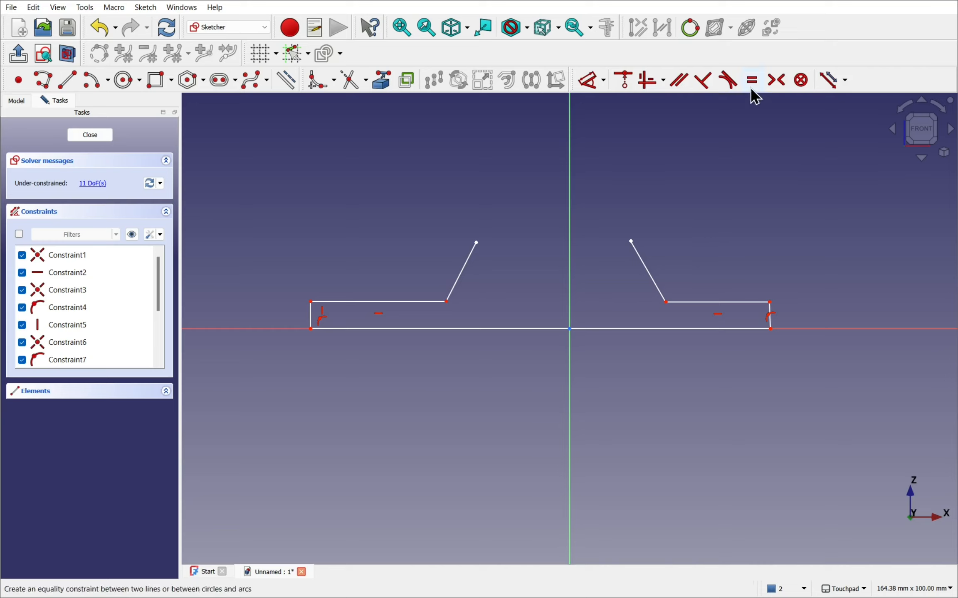
mouse_move(752, 93)
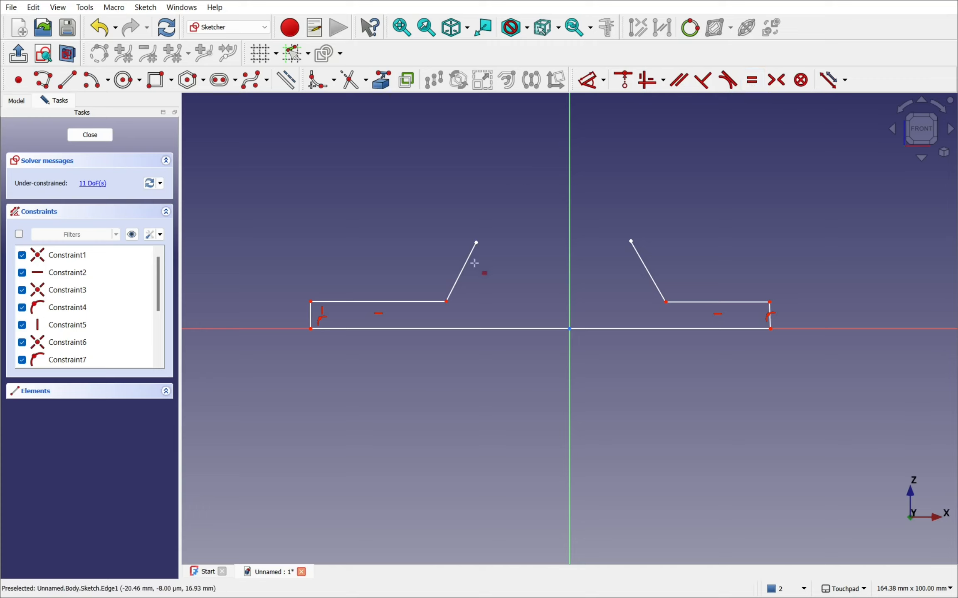
- Constrain the left angled flank equal to its counterpart with the Equal constraint
left_click(750, 80)
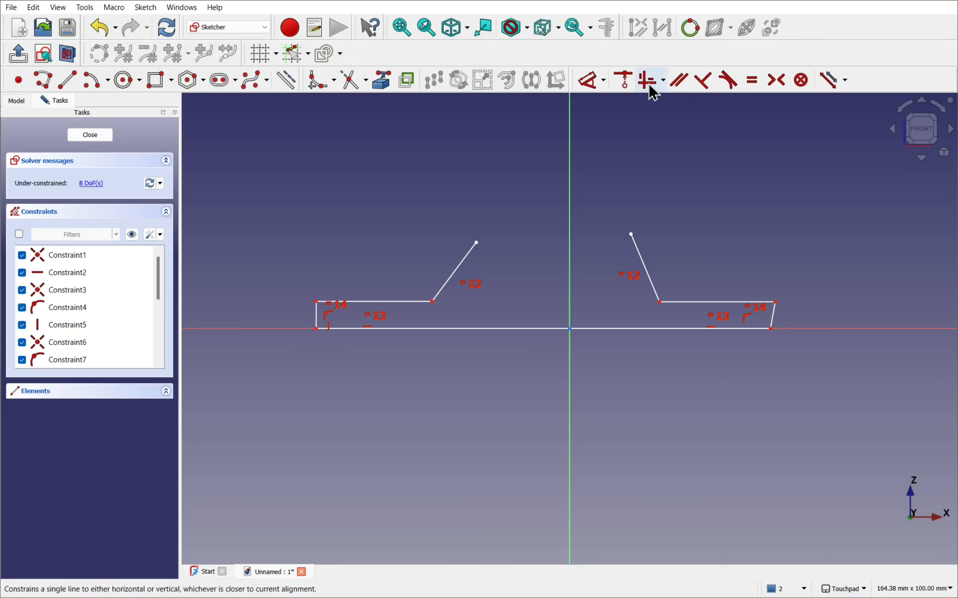
mouse_move(646, 80)
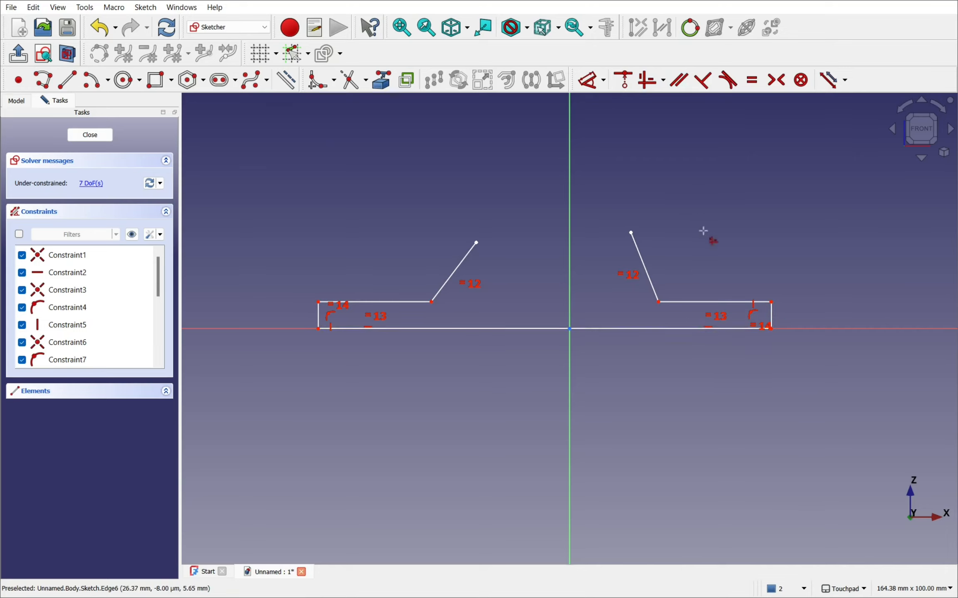
mouse_move(769, 332)
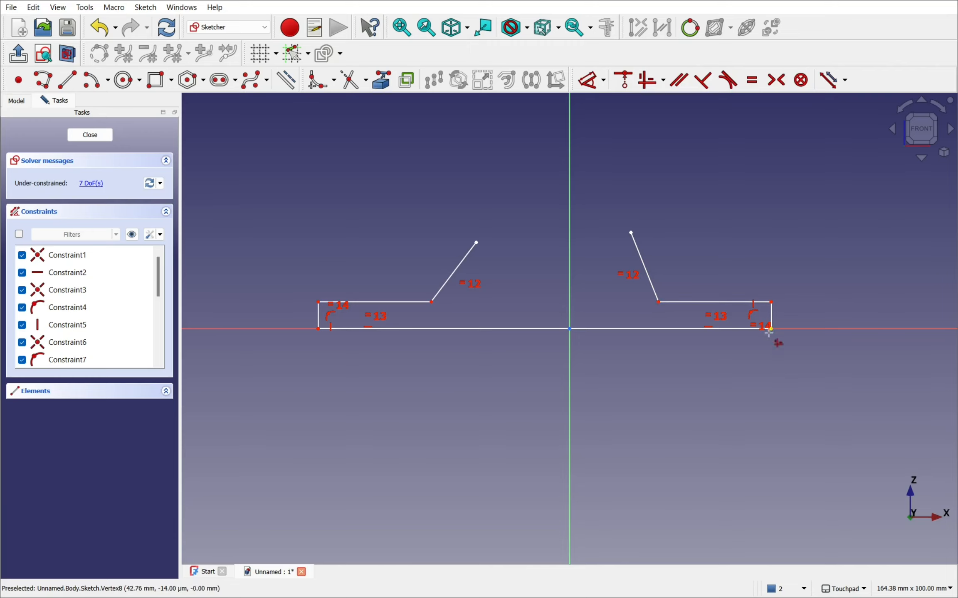
mouse_move(518, 224)
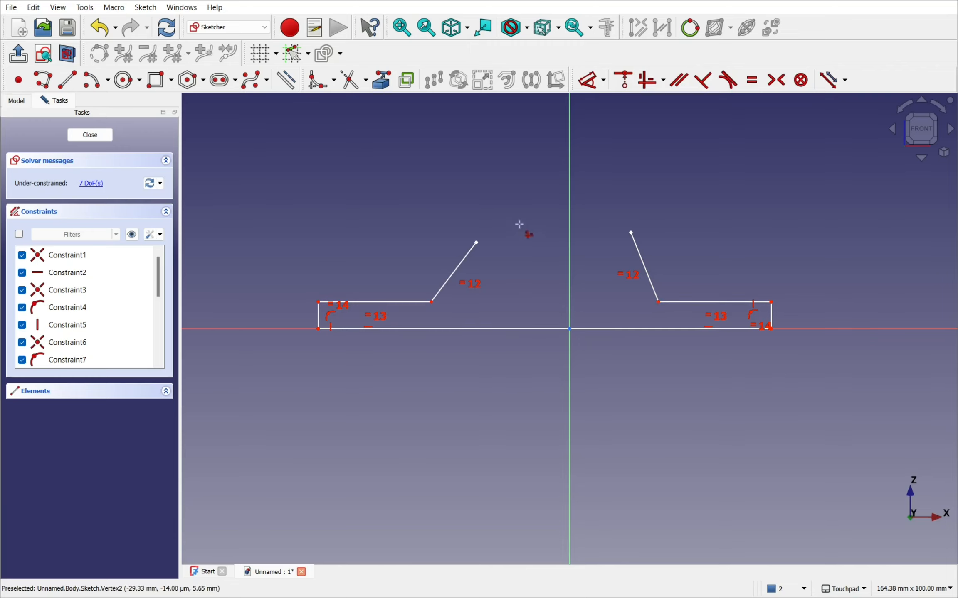
mouse_move(153, 133)
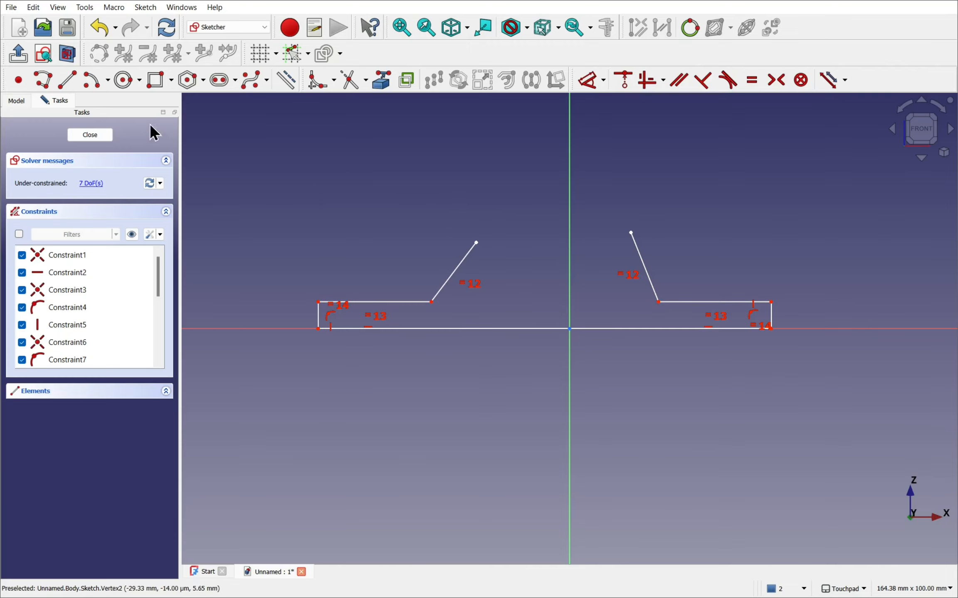
- Draw a three-point arc joining the top endpoints of the two angled flanks
left_click(107, 79)
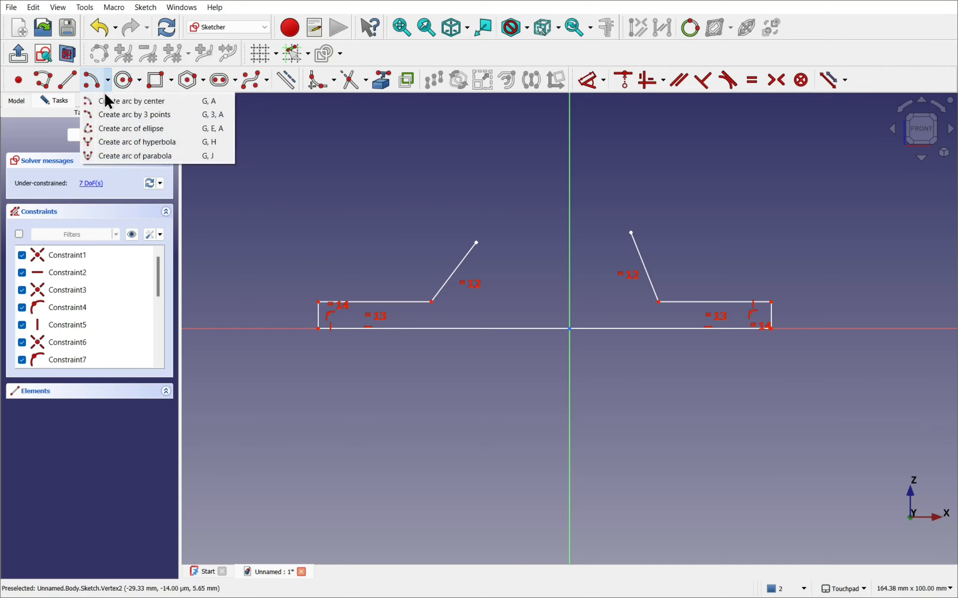
mouse_move(132, 113)
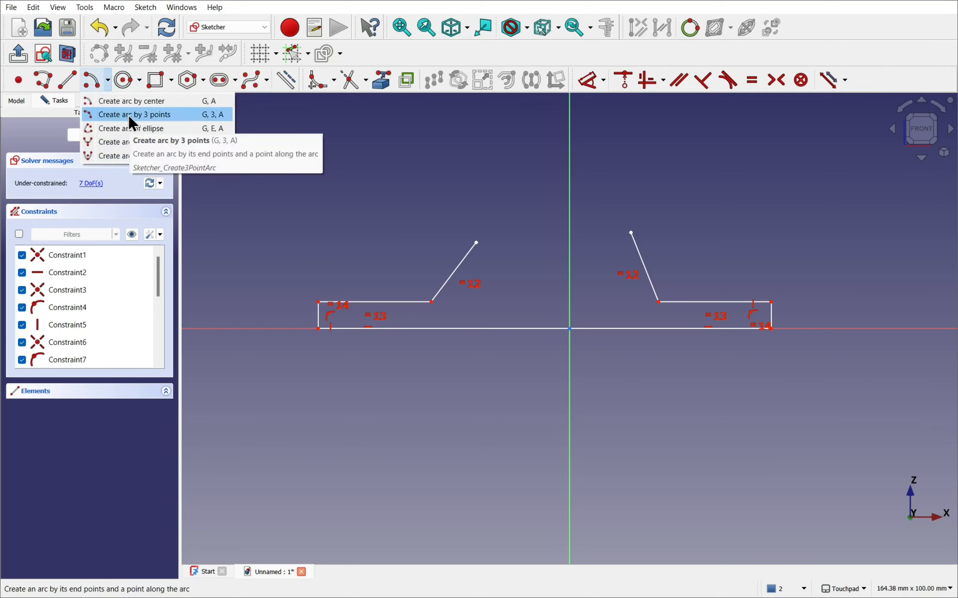
left_click(135, 114)
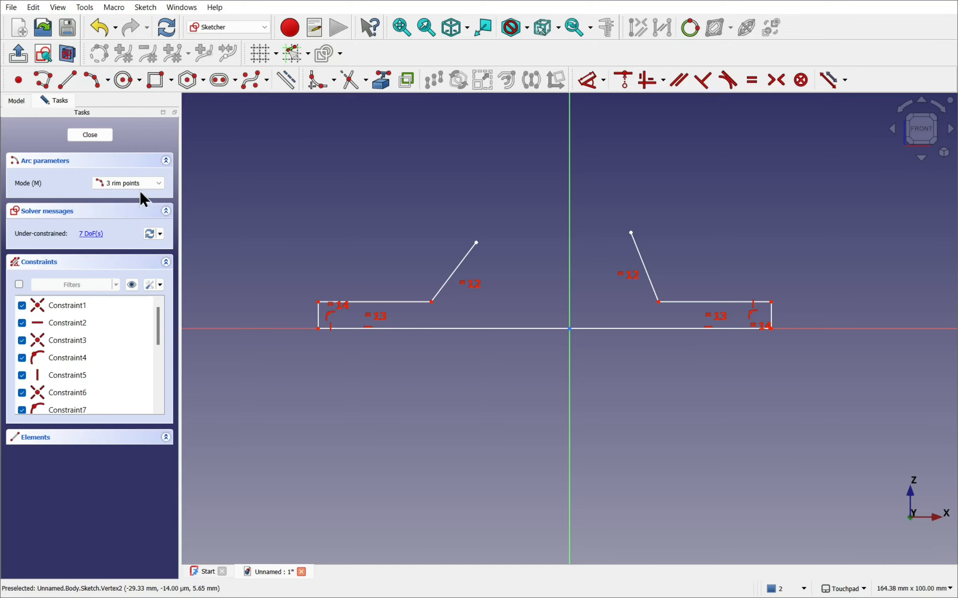
mouse_move(90, 234)
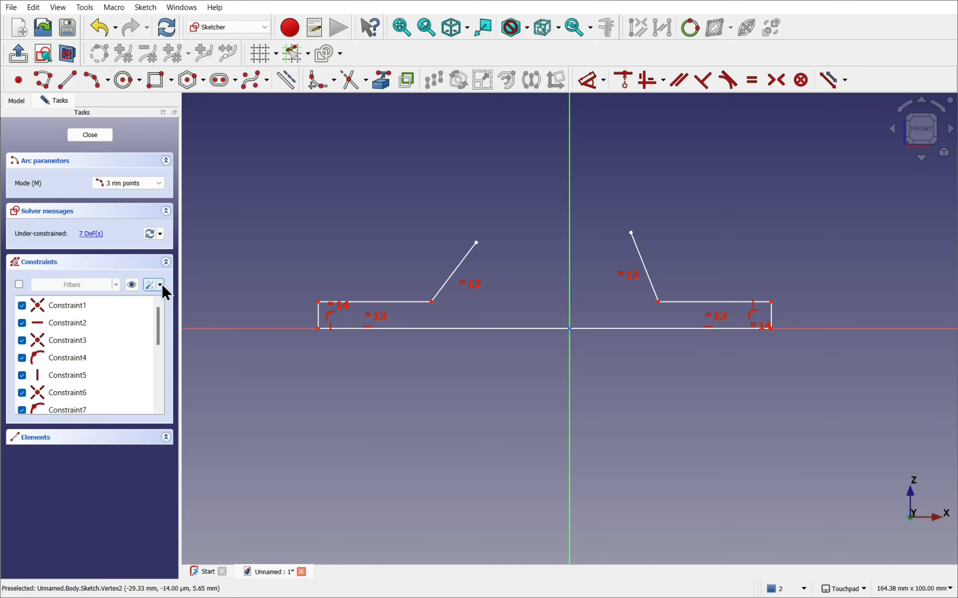
left_click(160, 285)
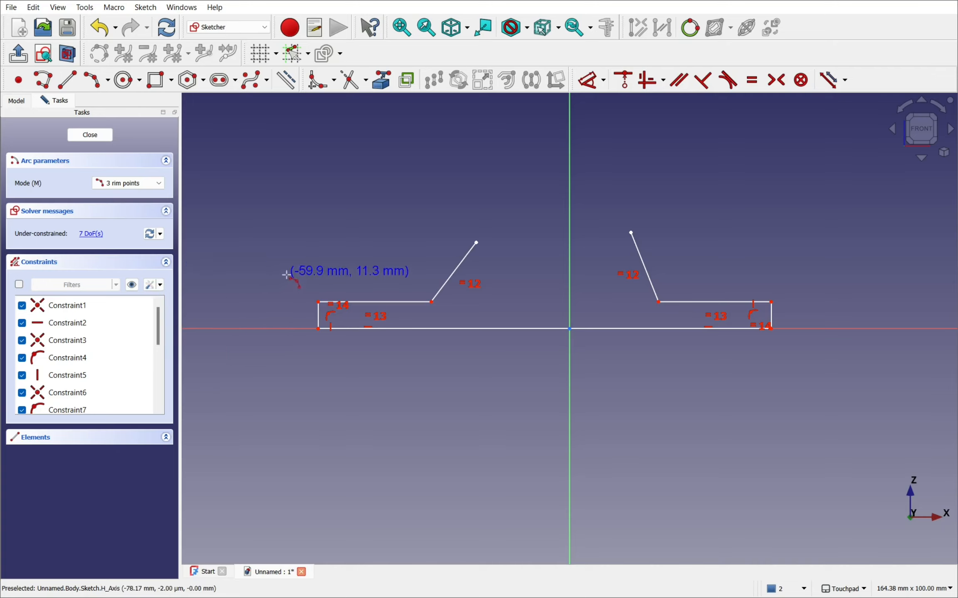
mouse_move(344, 212)
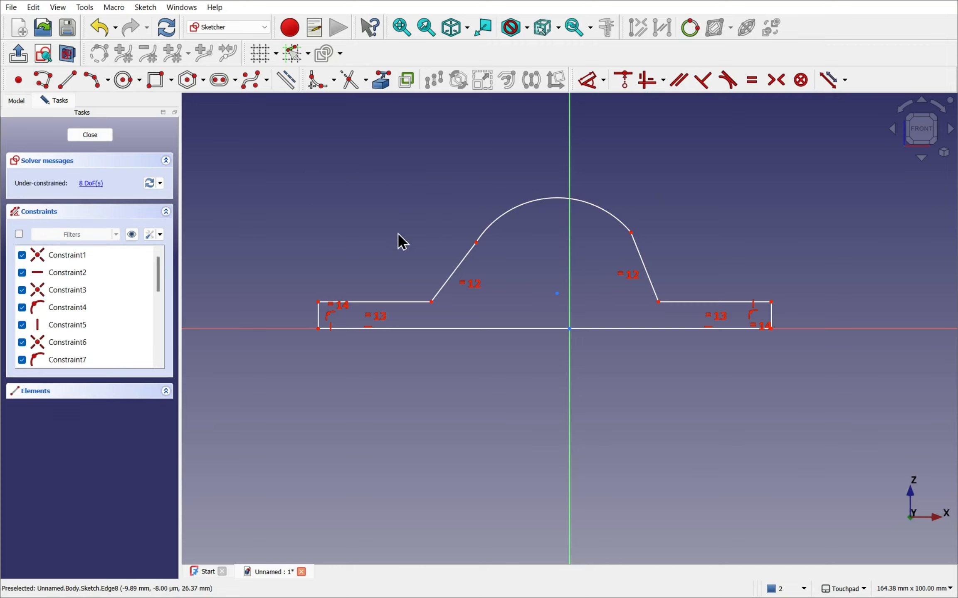
mouse_move(455, 278)
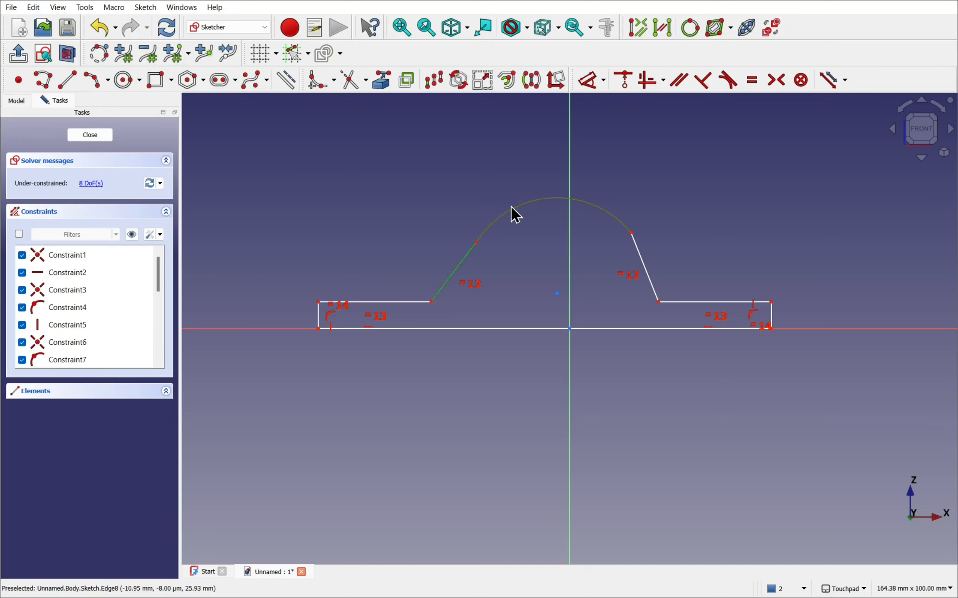
- Make the crest arc tangent to both sloping flanks, accepting the constraint substitution notices
left_click(726, 80)
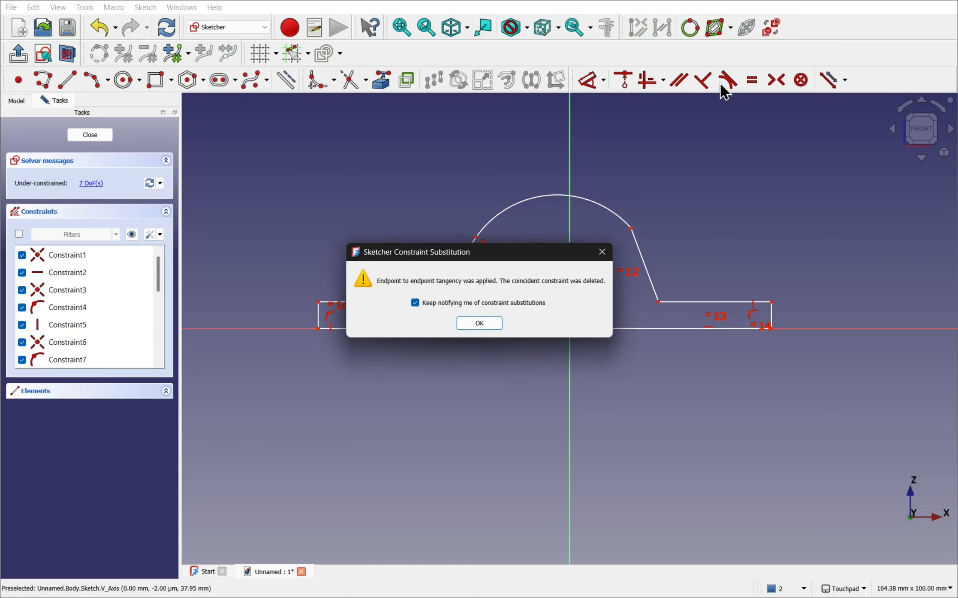
left_click(479, 324)
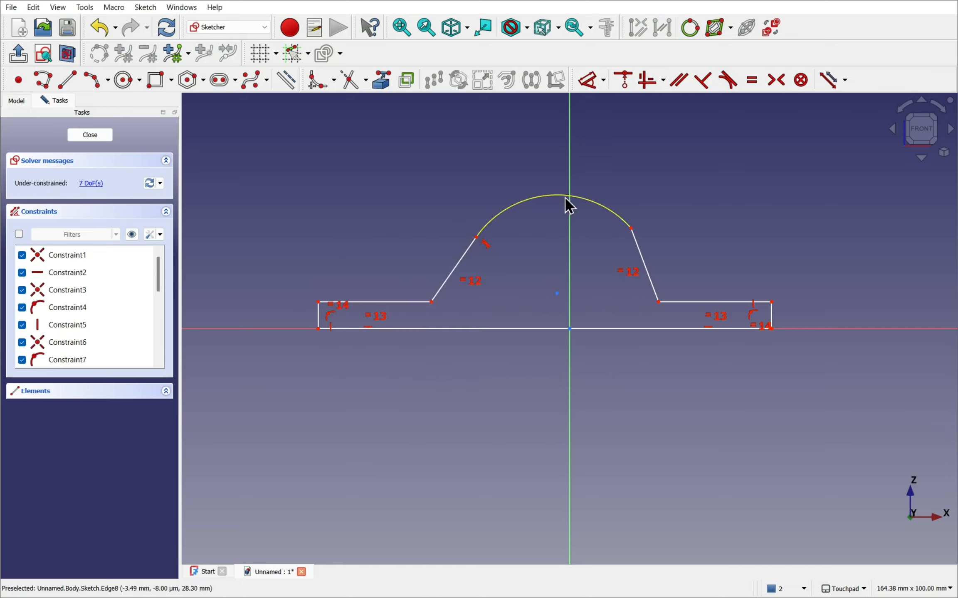
mouse_move(717, 221)
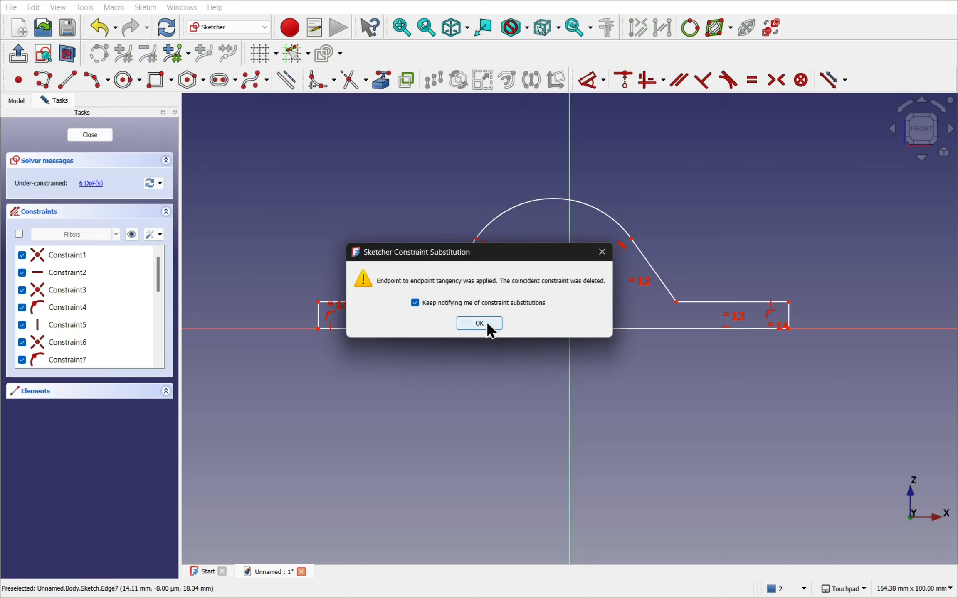
left_click(479, 323)
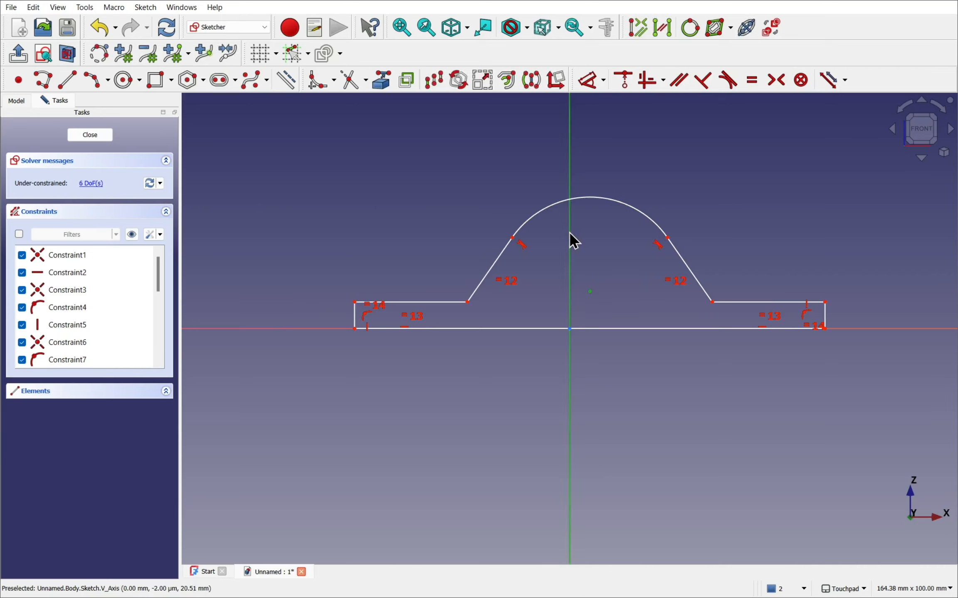
mouse_move(622, 79)
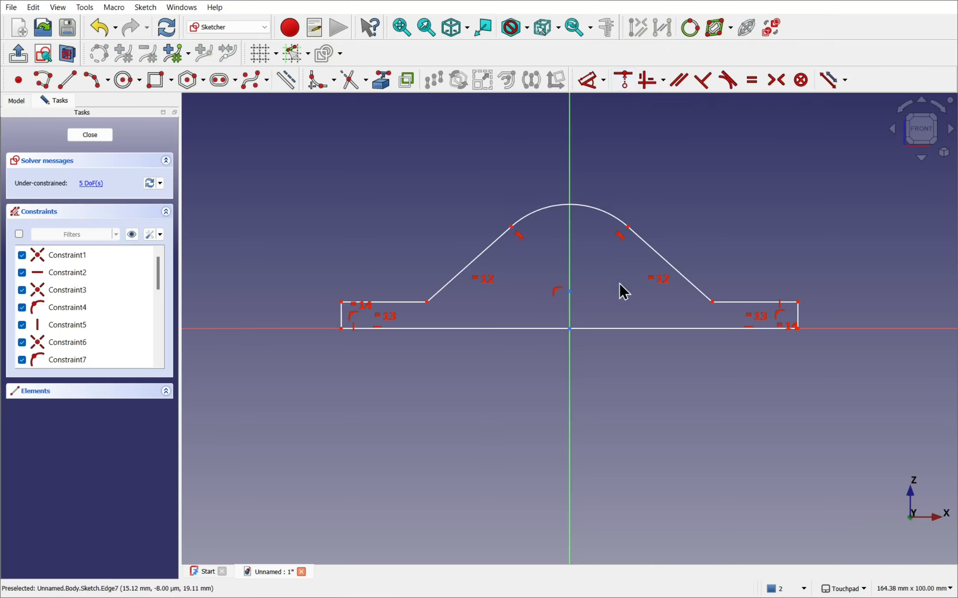
mouse_move(580, 308)
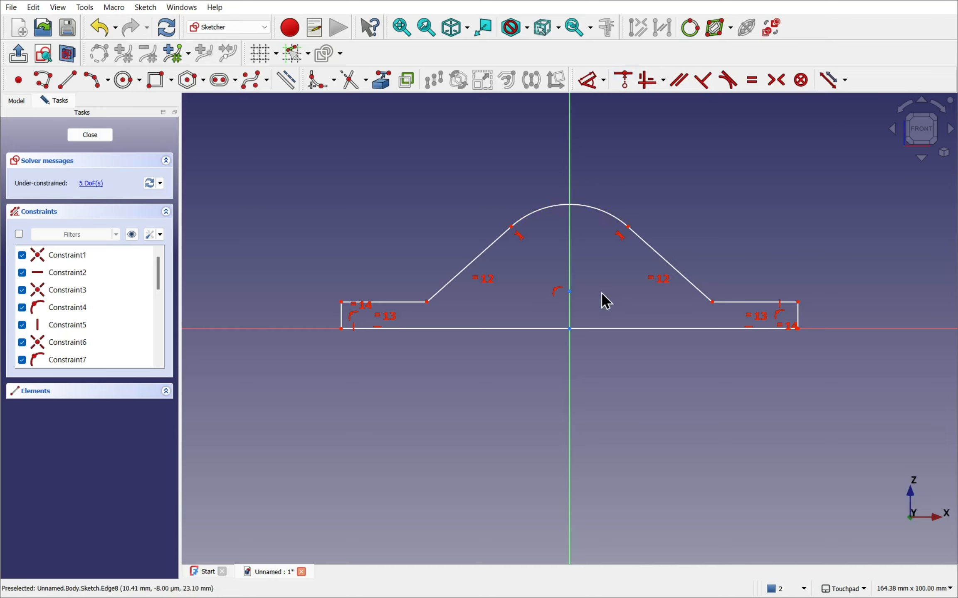
mouse_move(403, 321)
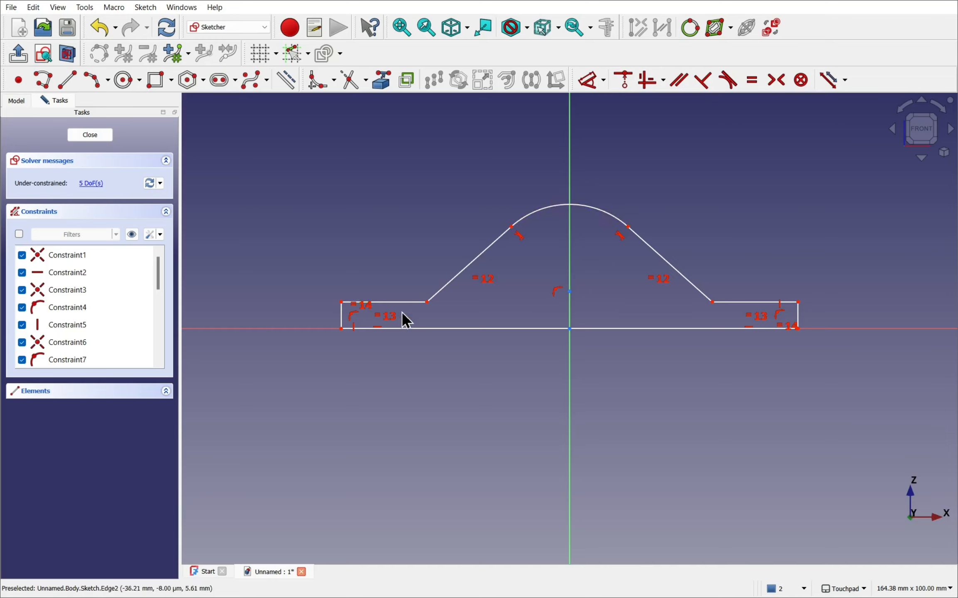
mouse_move(422, 331)
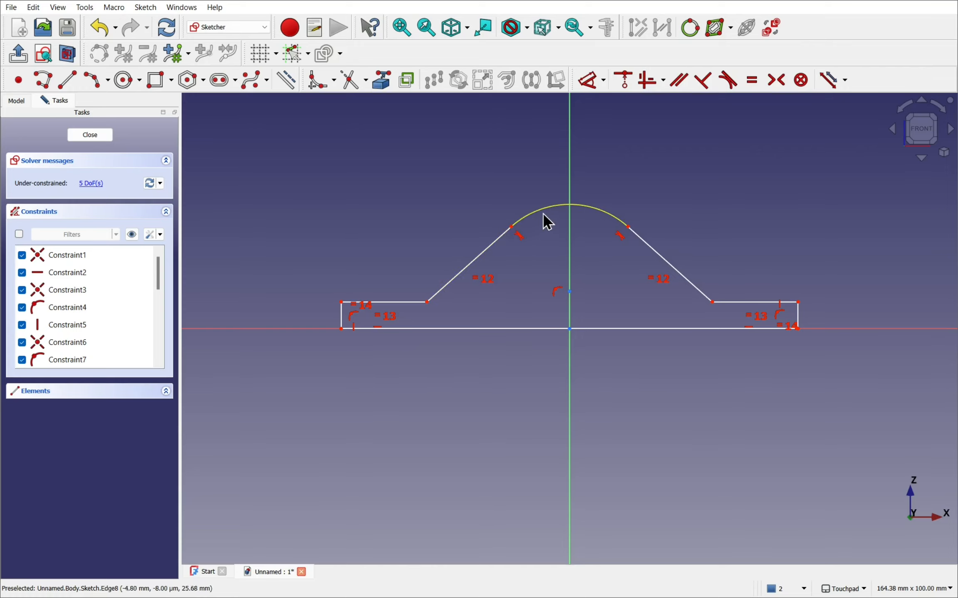
mouse_move(668, 201)
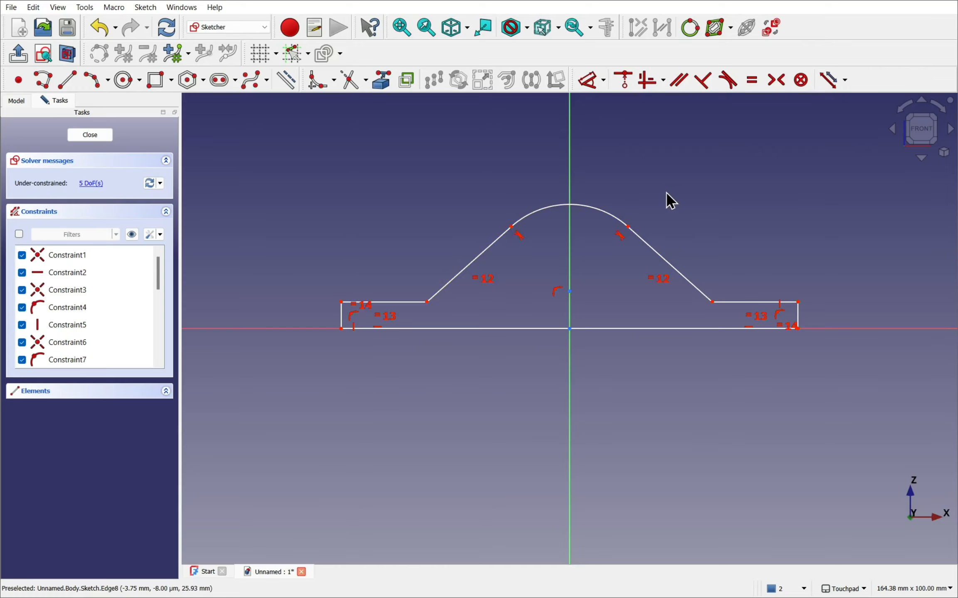
- Close the sketch and pad the ridge profile 80 mm symmetric to the sketch plane
left_click(89, 135)
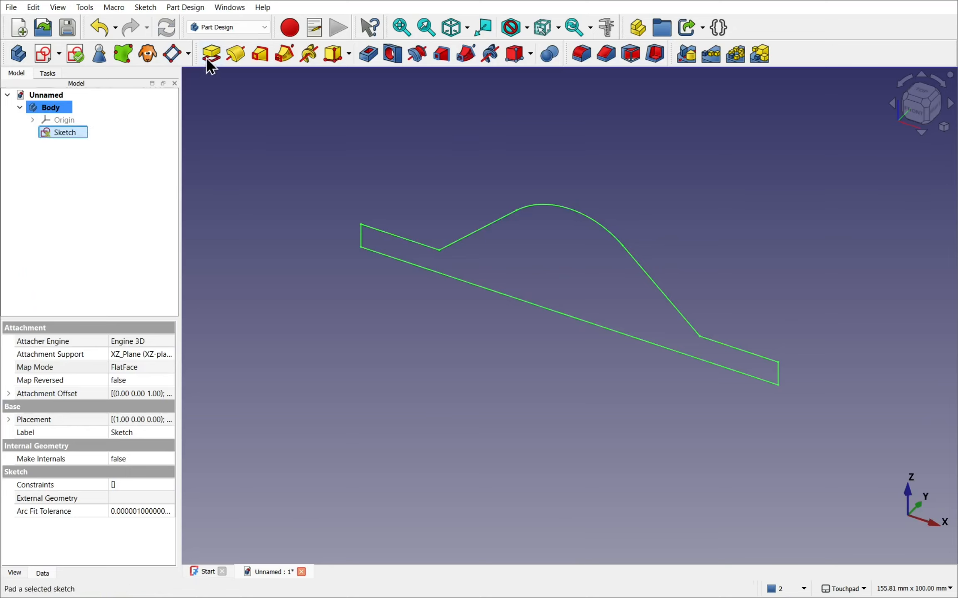
left_click(210, 53)
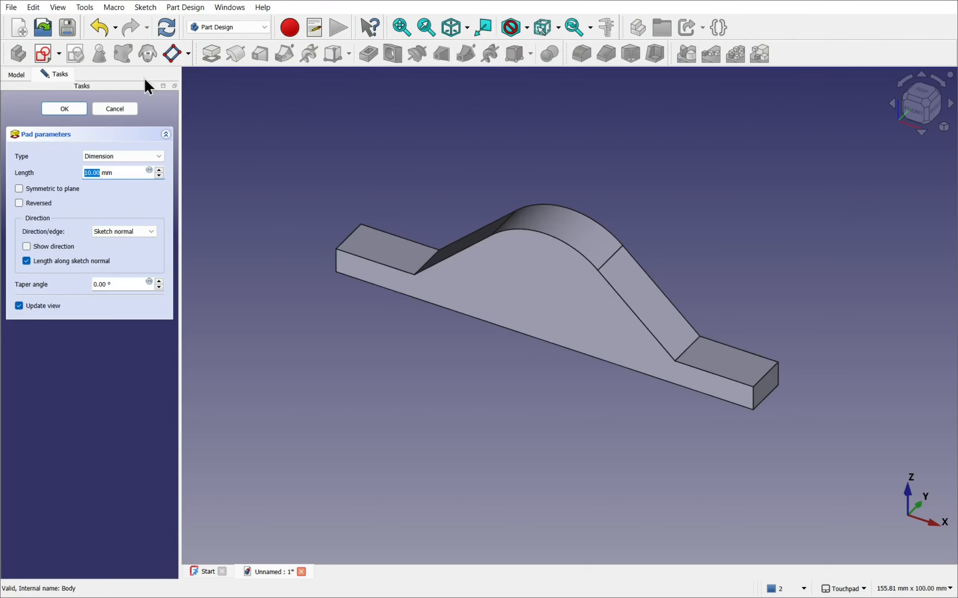
left_click(19, 188)
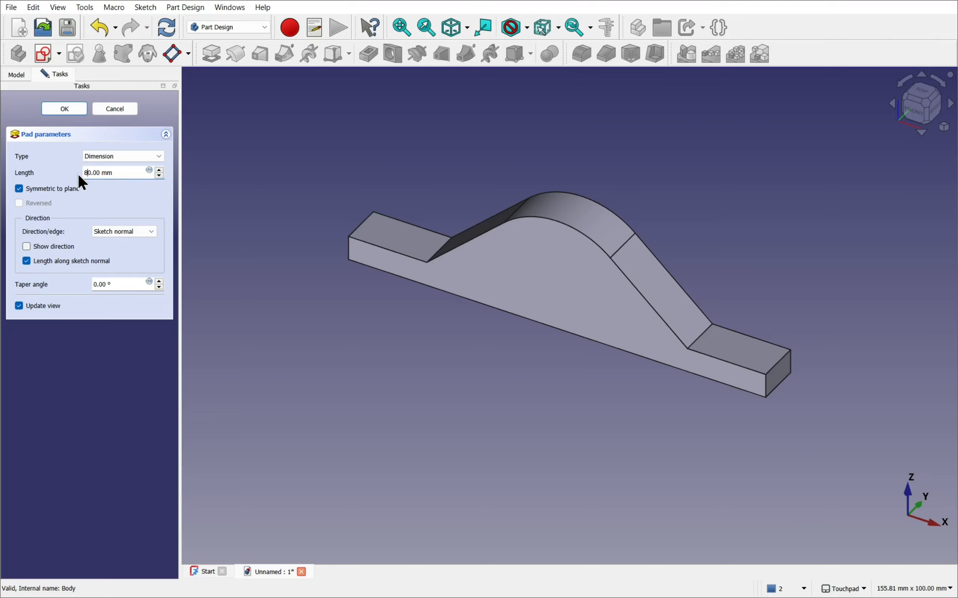
left_click(63, 109)
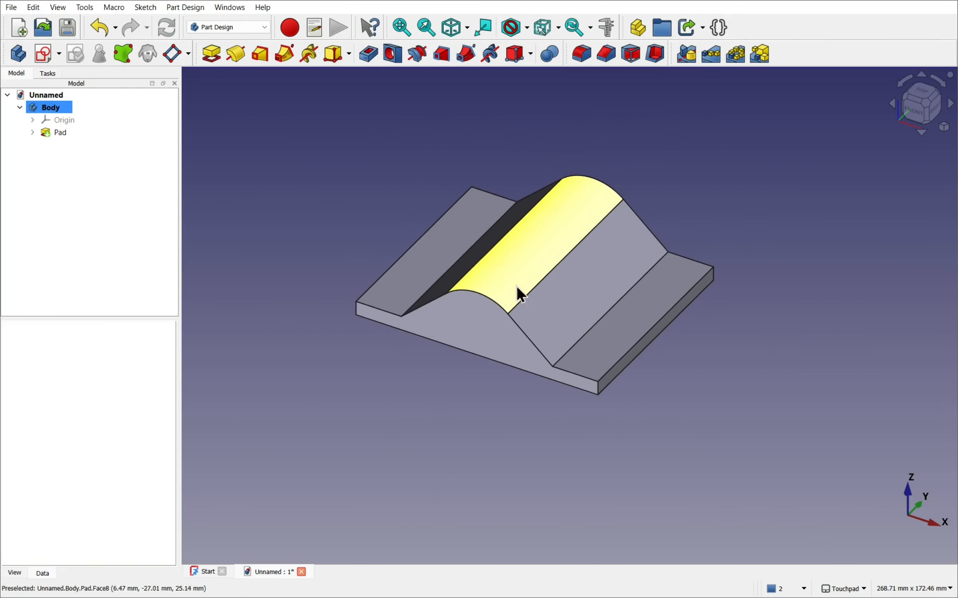
- View the padded body from the front and isometric, orbiting to see the other side
left_click(920, 108)
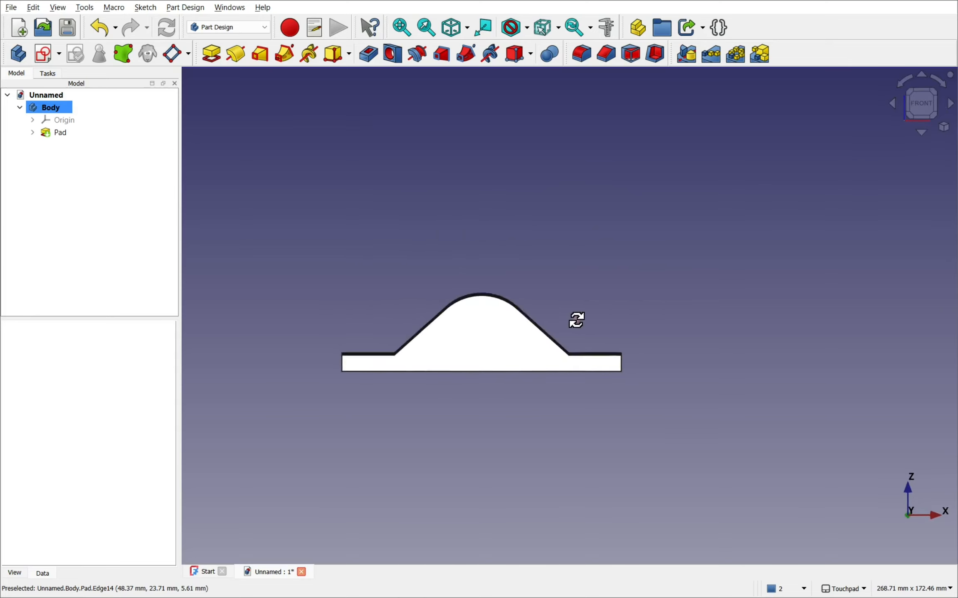
left_click(59, 132)
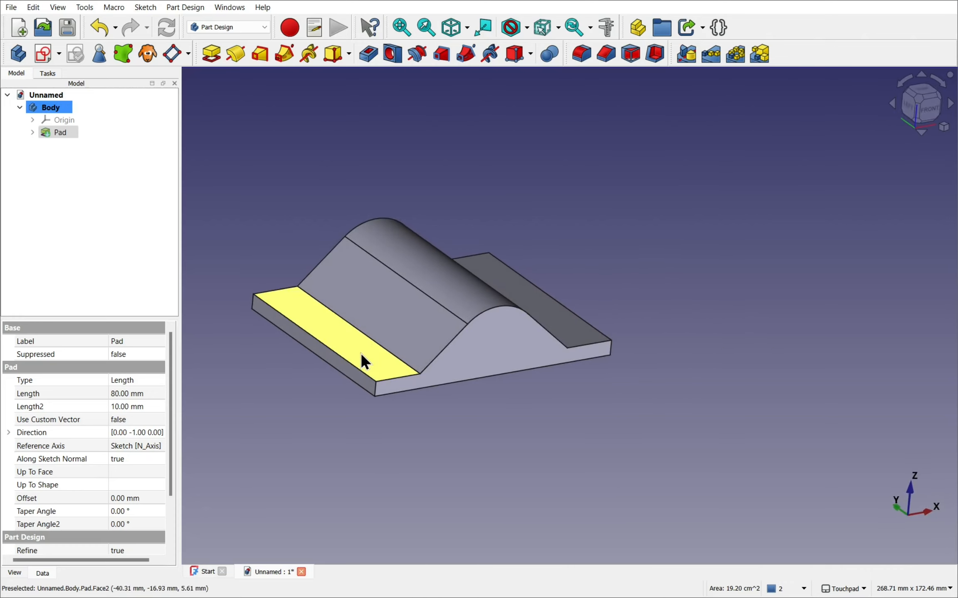
mouse_move(467, 349)
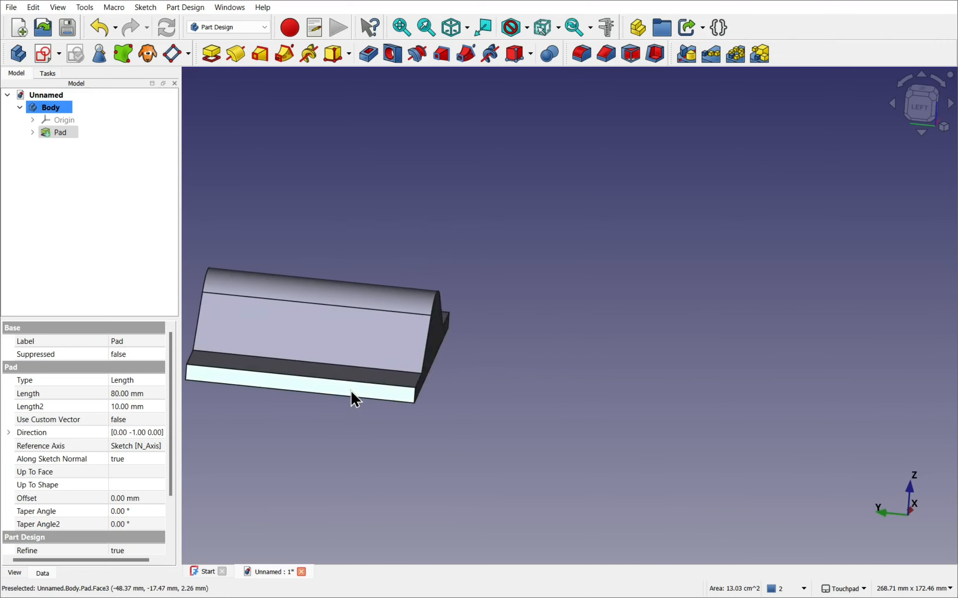
left_click_drag(356, 397, 252, 404)
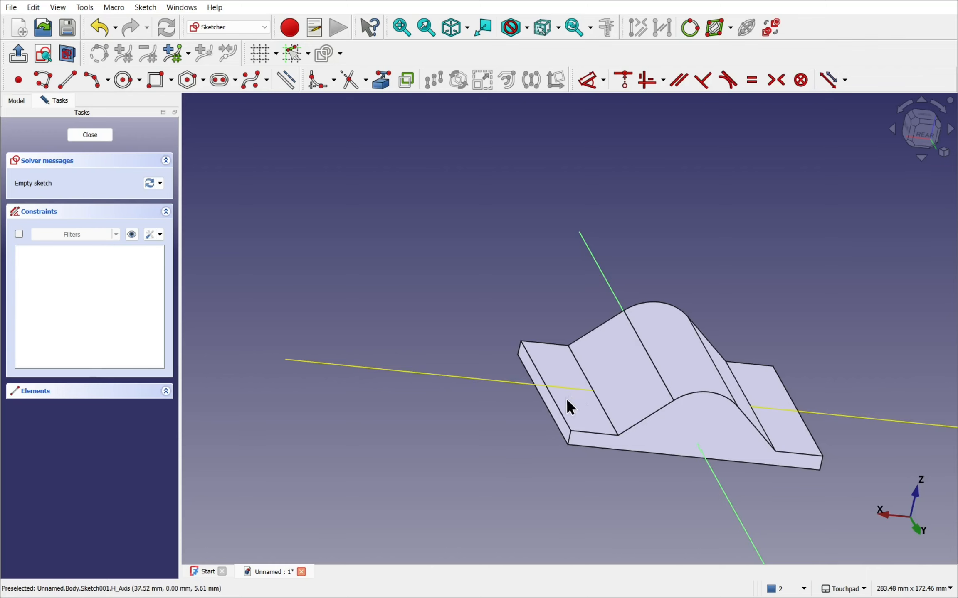
mouse_move(100, 150)
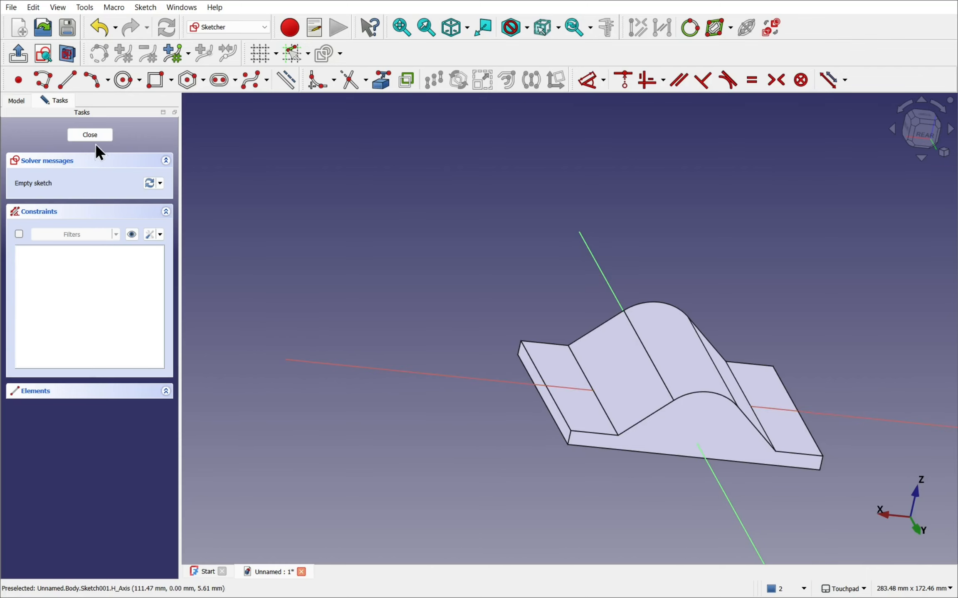
- Leave the trial sketches, including the origin circle sketch, and select both for deletion
left_click(89, 135)
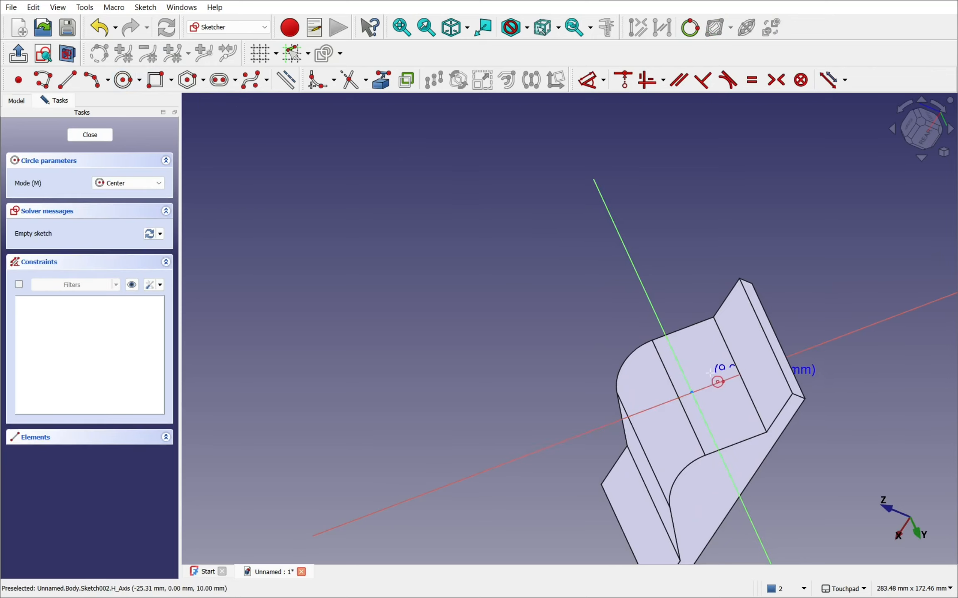
left_click(726, 400)
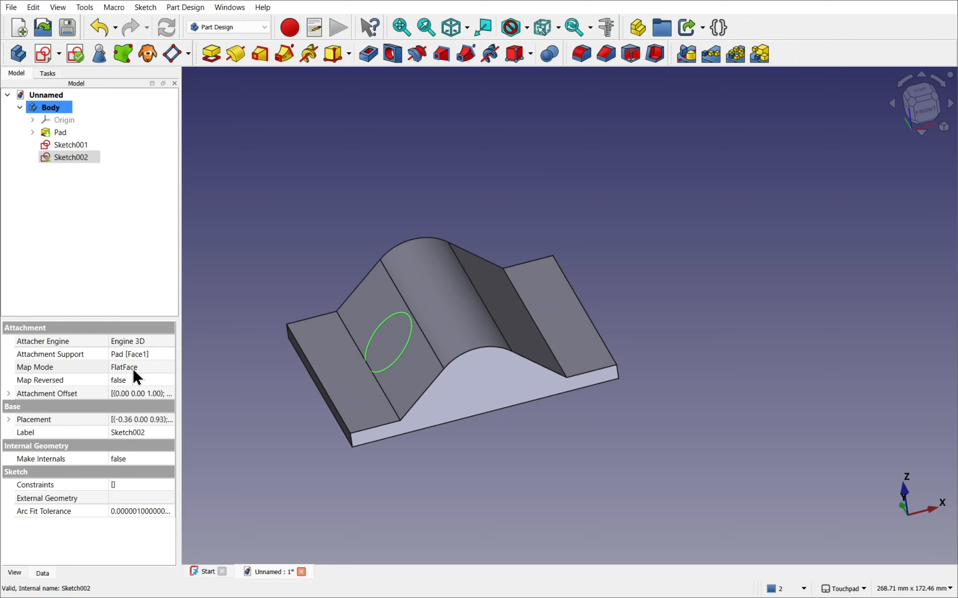
left_click(71, 144)
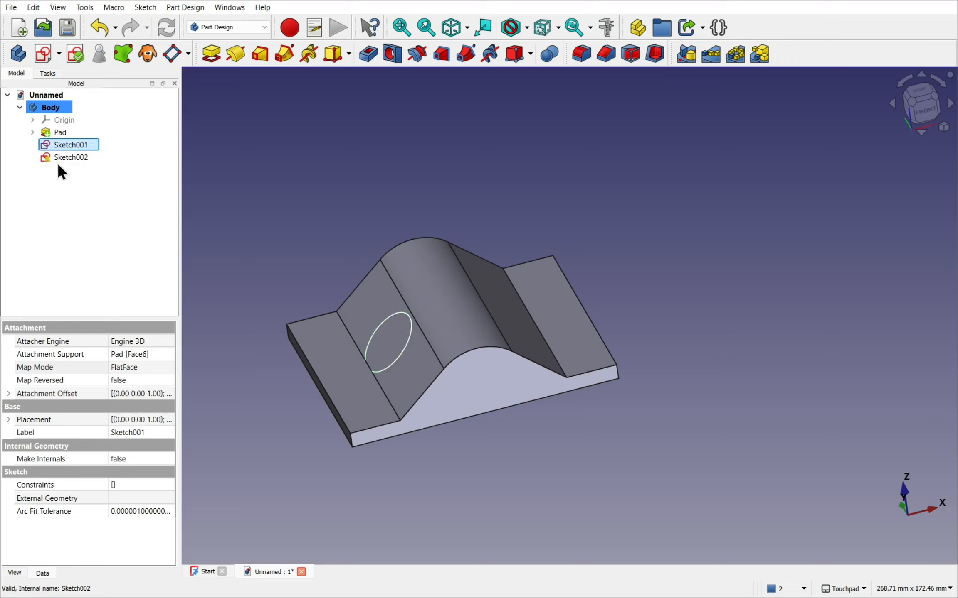
left_click(71, 157)
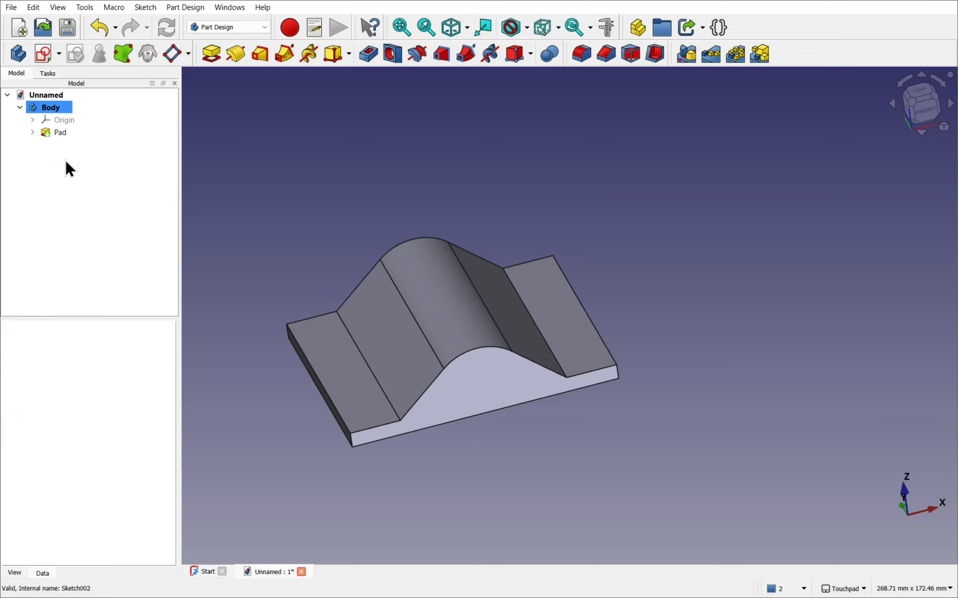
mouse_move(432, 287)
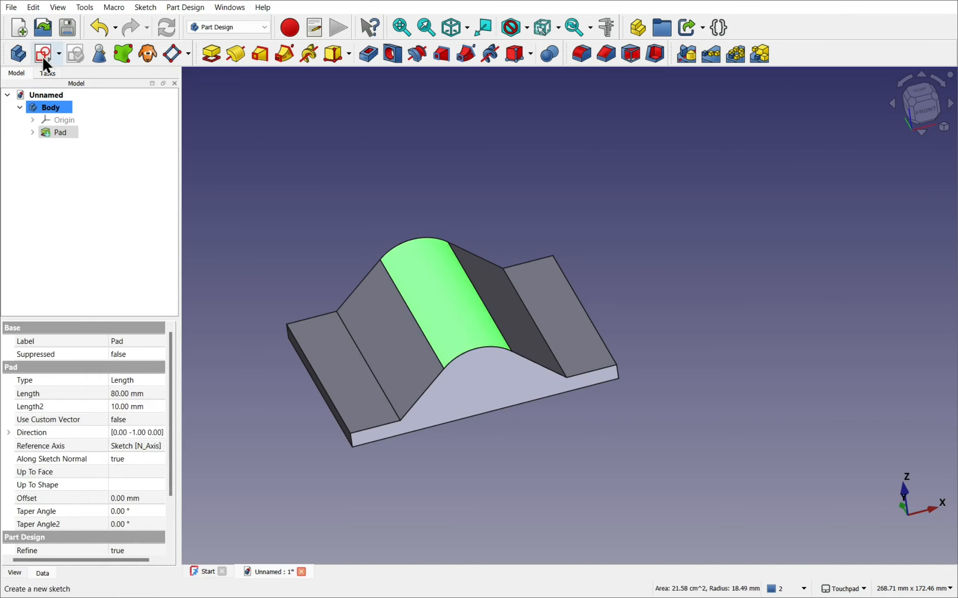
left_click(42, 54)
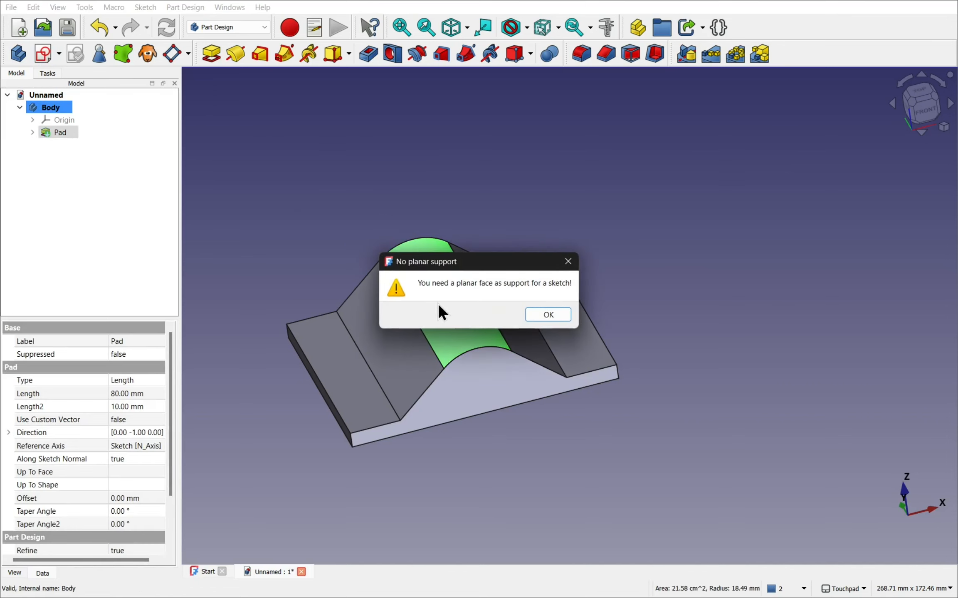
mouse_move(478, 313)
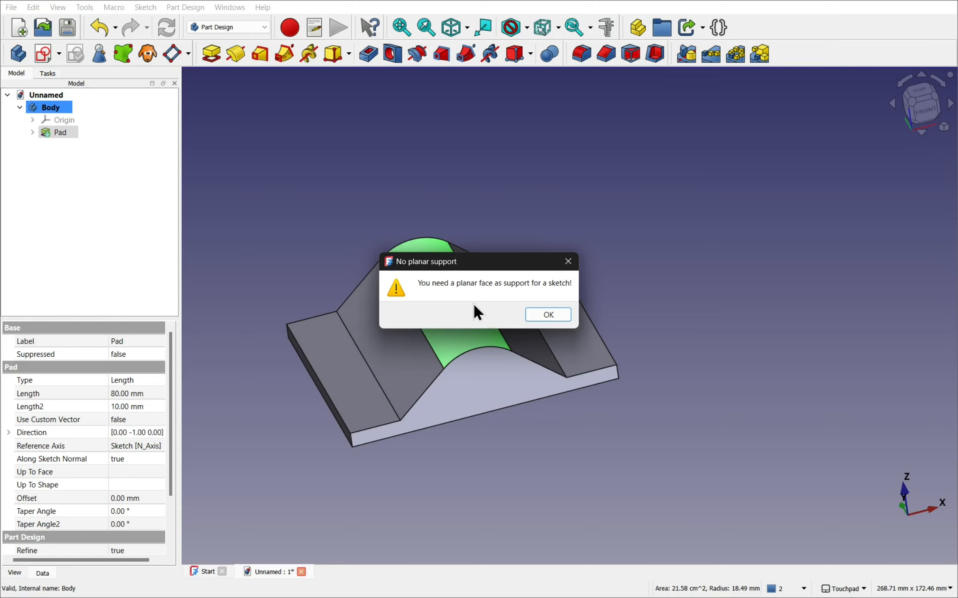
mouse_move(478, 314)
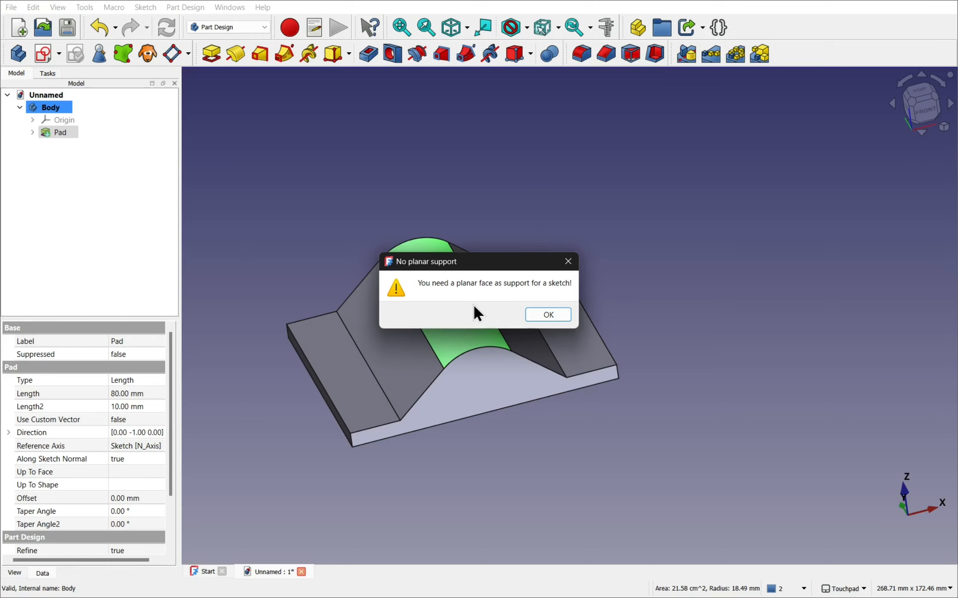
left_click(546, 314)
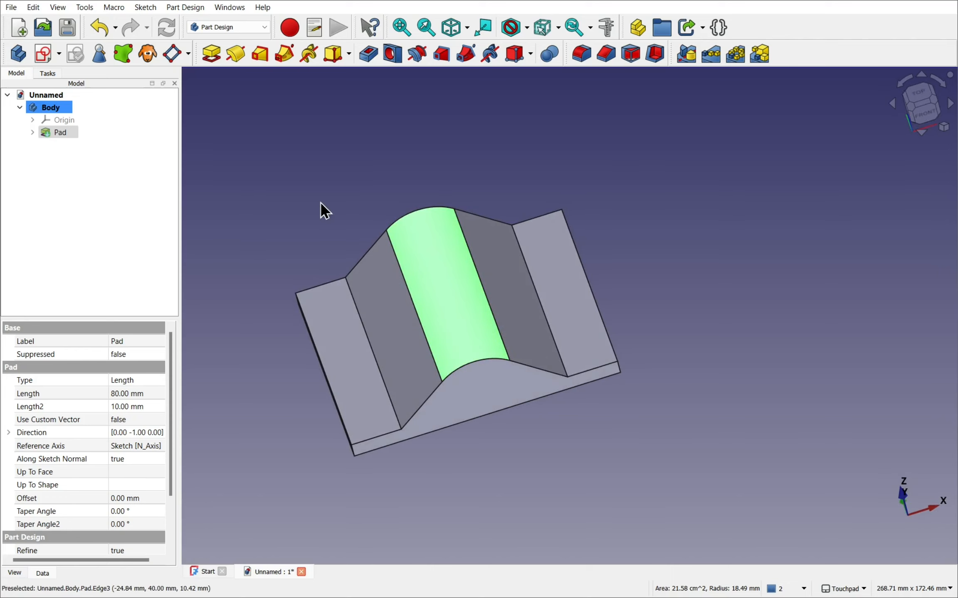
mouse_move(363, 155)
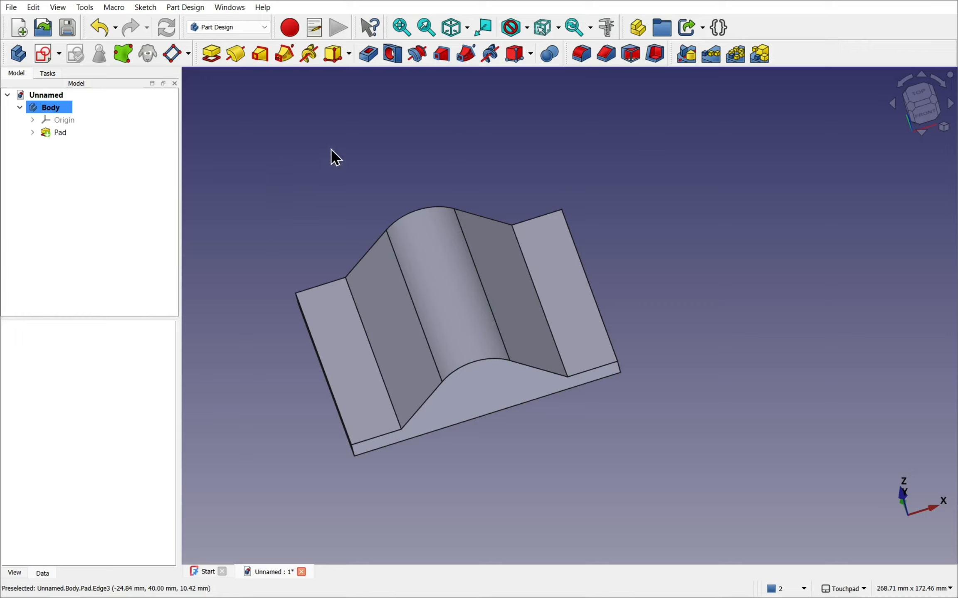
mouse_move(273, 179)
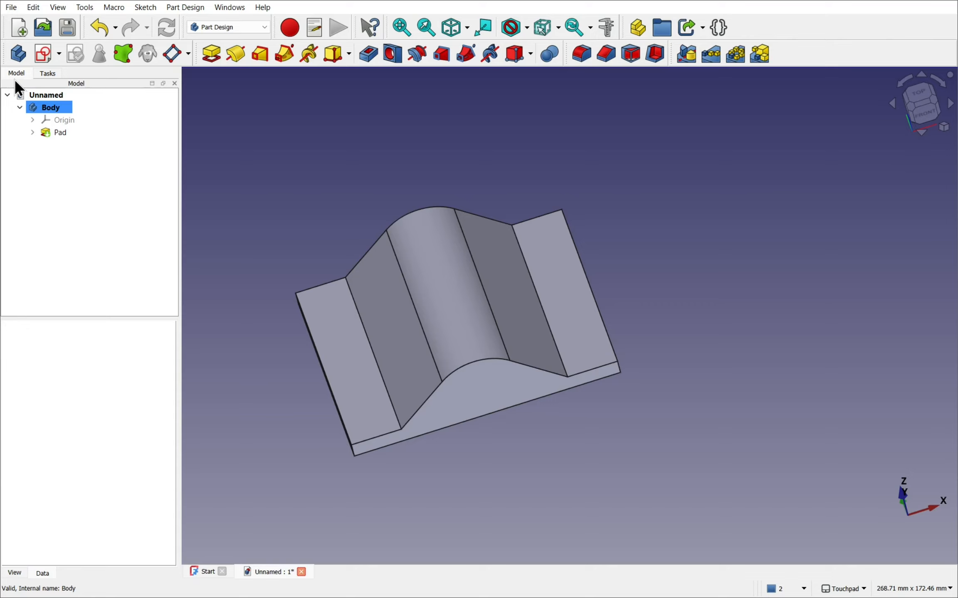
mouse_move(51, 81)
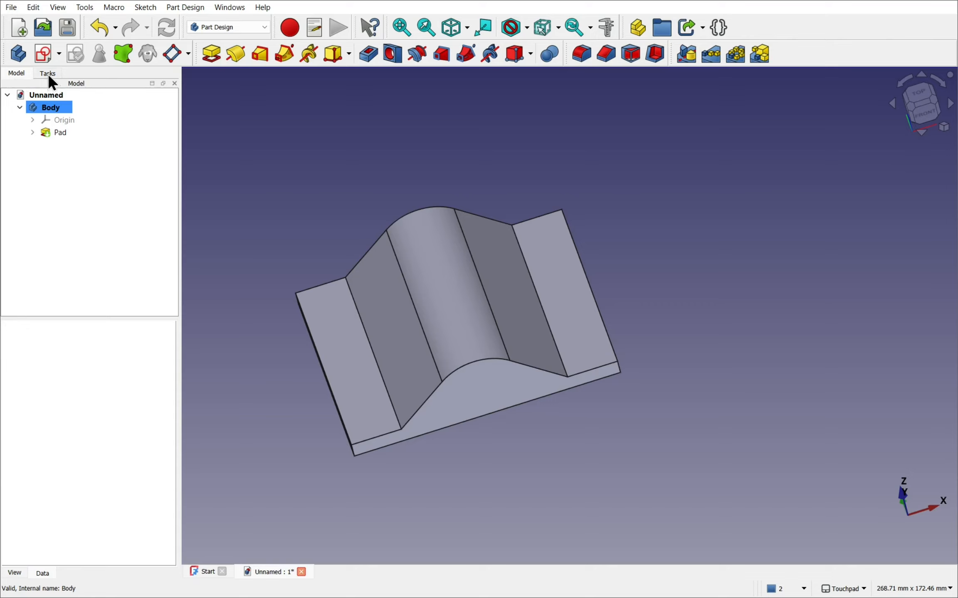
- Create a new sketch in the body attached to the XY plane
left_click(40, 53)
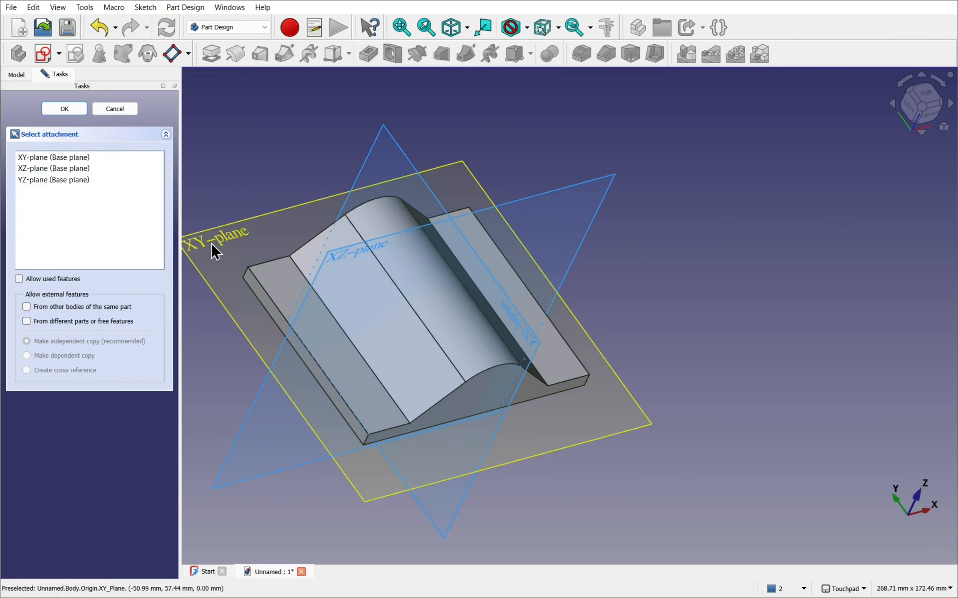
left_click(63, 108)
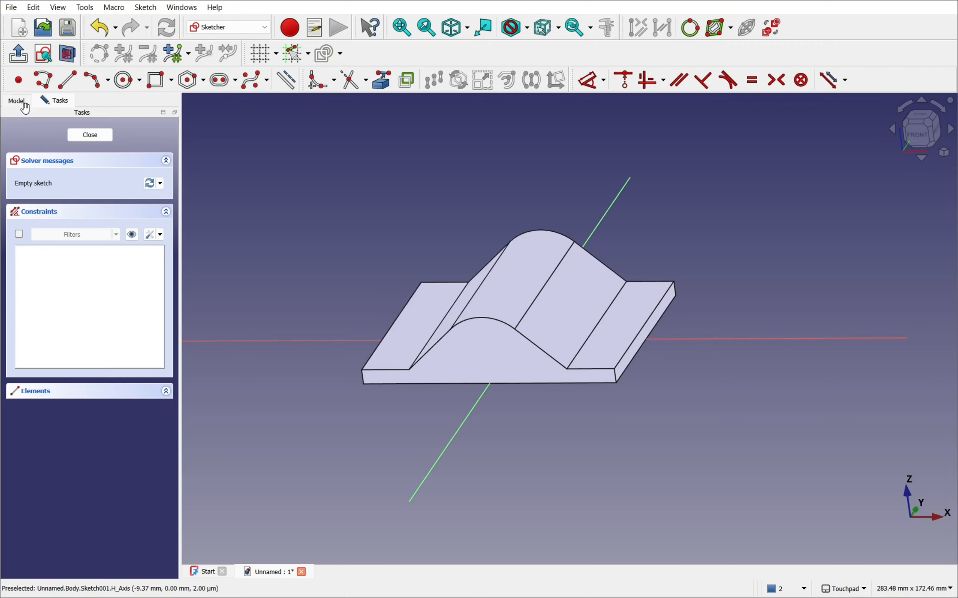
- Raise Sketch001's Attachment Offset z position to 27 mm in the Data properties
left_click(16, 101)
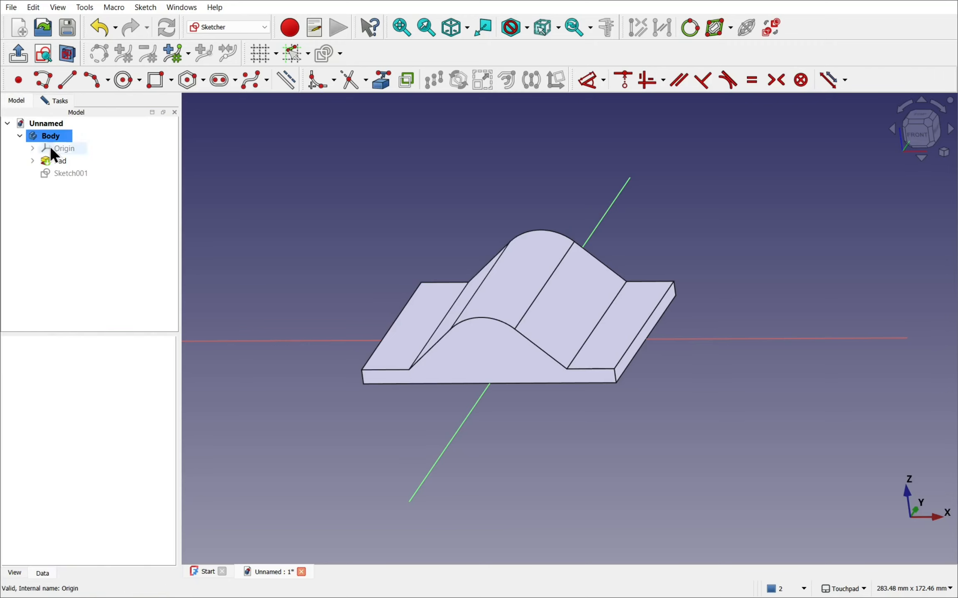
left_click(69, 173)
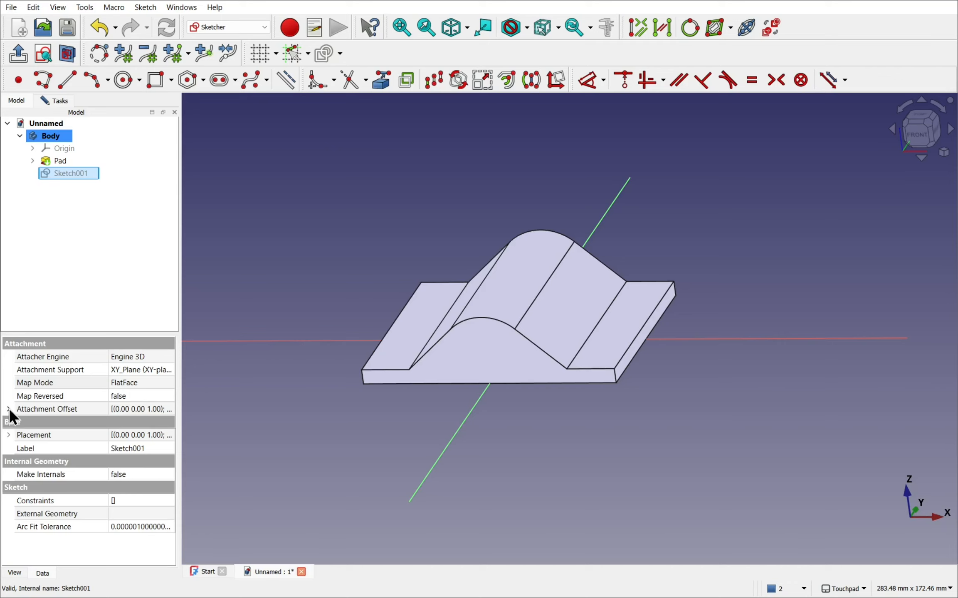
left_click(8, 409)
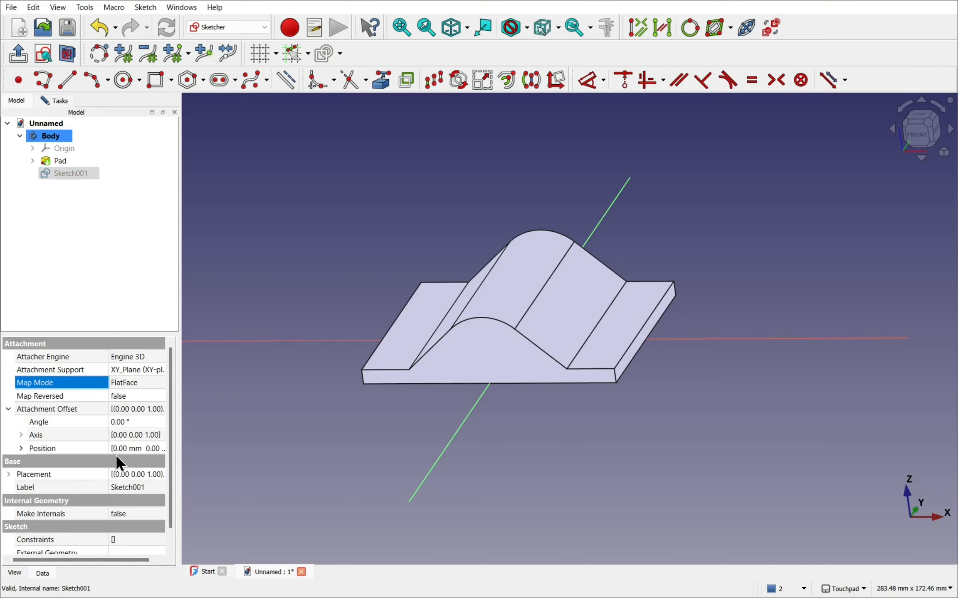
mouse_move(22, 458)
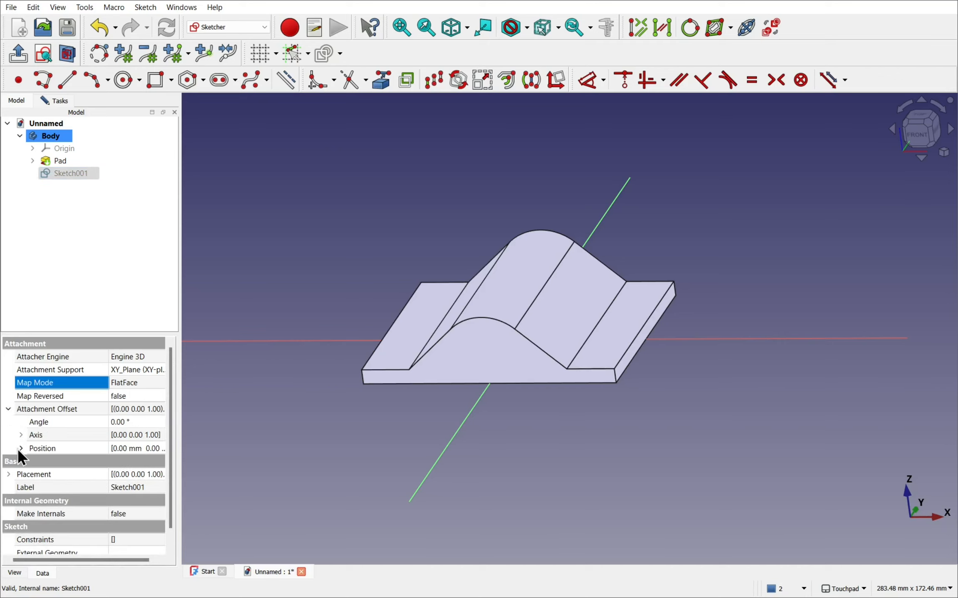
left_click(22, 448)
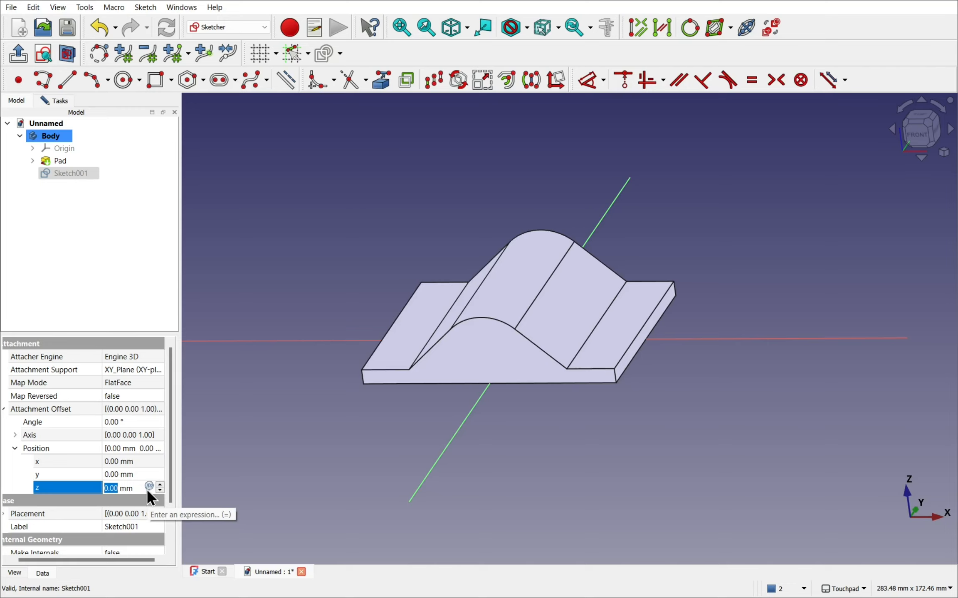
type("12.00")
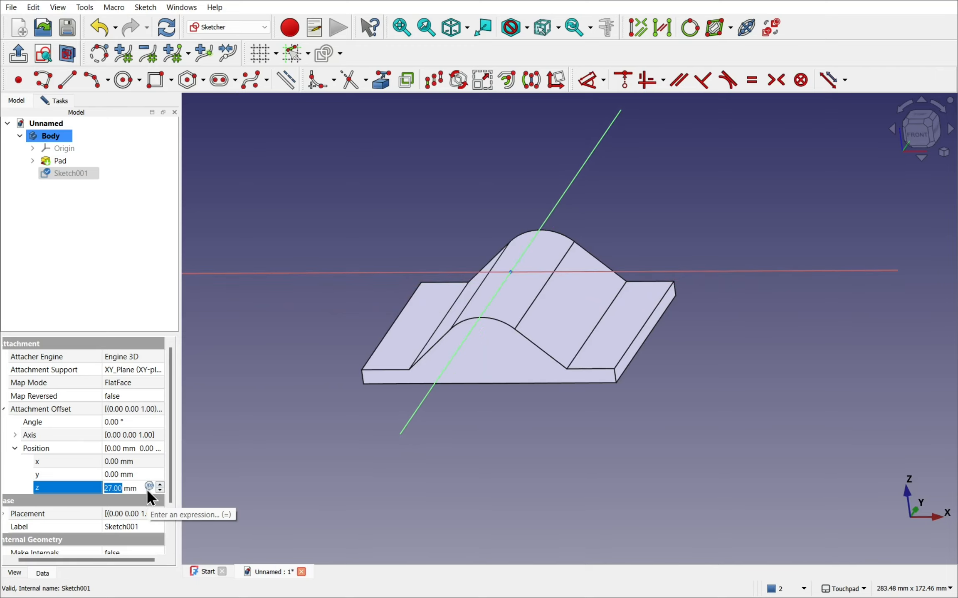
mouse_move(127, 434)
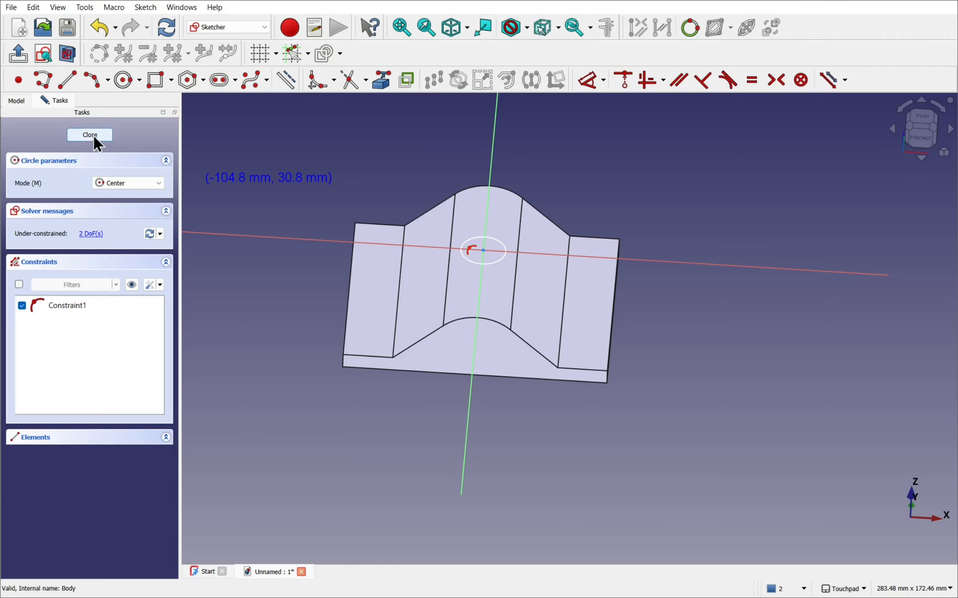
- Close the origin-centred circle sketch and inspect it hovering above the ridge crest
left_click(89, 134)
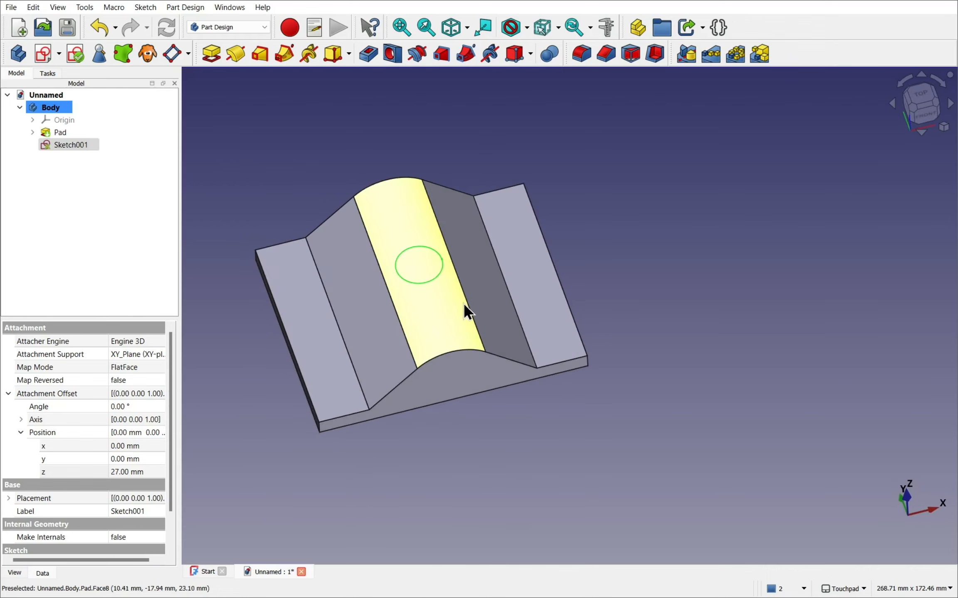
left_click(333, 170)
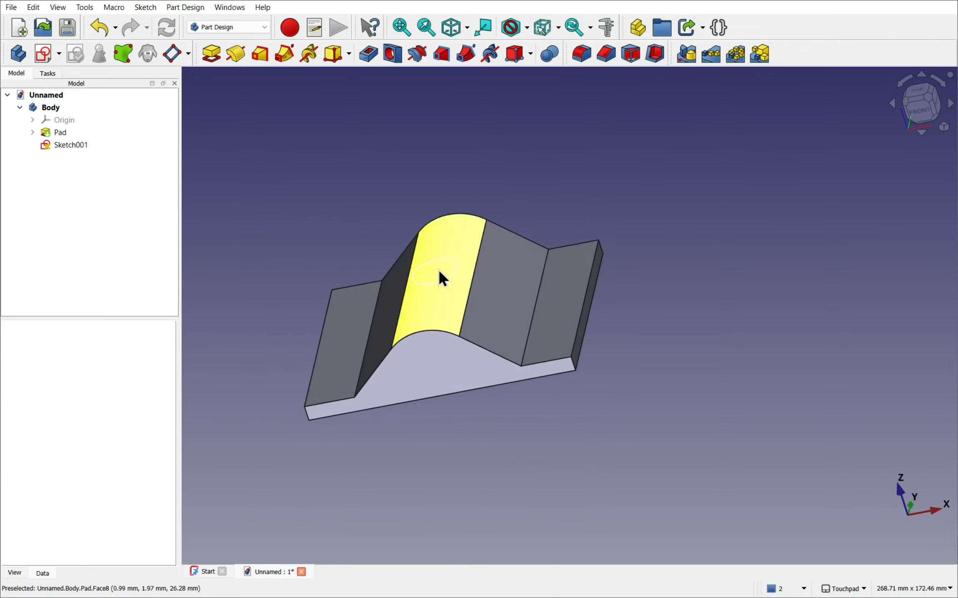
mouse_move(473, 287)
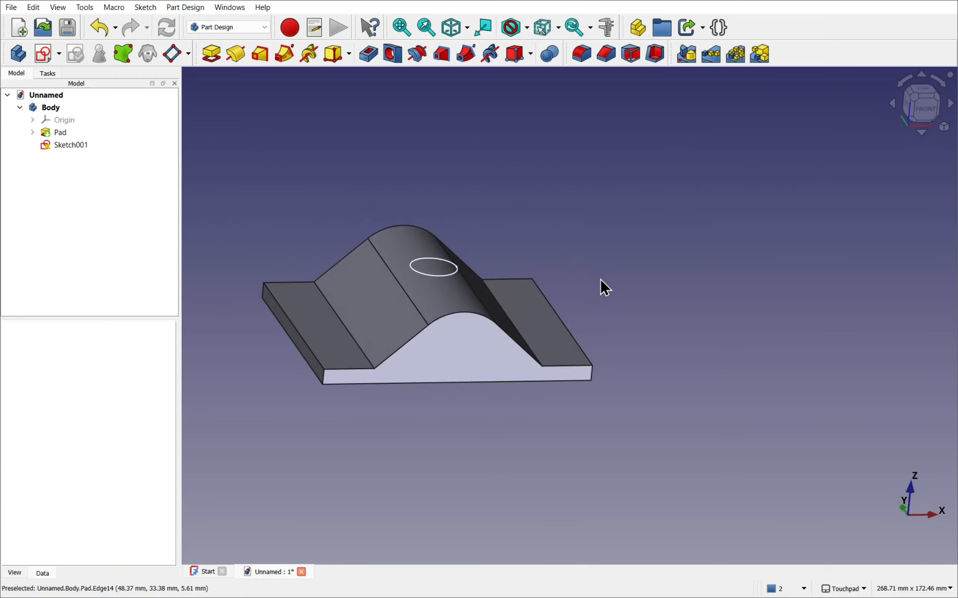
mouse_move(611, 321)
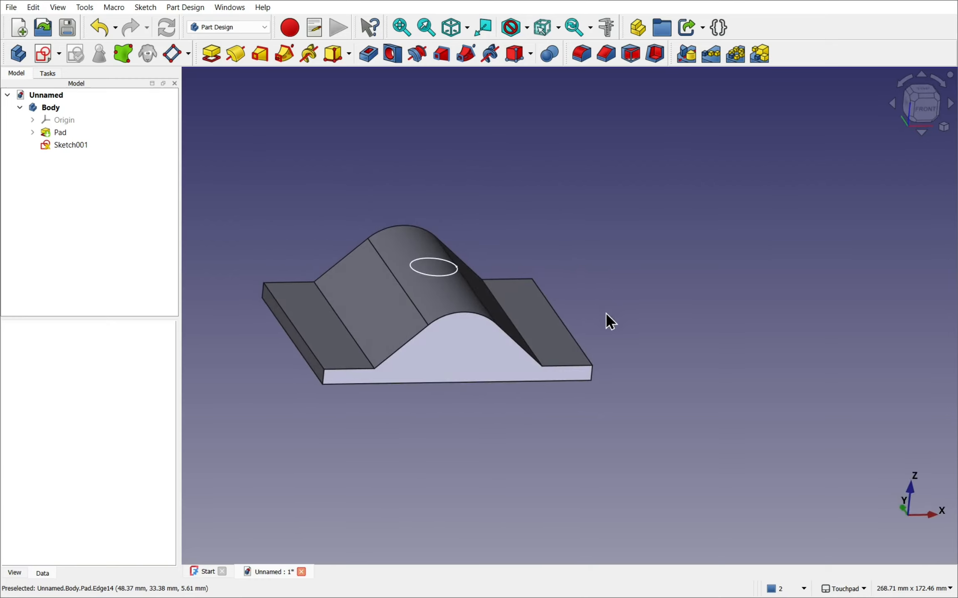
left_click(70, 144)
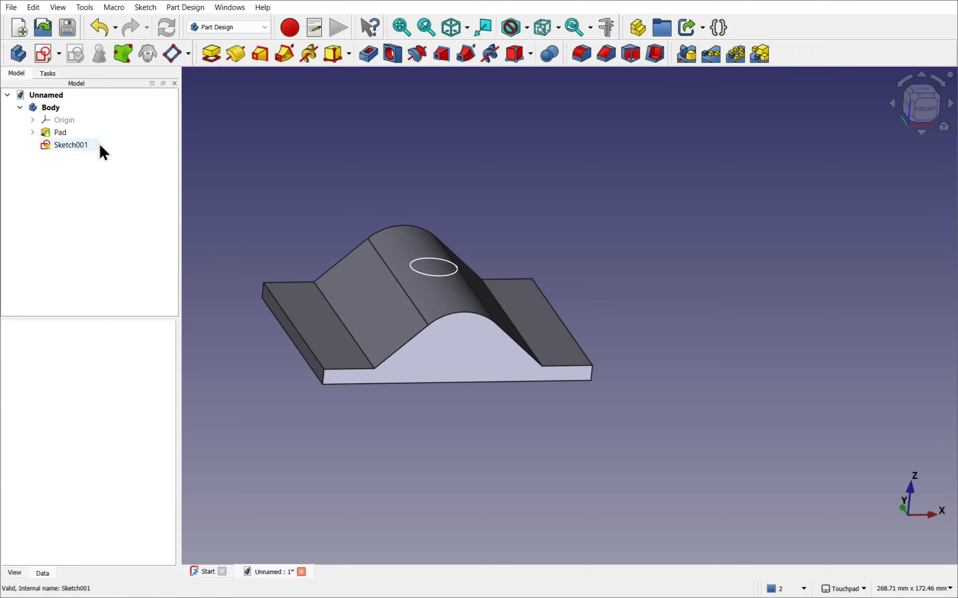
- Delete Sketch001 and start a fresh sketch on the XY plane
left_click(71, 145)
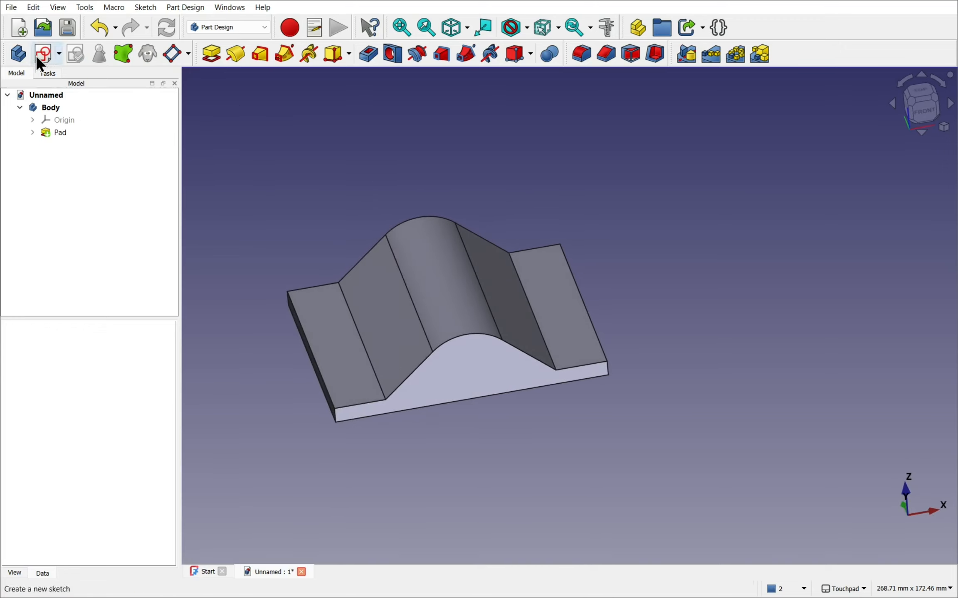
left_click(42, 55)
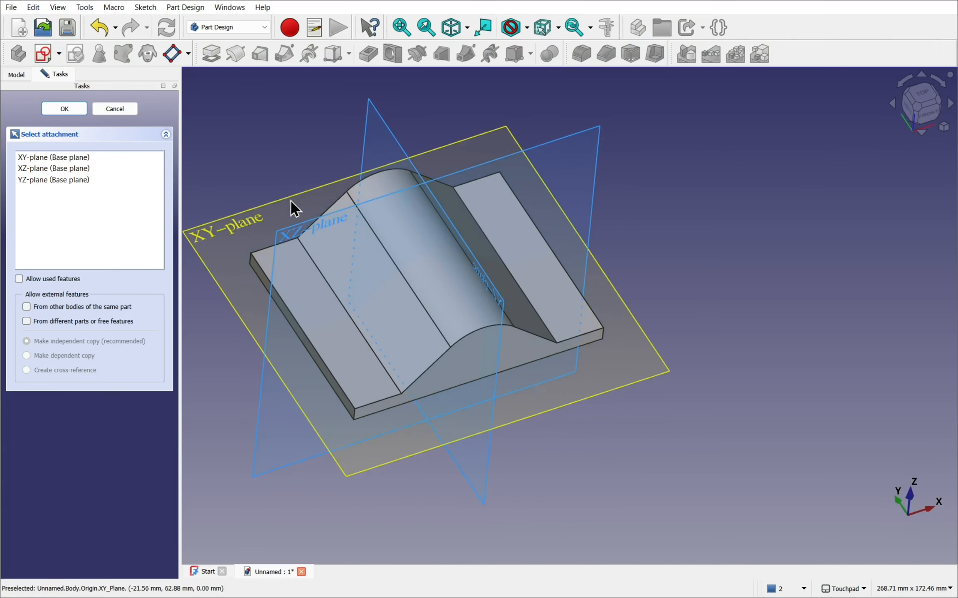
mouse_move(232, 232)
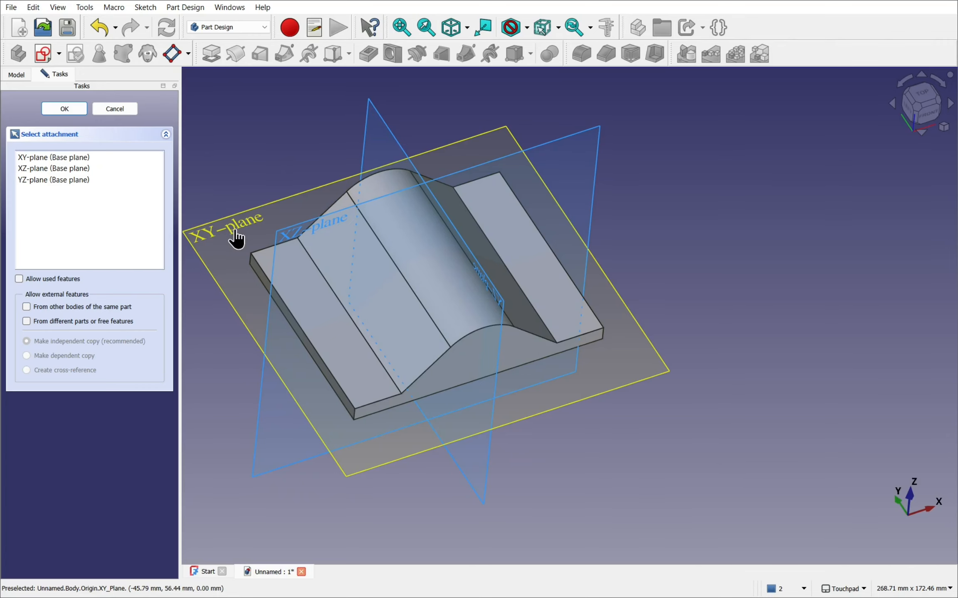
left_click(63, 108)
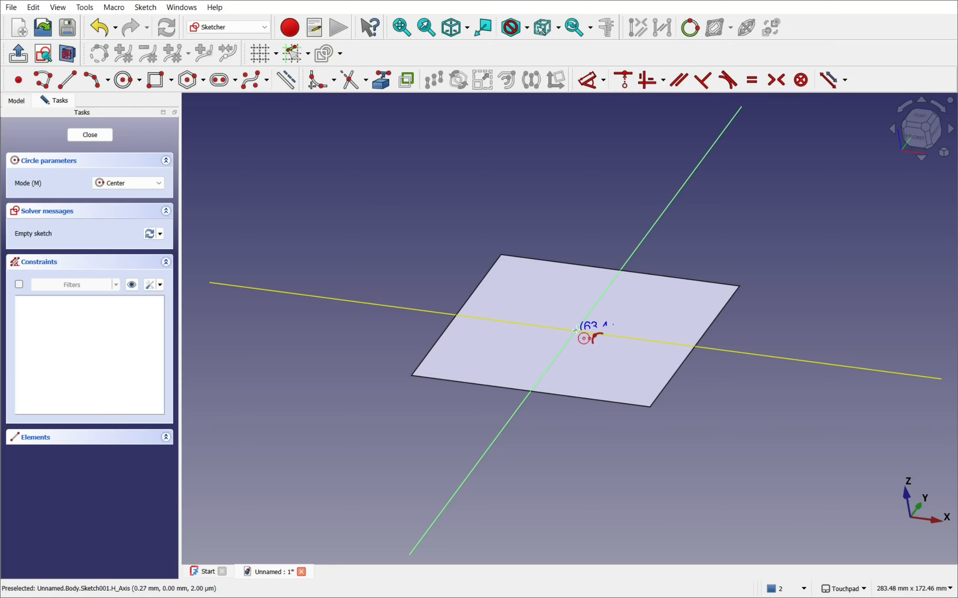
- Draw an origin-centred circle, close the sketch and reach its Map Mode attachment settings
left_click(574, 327)
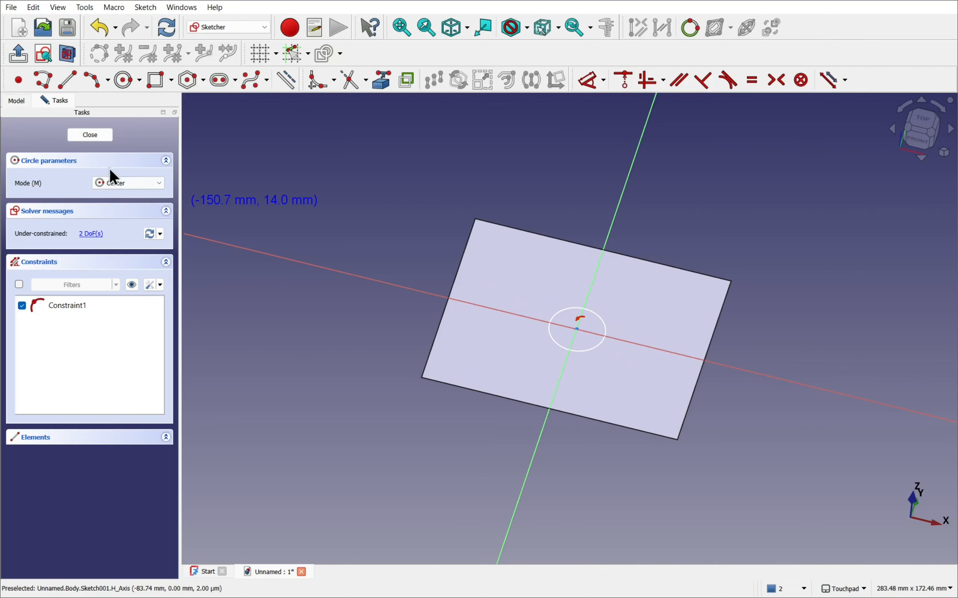
left_click(89, 134)
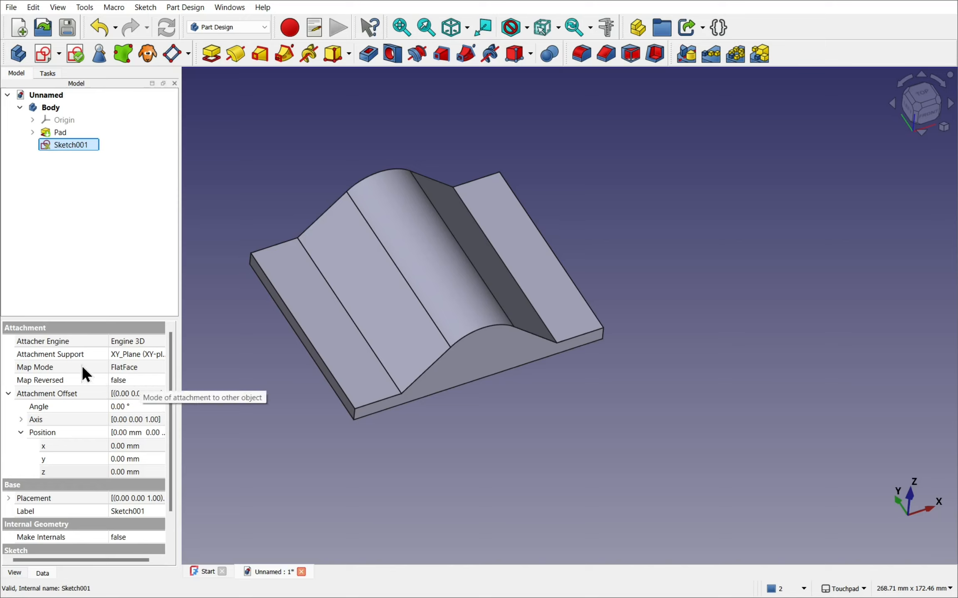
mouse_move(186, 366)
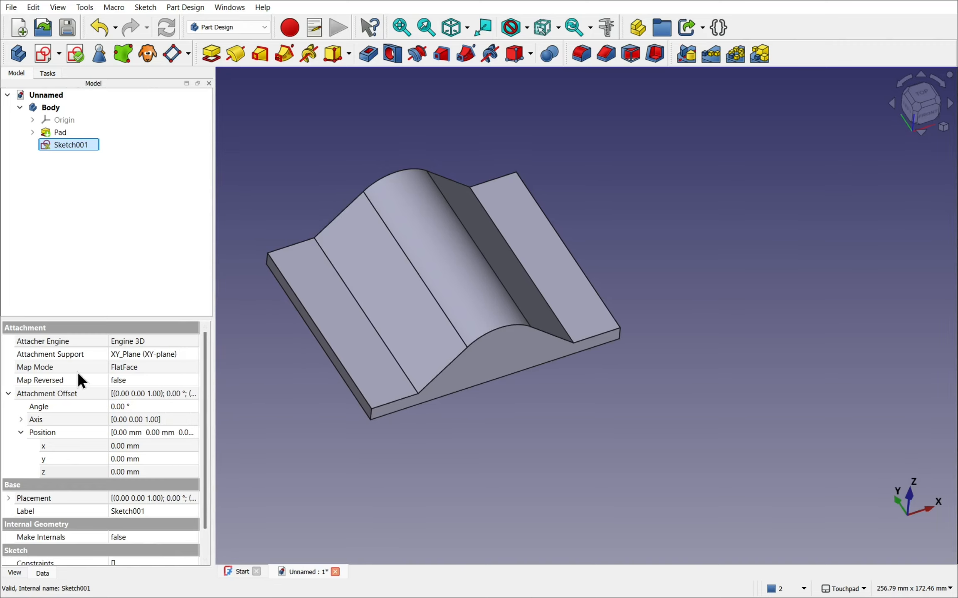
left_click(61, 368)
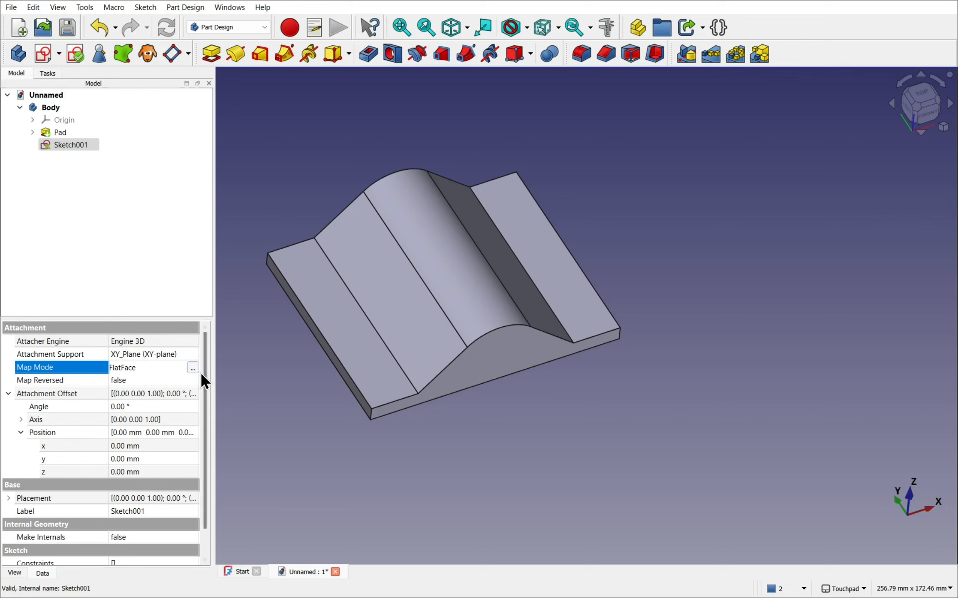
mouse_move(192, 367)
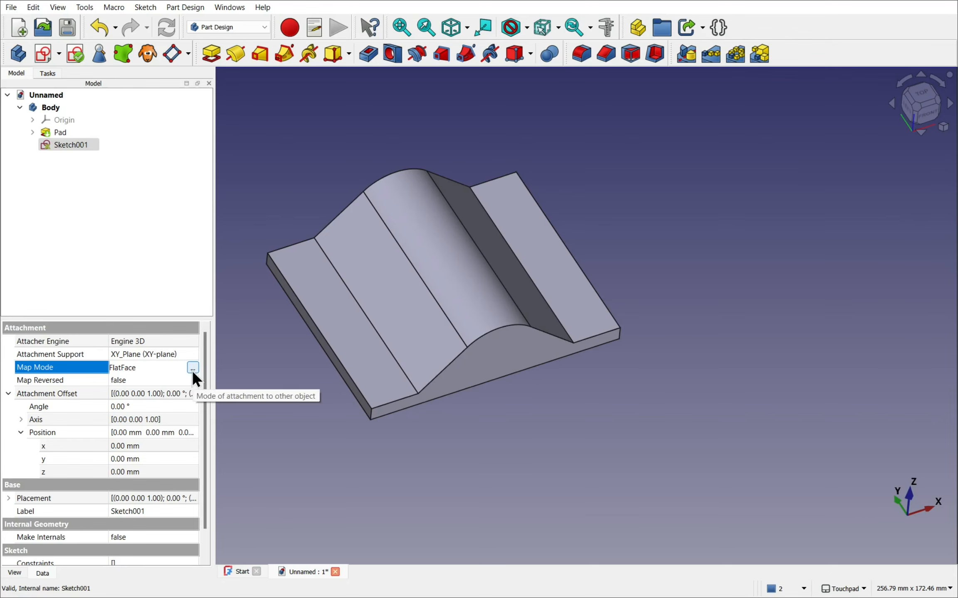
left_click(192, 367)
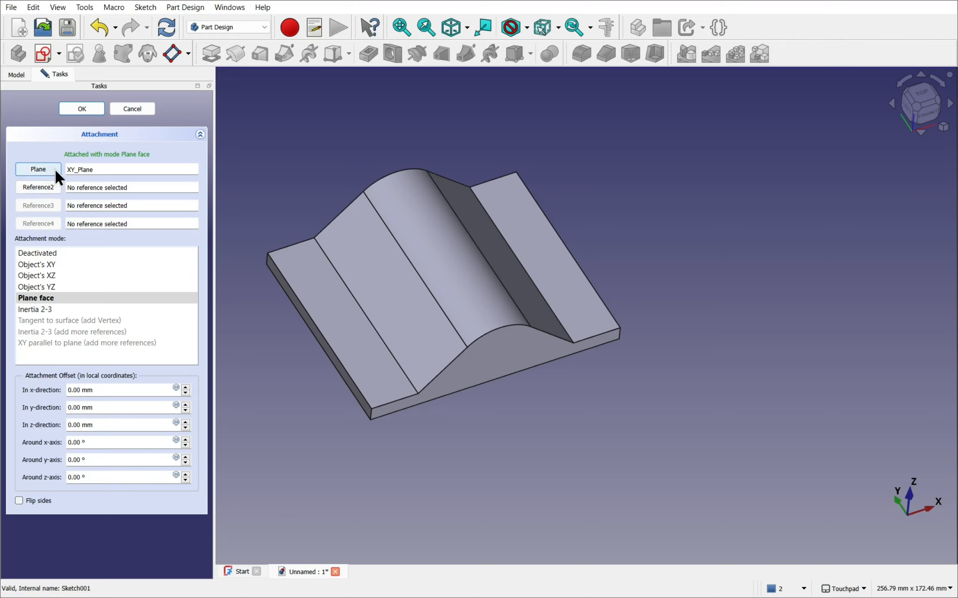
- Attach the sketch to Pad:Edge23 as second reference in Inertia 2-3 mode with 2 mm z offset
left_click(37, 170)
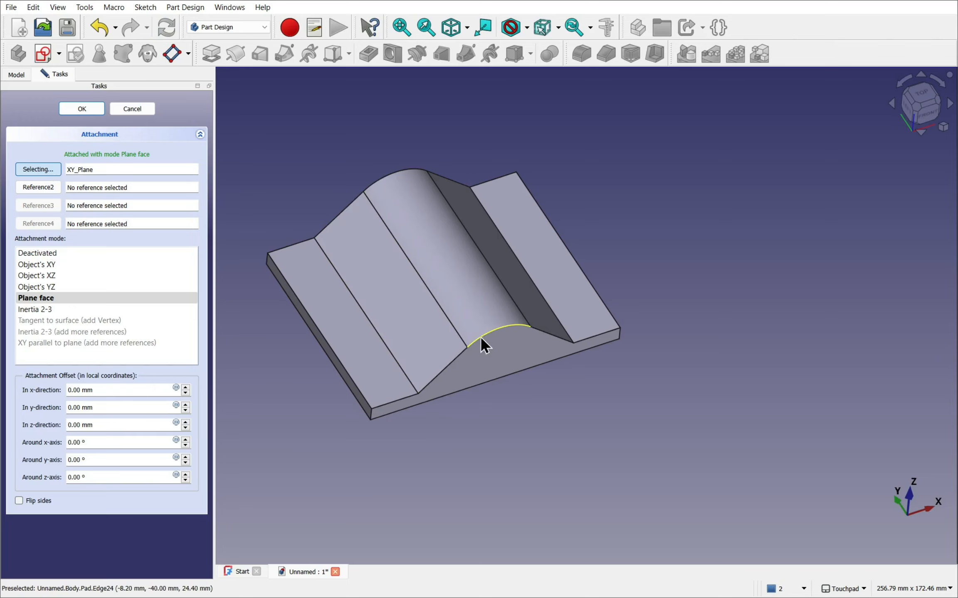
left_click(495, 333)
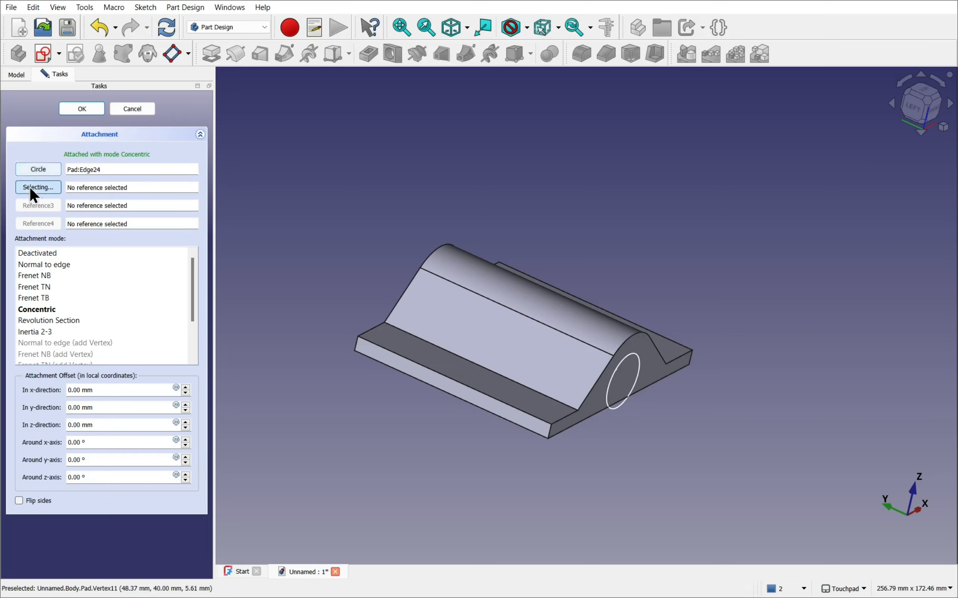
mouse_move(441, 238)
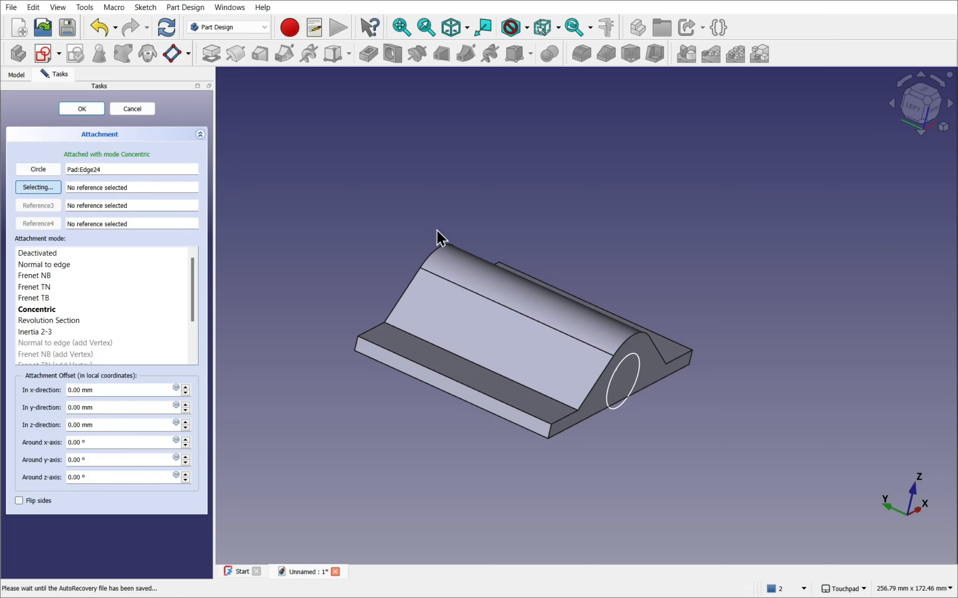
mouse_move(427, 264)
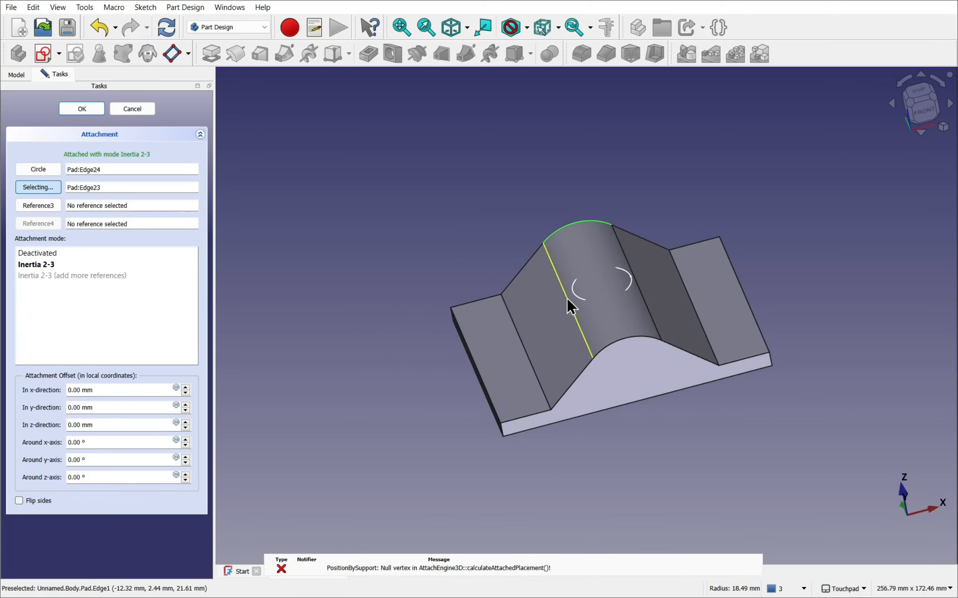
mouse_move(589, 281)
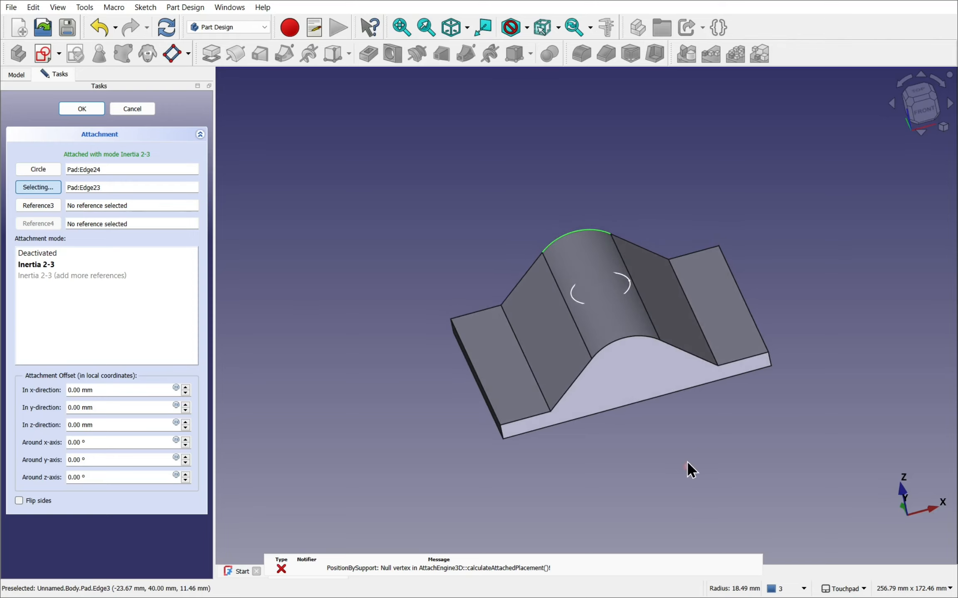
mouse_move(578, 384)
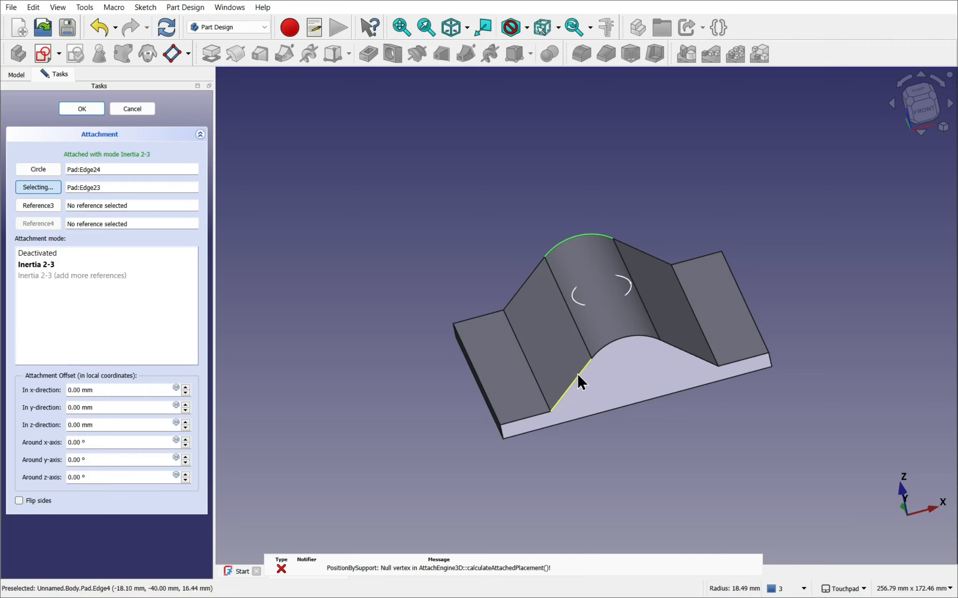
mouse_move(627, 282)
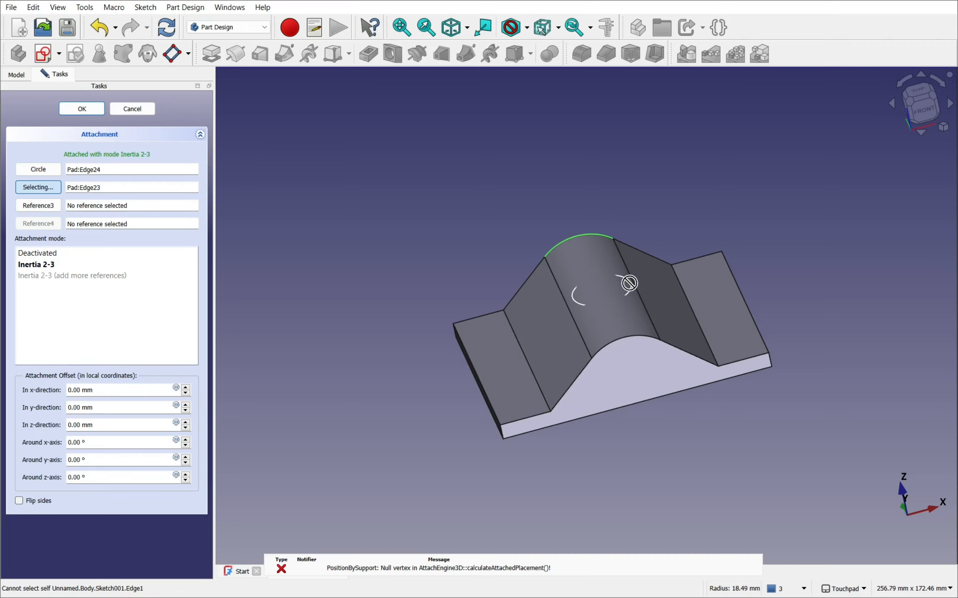
mouse_move(384, 452)
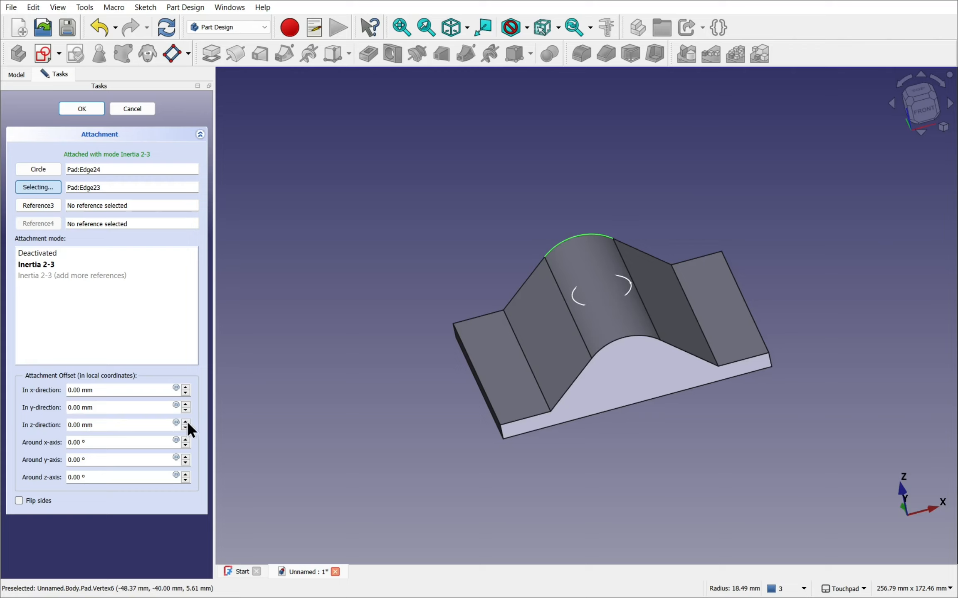
left_click(185, 422)
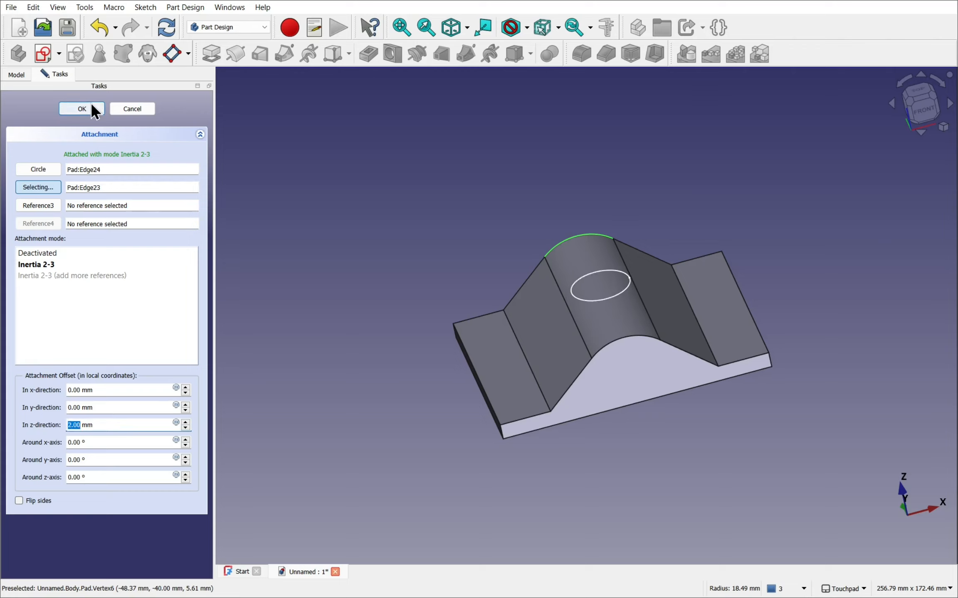
left_click(82, 108)
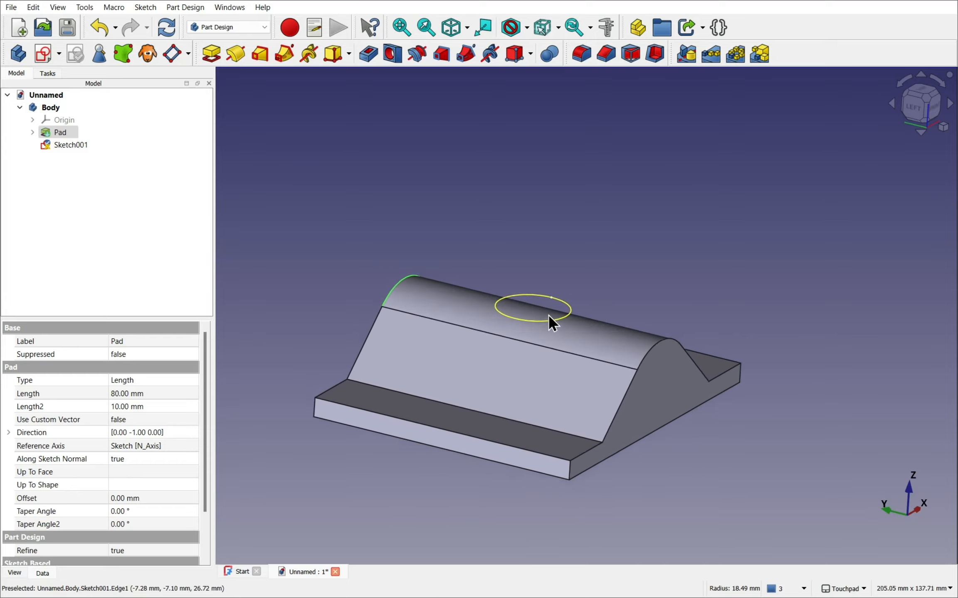
left_click_drag(550, 318, 400, 332)
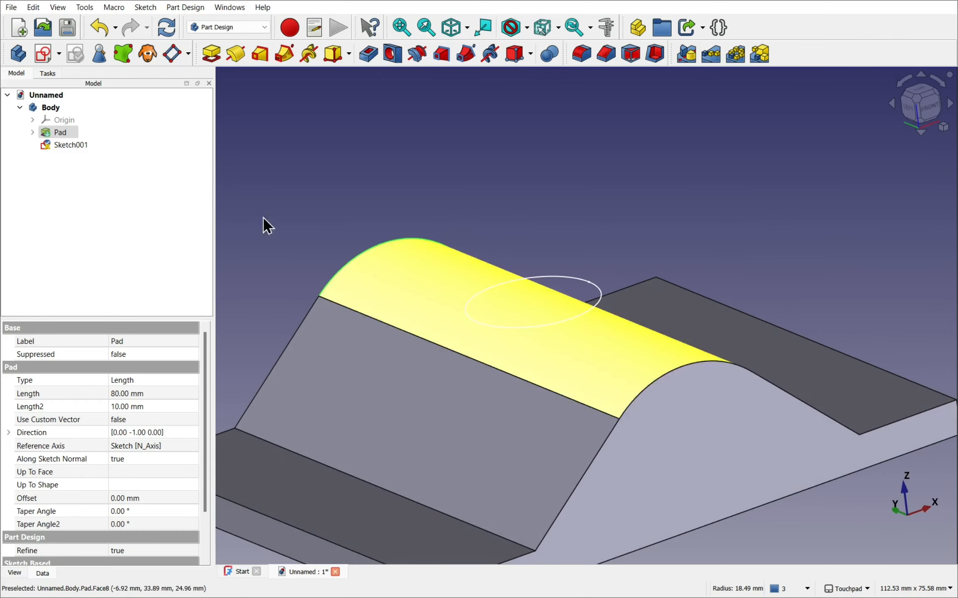
left_click(69, 145)
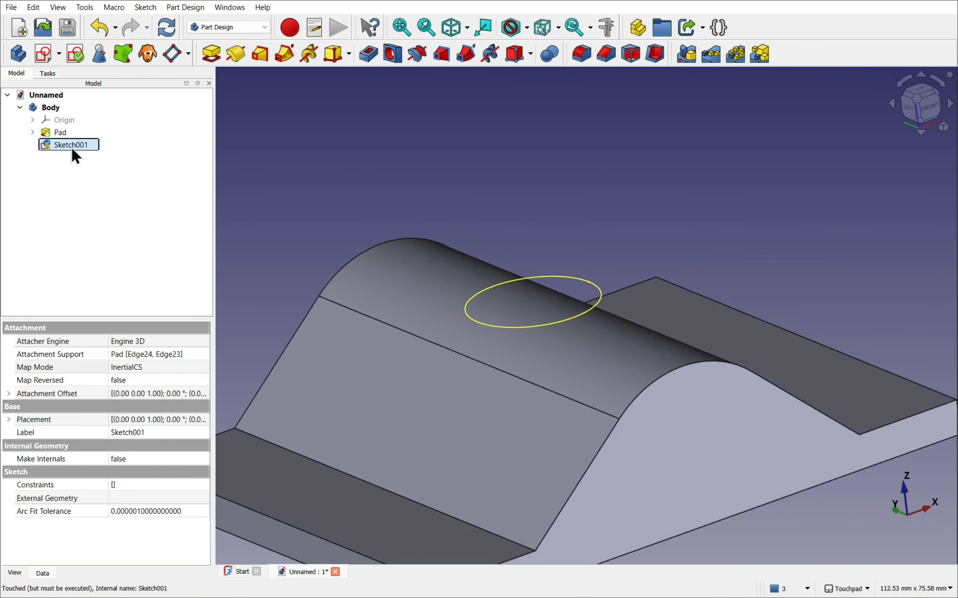
left_click(210, 54)
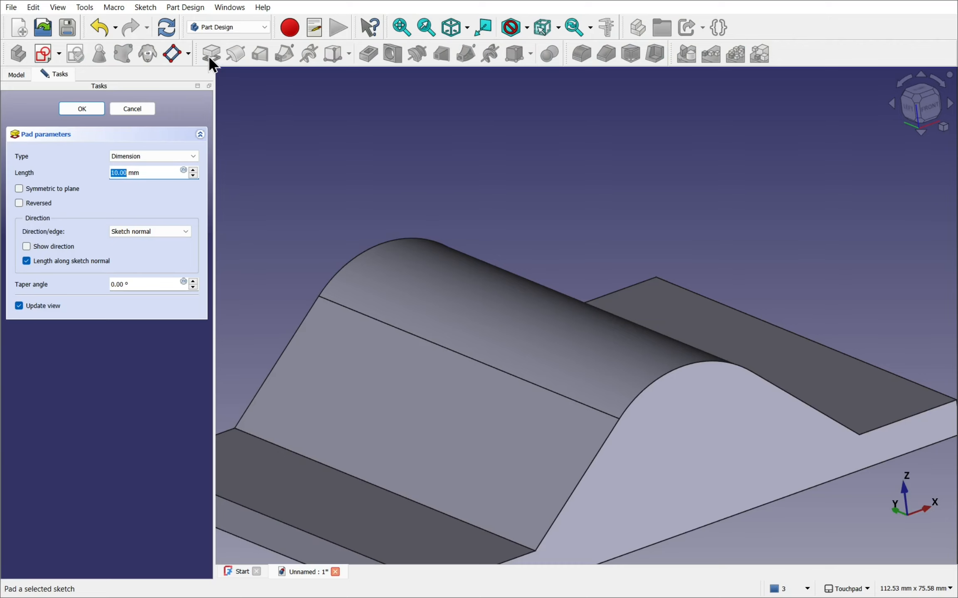
left_click(82, 109)
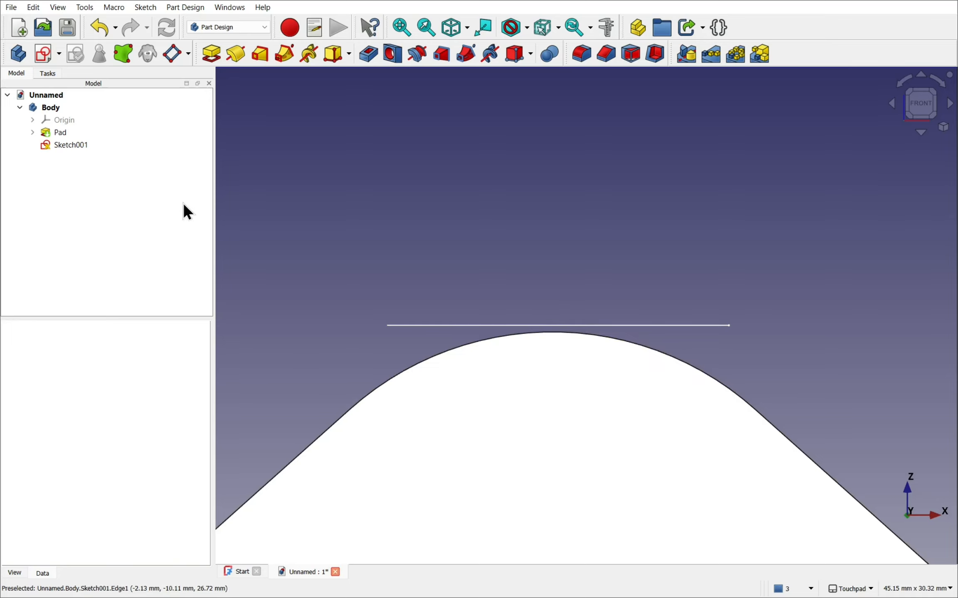
left_click(70, 145)
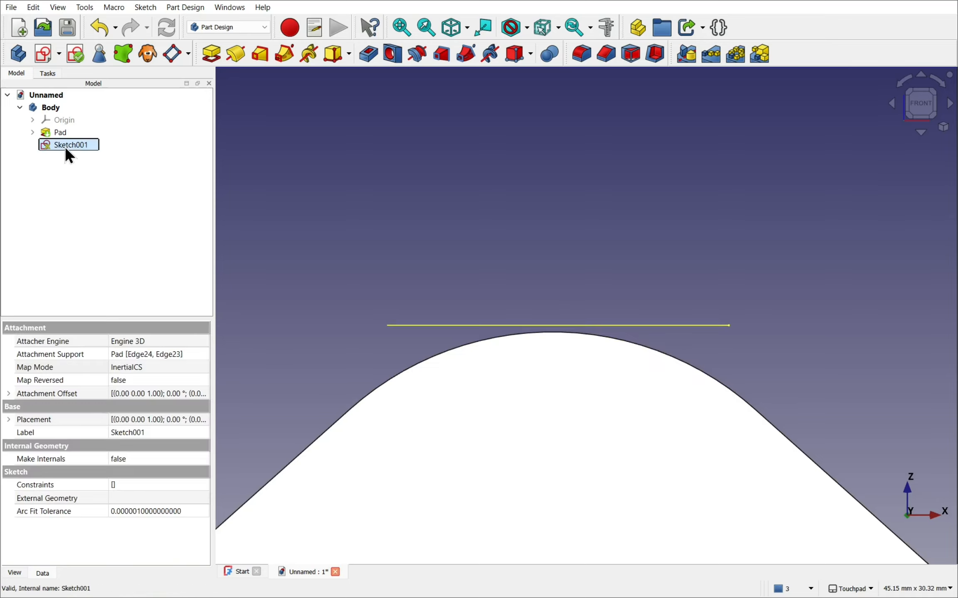
left_click(210, 54)
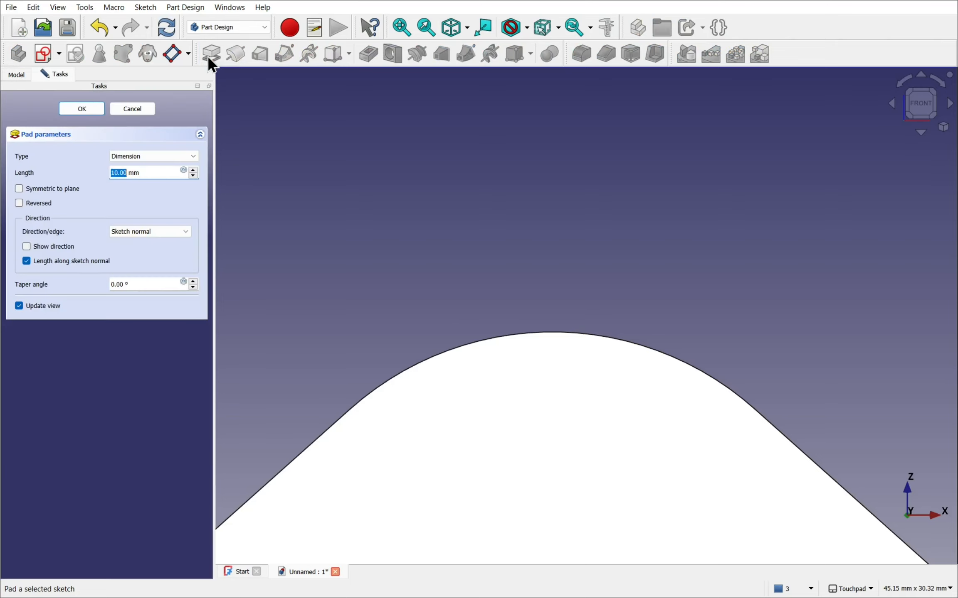
left_click(19, 203)
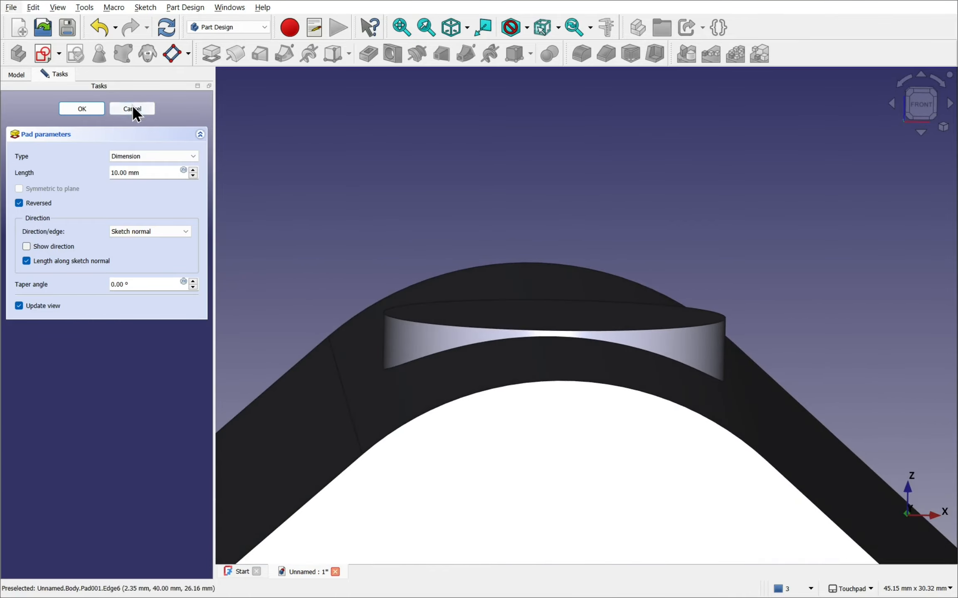
left_click(132, 108)
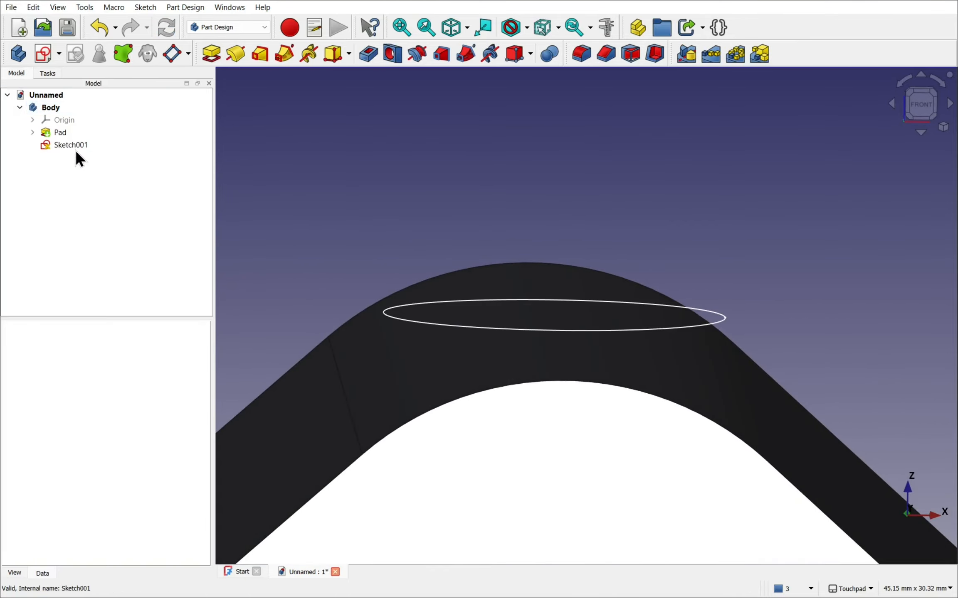
left_click(70, 144)
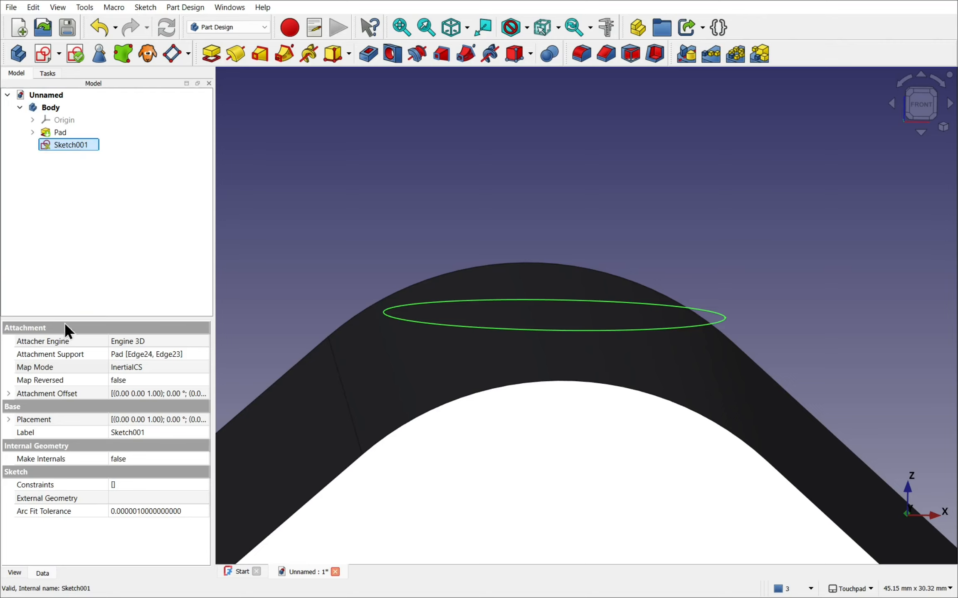
mouse_move(4, 394)
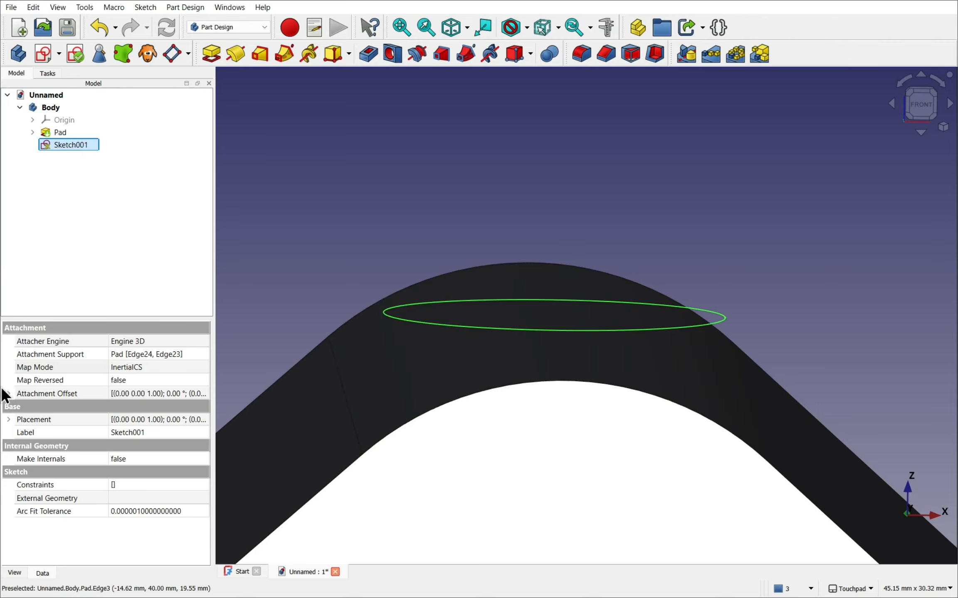
- Lower Sketch001's attachment offset z to 1 mm and begin padding the circle
left_click(8, 393)
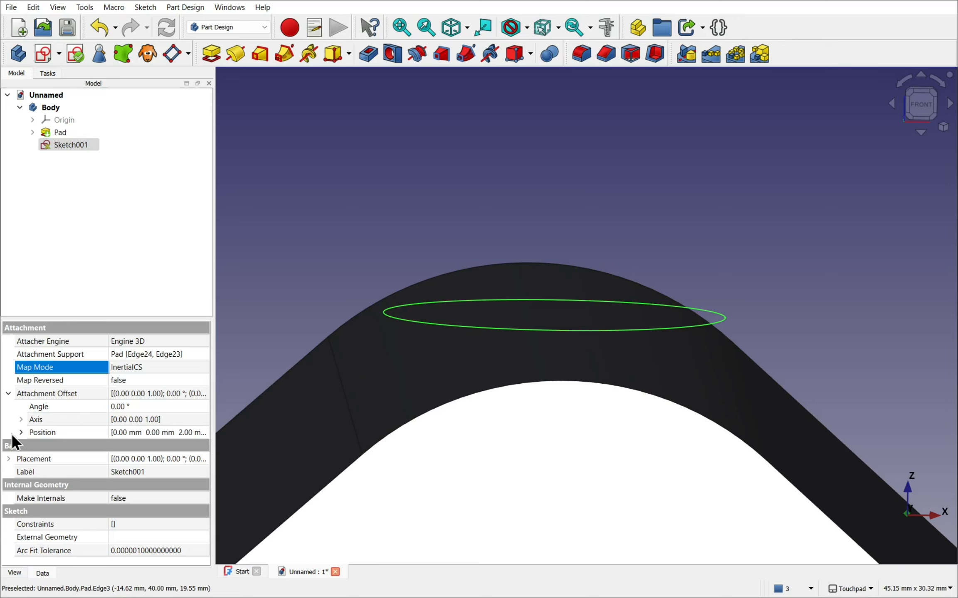
left_click(21, 432)
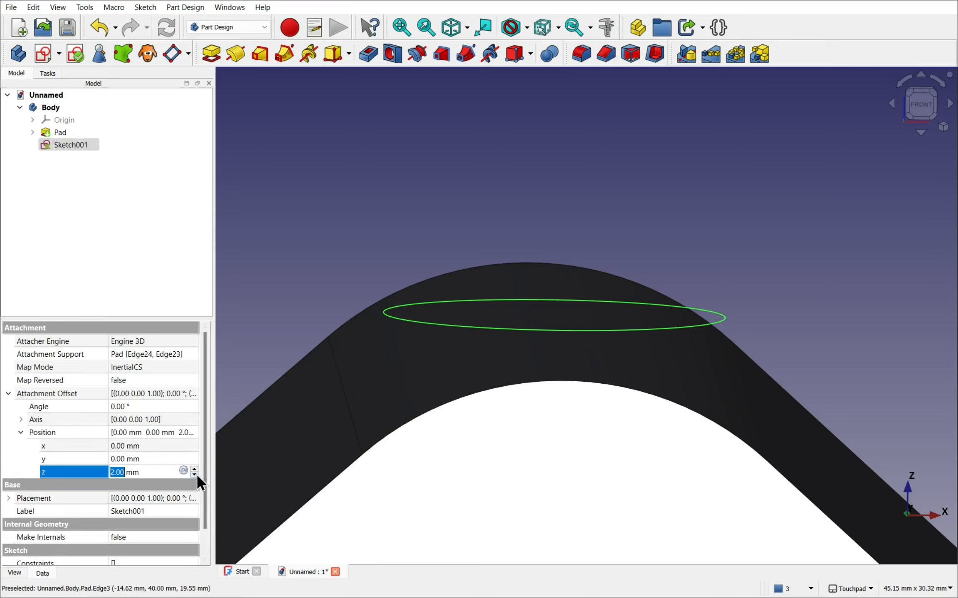
left_click(193, 475)
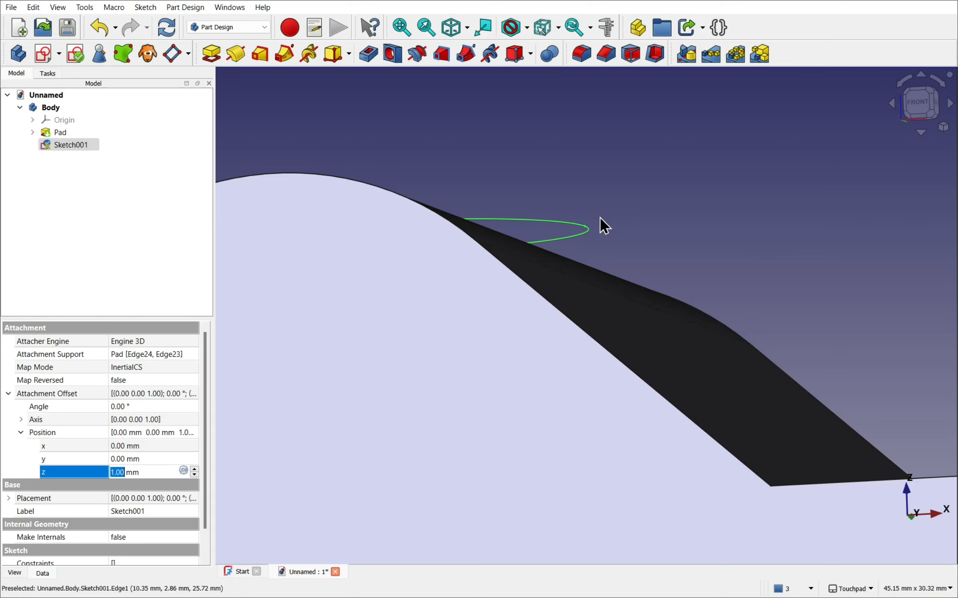
left_click(69, 145)
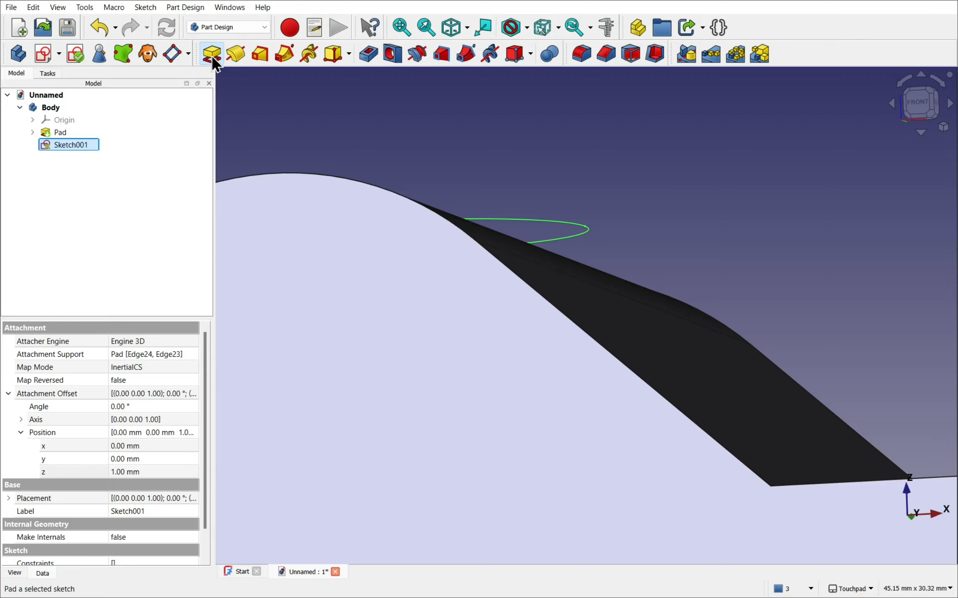
left_click(211, 54)
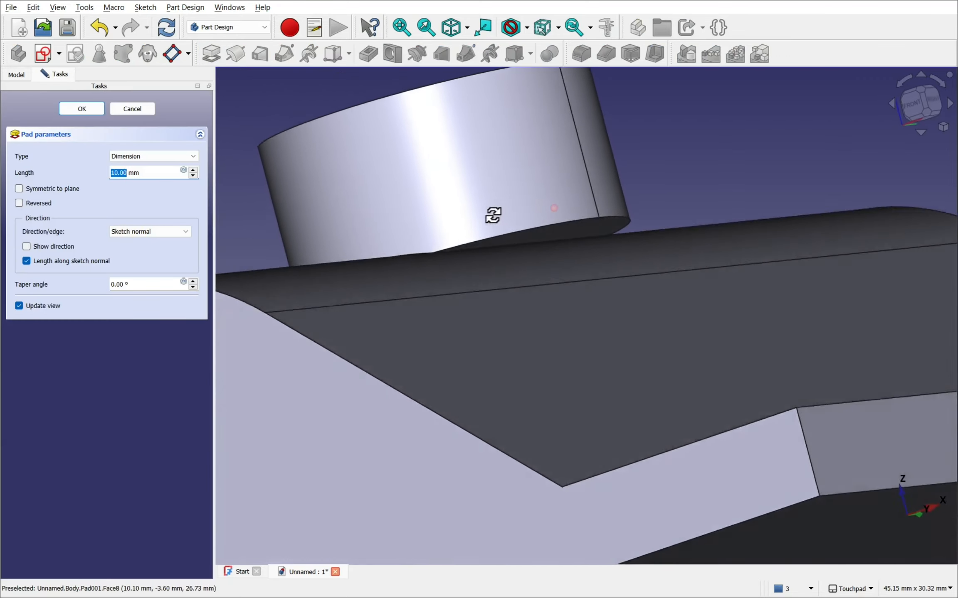
- Preview the circle pad symmetric to plane, then cancel it
left_click_drag(493, 214, 516, 207)
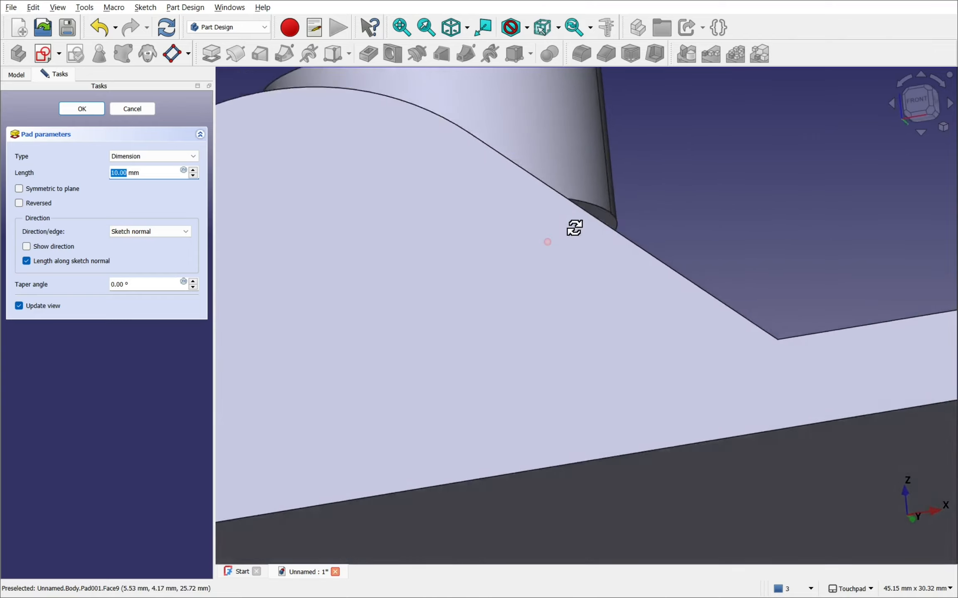
left_click_drag(574, 229, 580, 270)
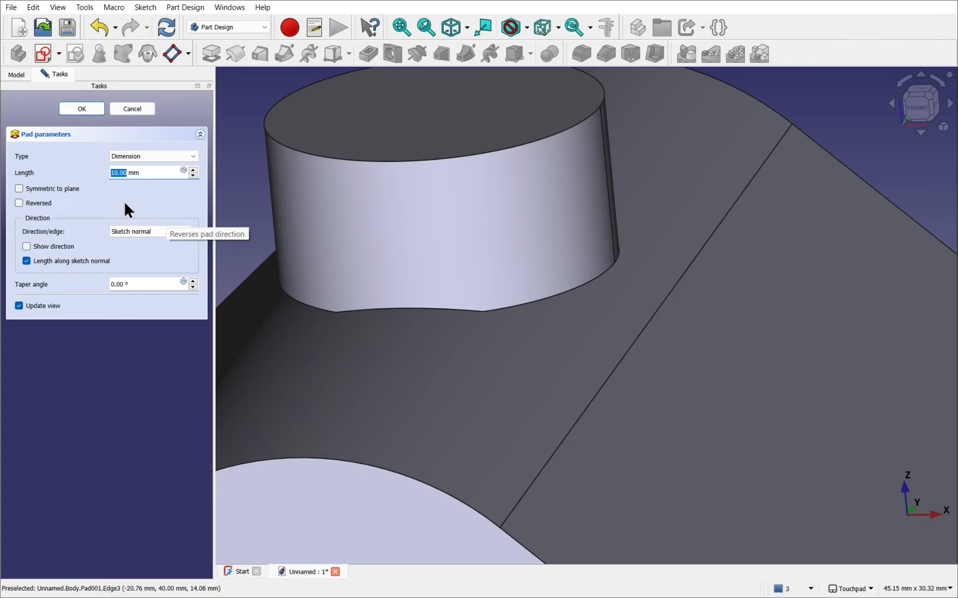
left_click(19, 189)
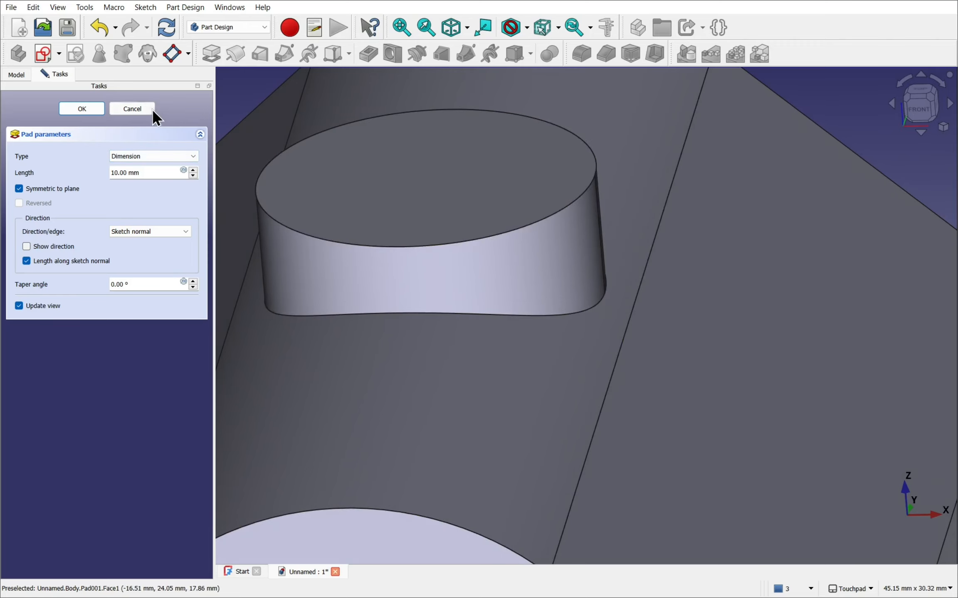
left_click(132, 109)
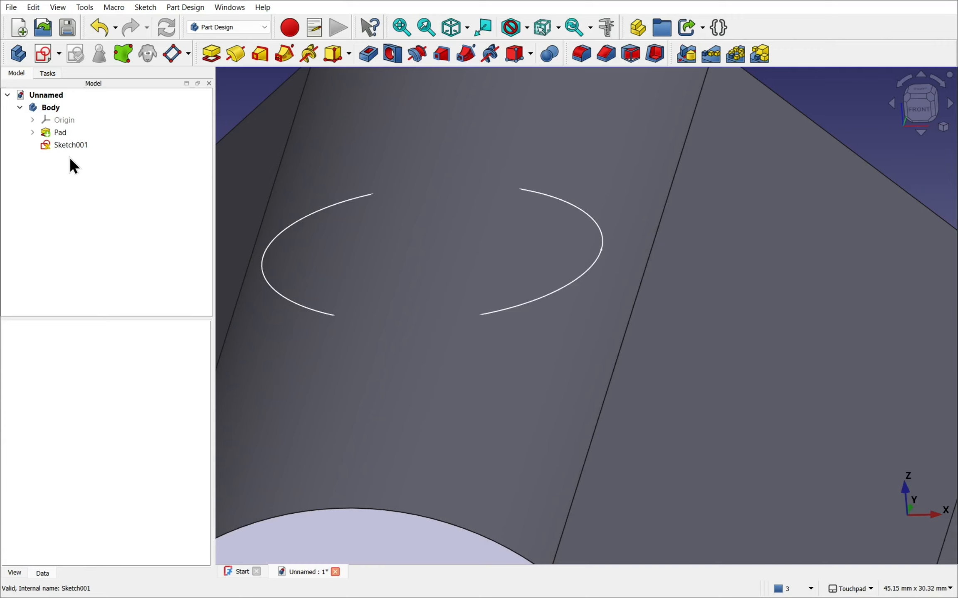
- Preview a Two dimensions pocket of the circle, then cancel it
left_click(70, 145)
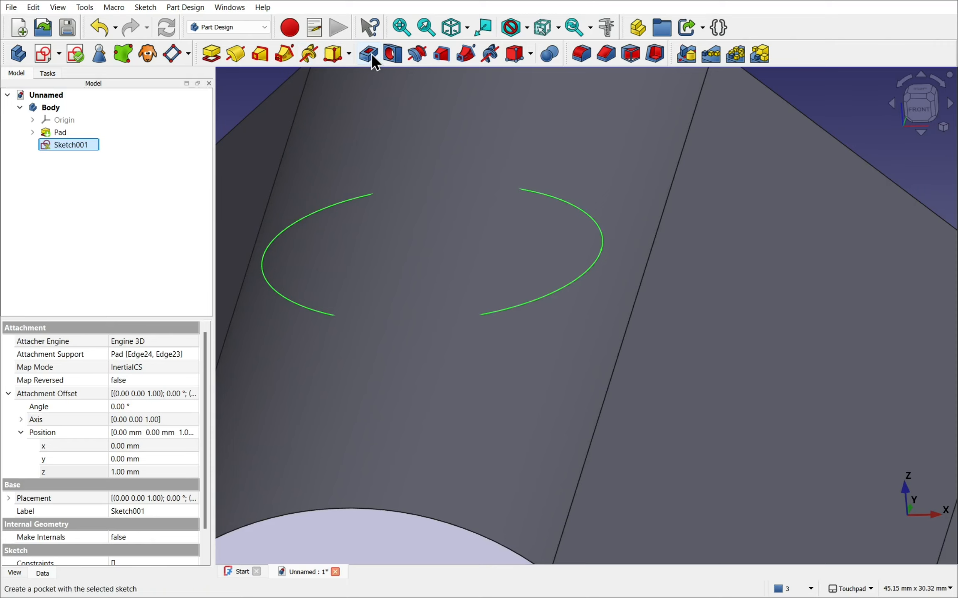
left_click(368, 54)
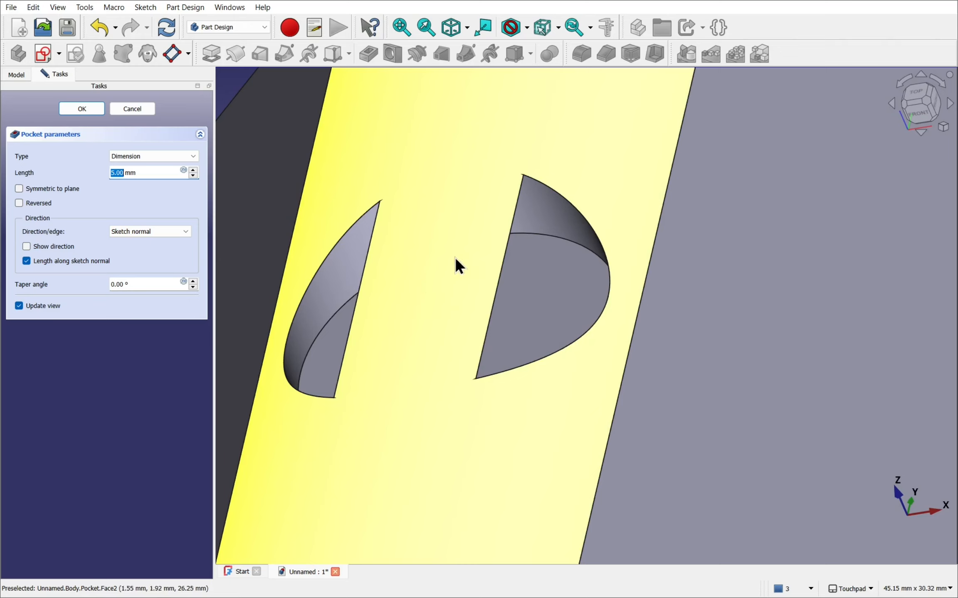
left_click(153, 156)
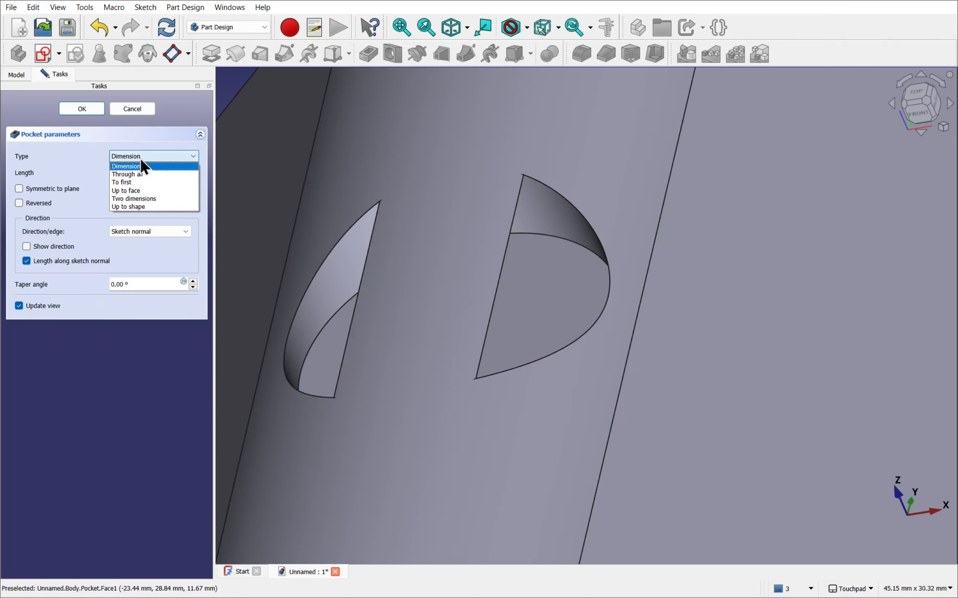
mouse_move(133, 198)
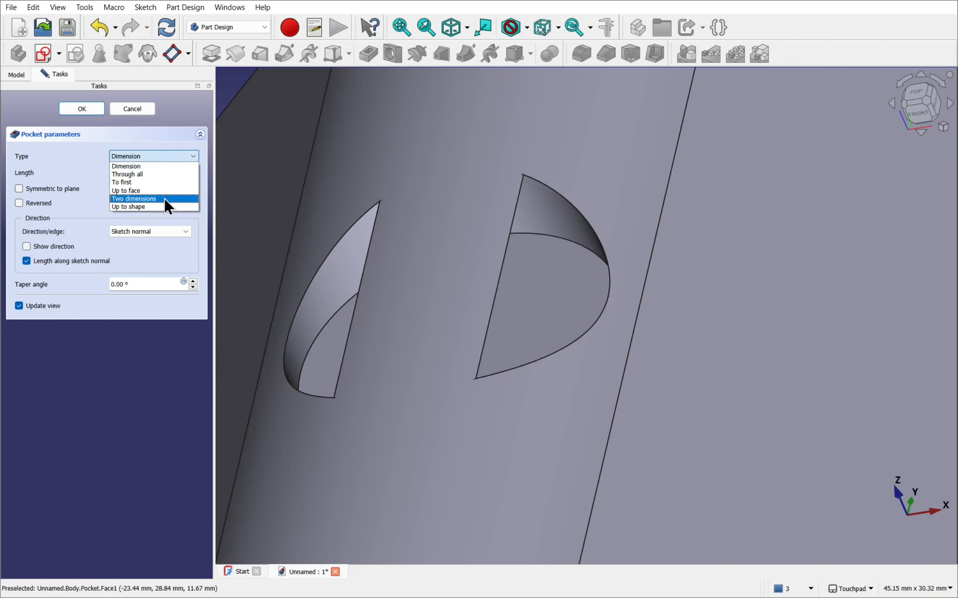
left_click(133, 199)
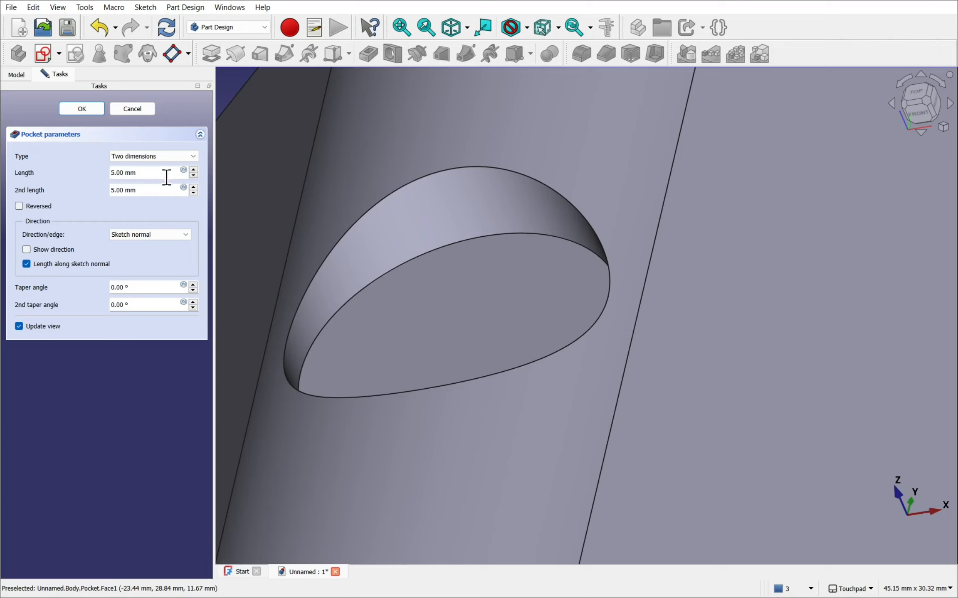
mouse_move(357, 243)
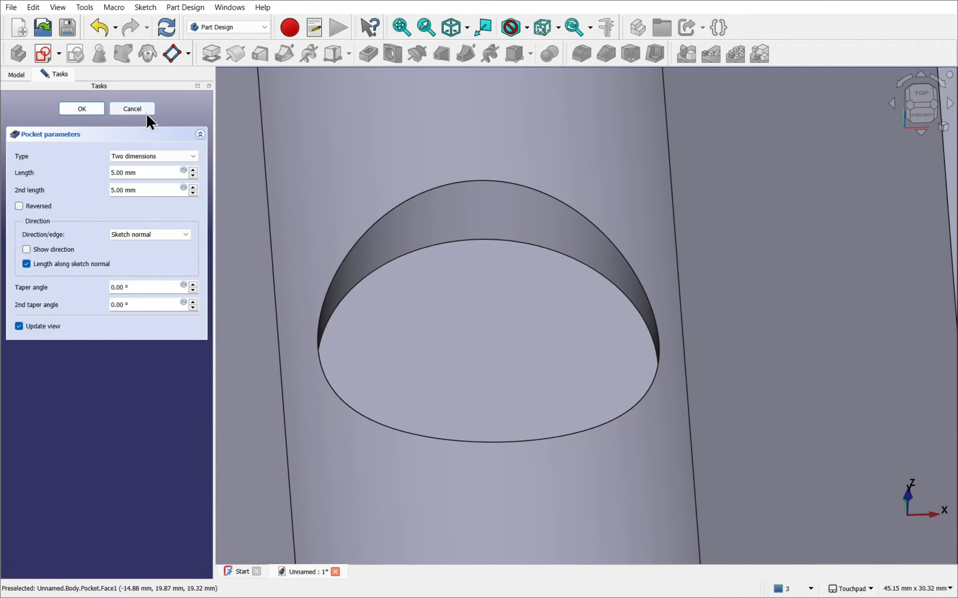
left_click(131, 109)
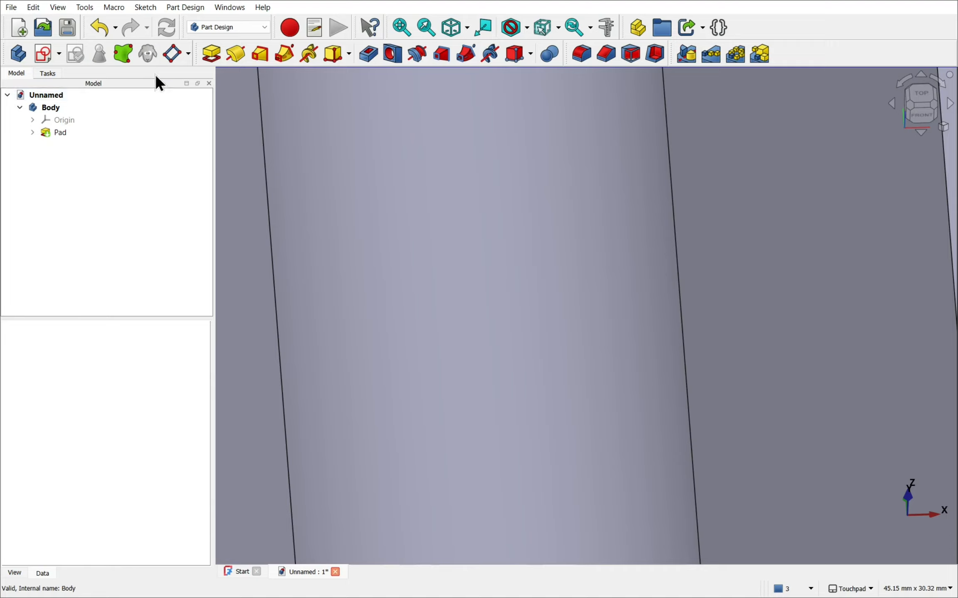
mouse_move(171, 54)
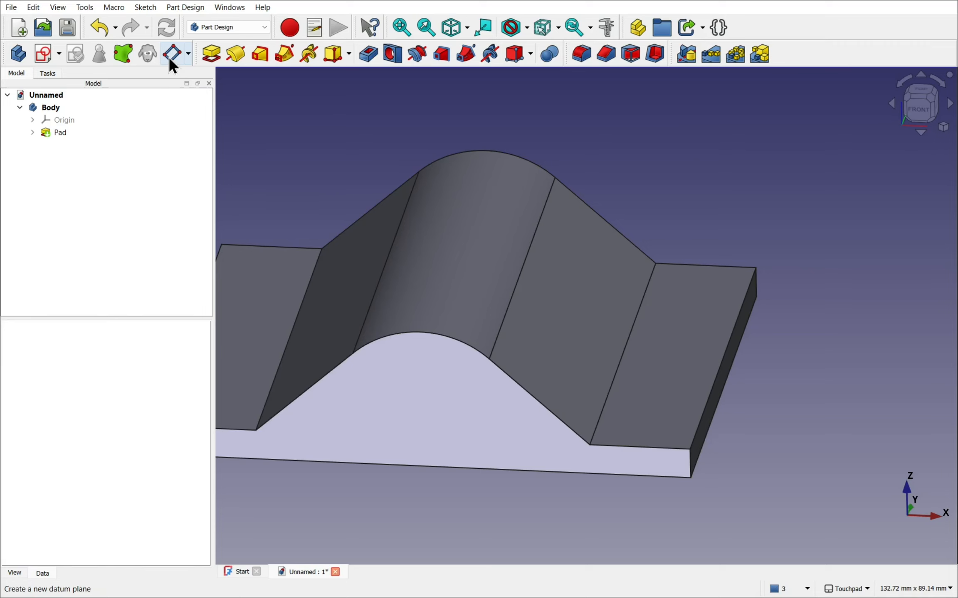
- Start creating a new datum plane in the body
left_click(172, 54)
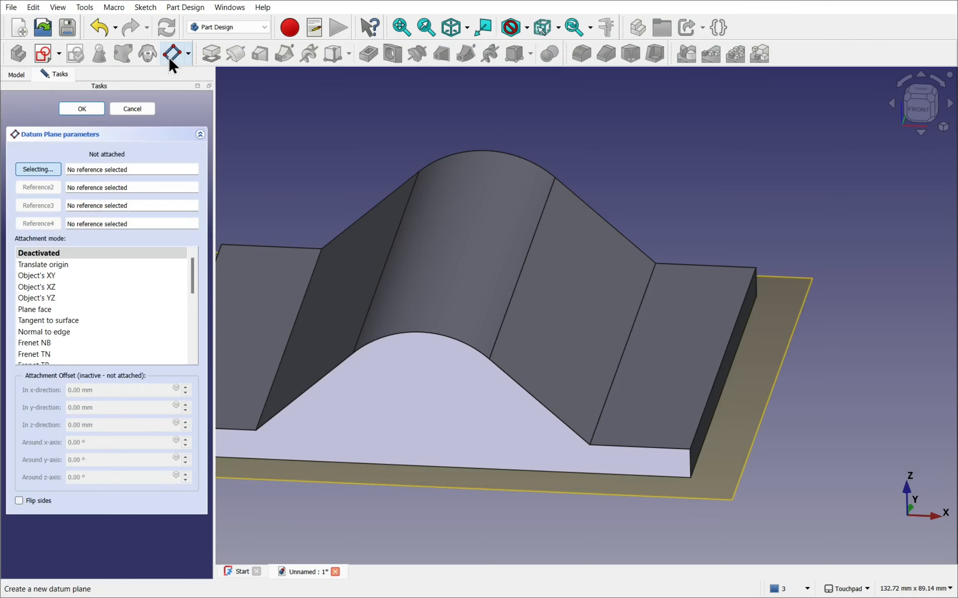
- Attach the datum plane to the ridge edges in Inertia 2-3 mode, 3 mm along z, and confirm
left_click(186, 7)
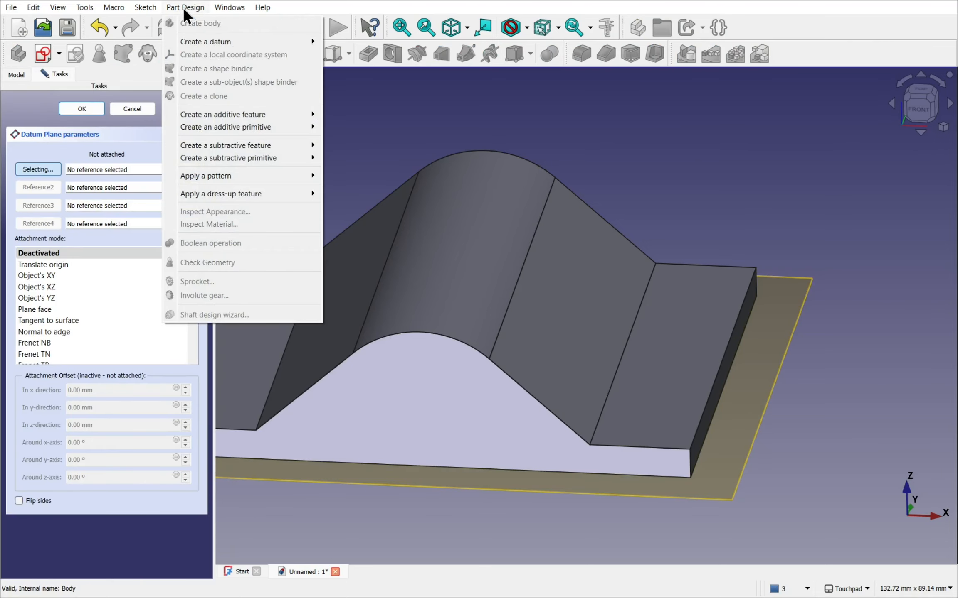
mouse_move(220, 42)
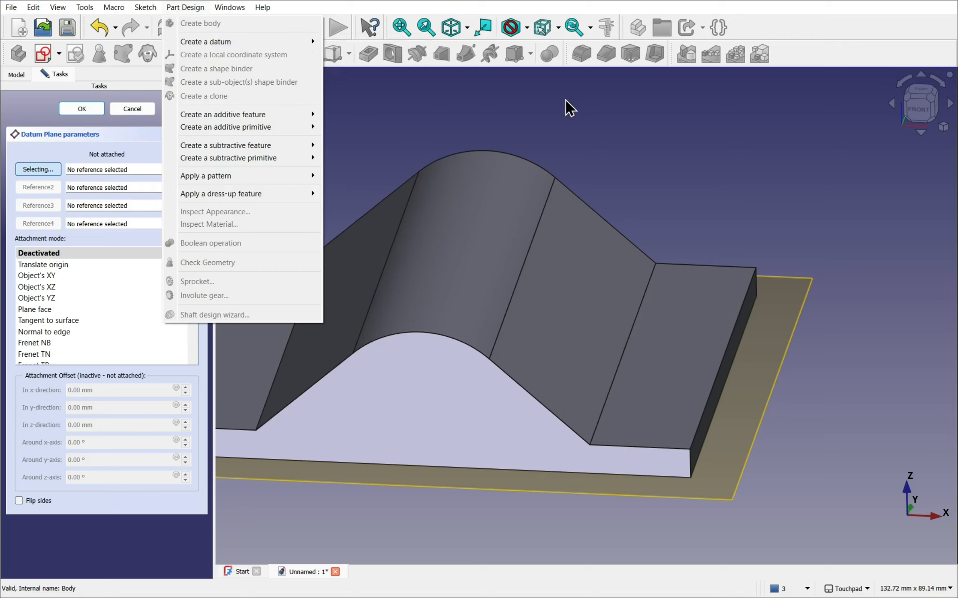
left_click(568, 107)
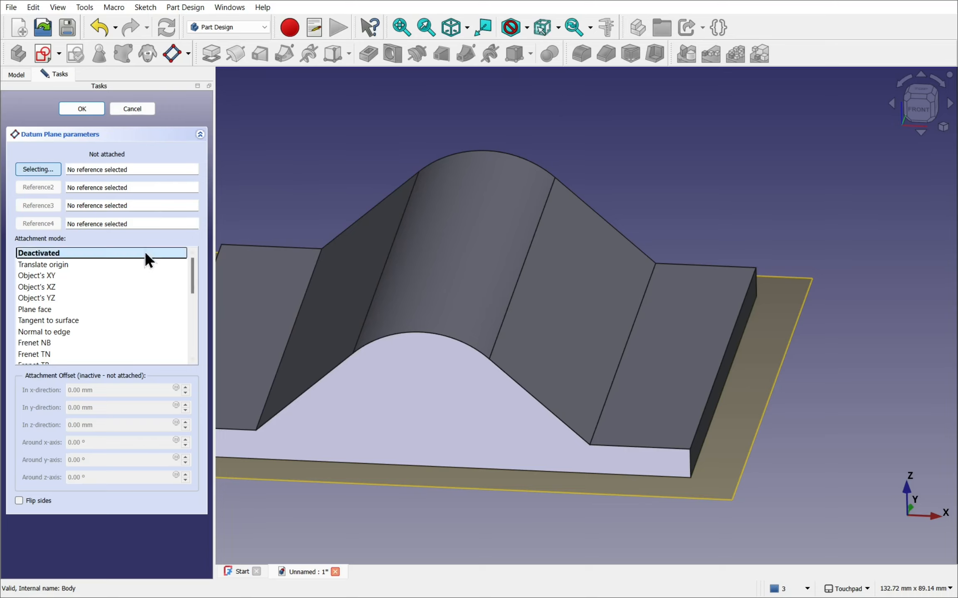
mouse_move(321, 176)
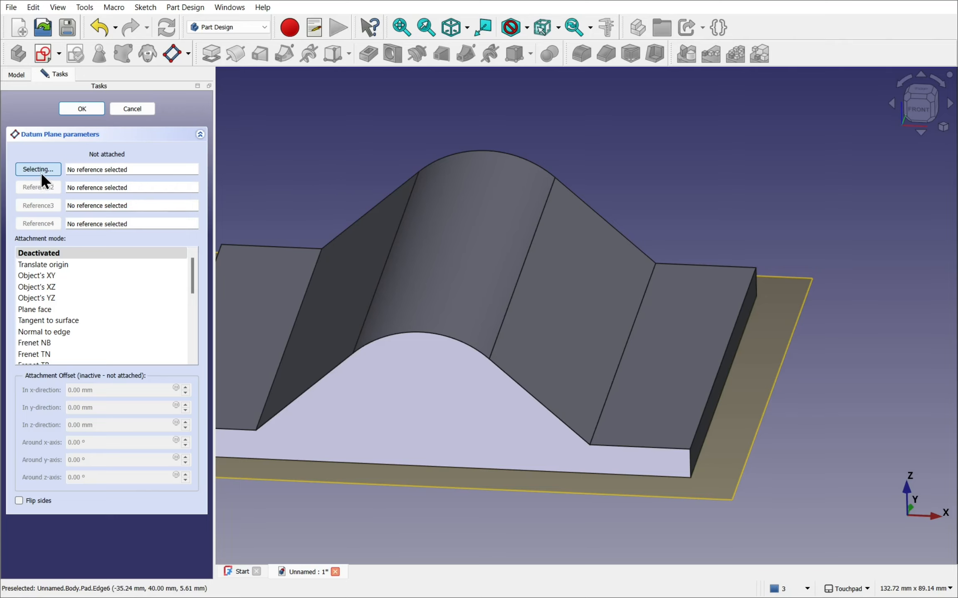
mouse_move(443, 340)
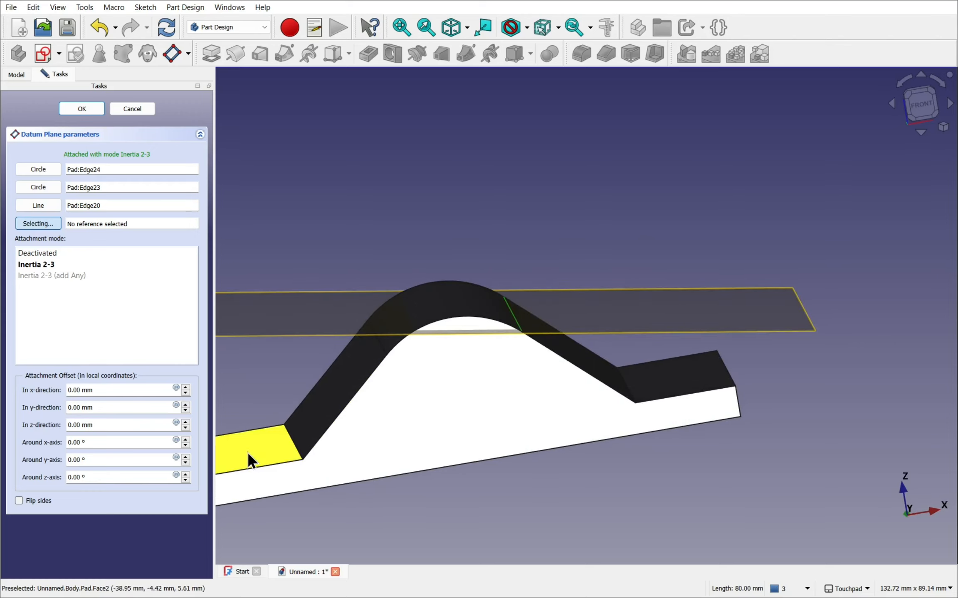
mouse_move(92, 457)
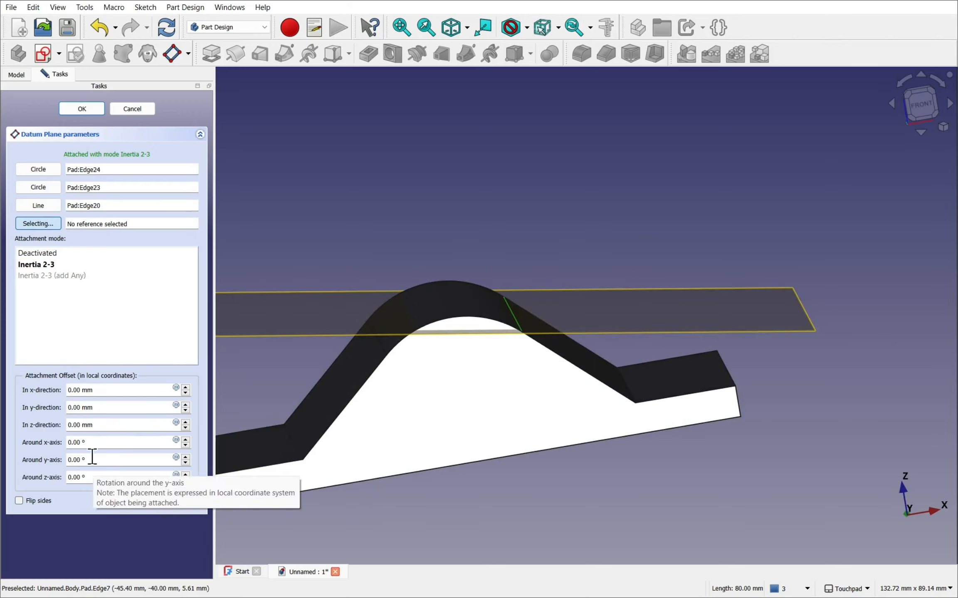
left_click(185, 423)
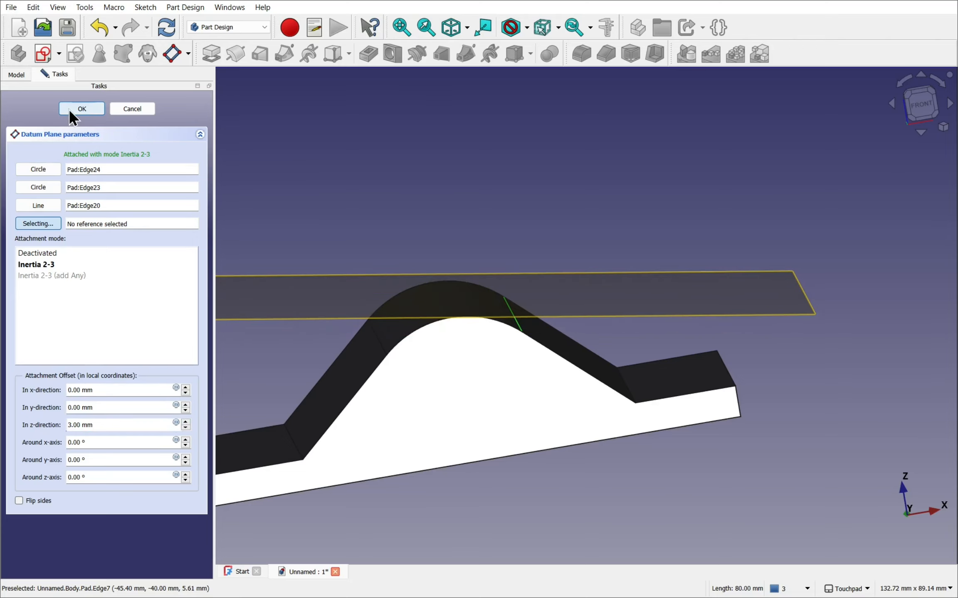
left_click(82, 109)
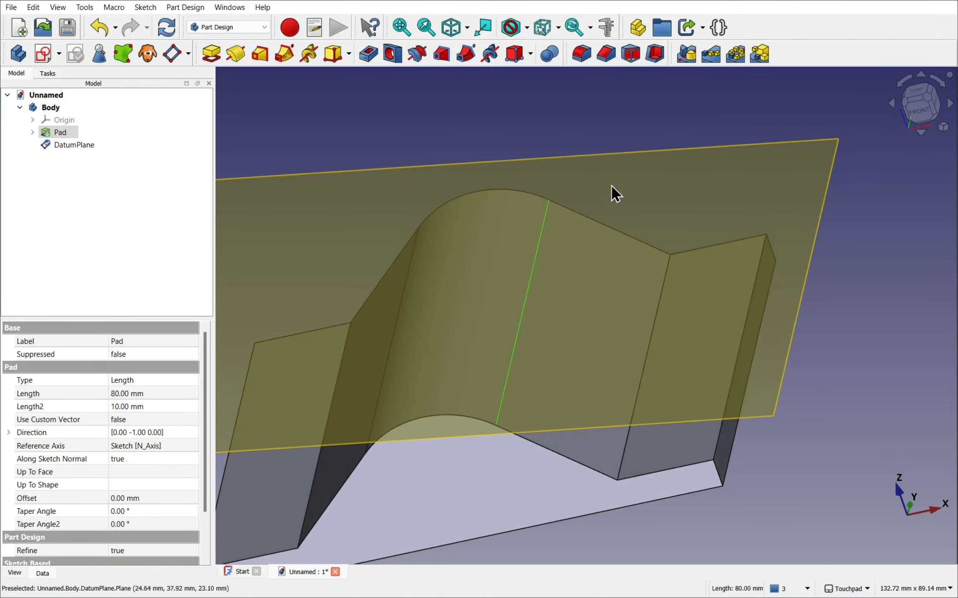
- Sketch an origin-centred circle on DatumPlane and close the sketch
left_click(75, 145)
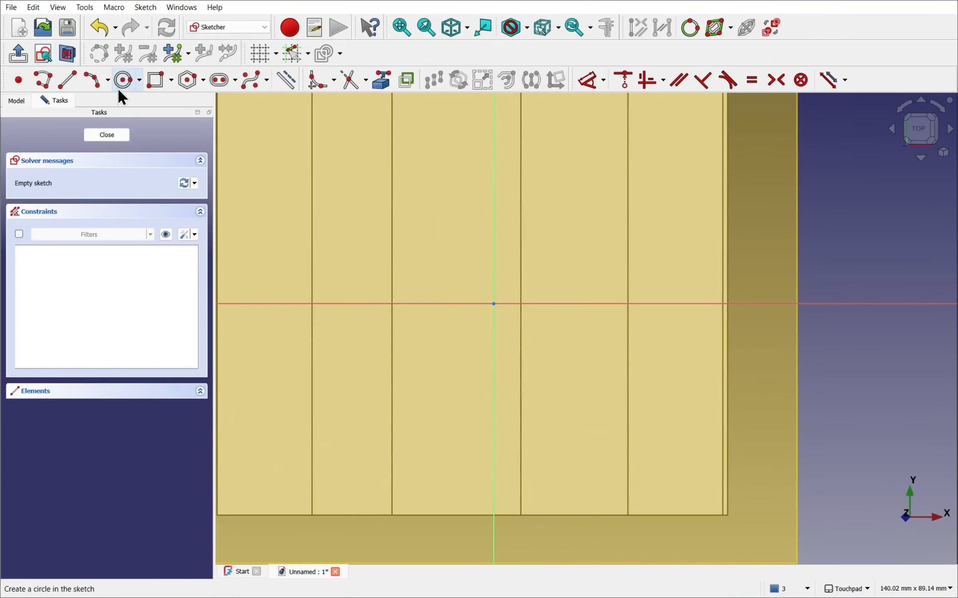
left_click(121, 80)
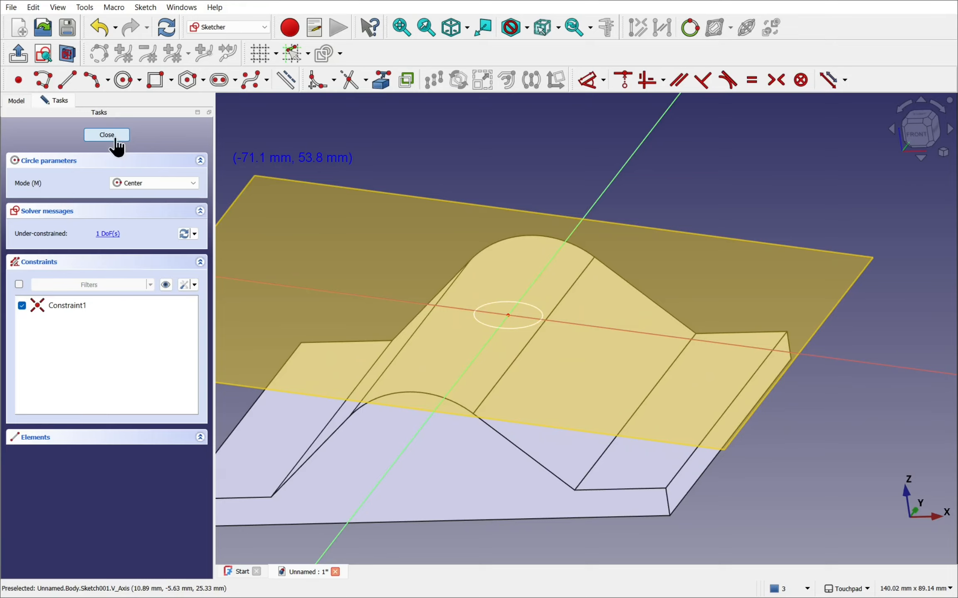
left_click(107, 135)
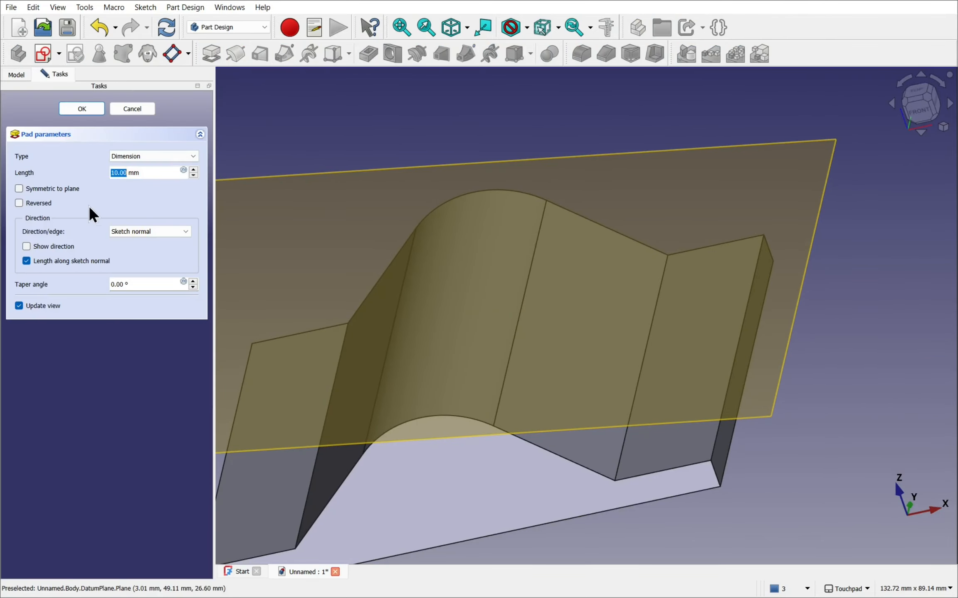
- Pad the circle as Two dimensions with 10 mm lengths, creating Pad001
left_click(153, 156)
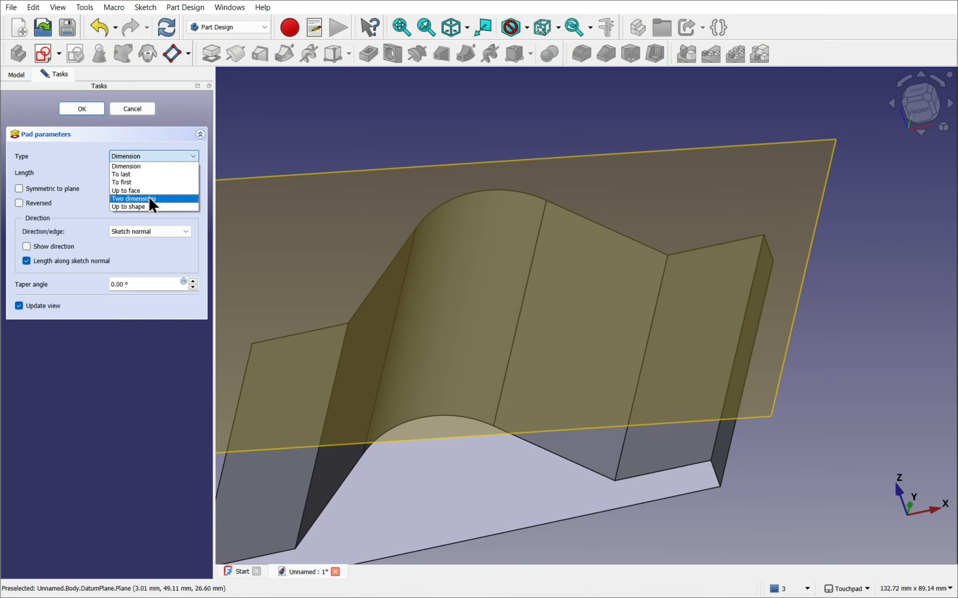
left_click(133, 199)
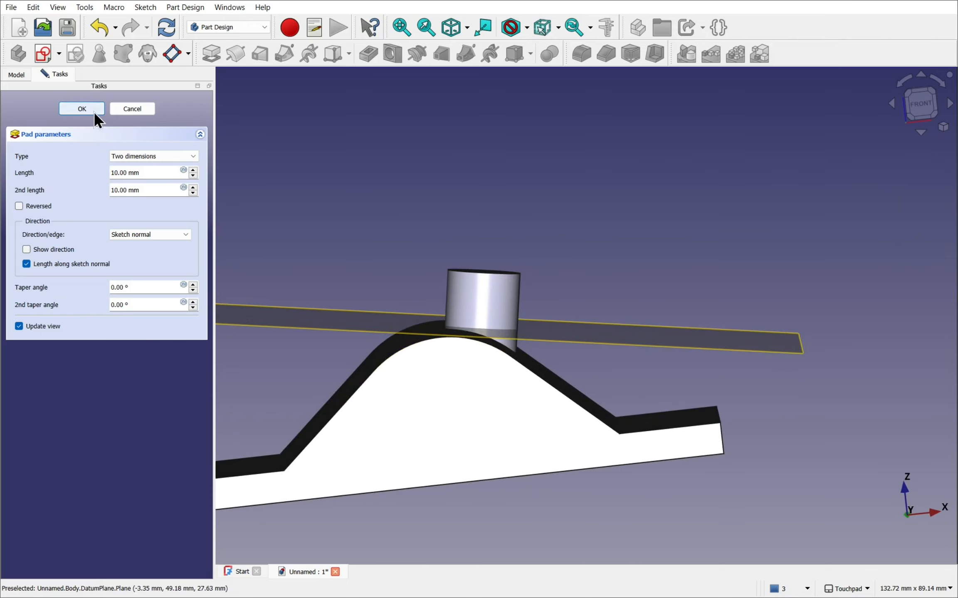
left_click(81, 109)
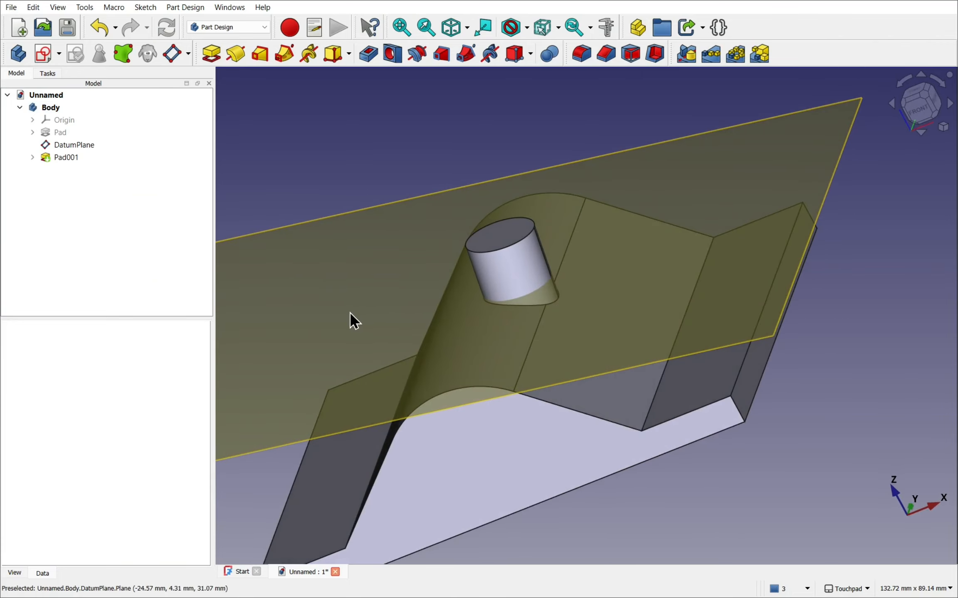
- Delete the cylinder Pad001 with its sketch and the DatumPlane, leaving only the padded ridge
left_click(75, 145)
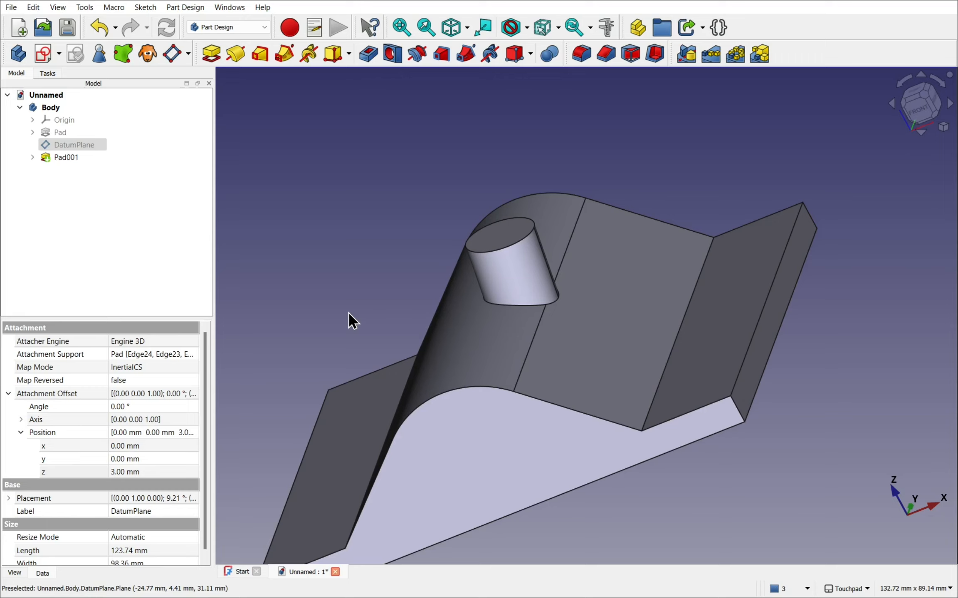
mouse_move(151, 197)
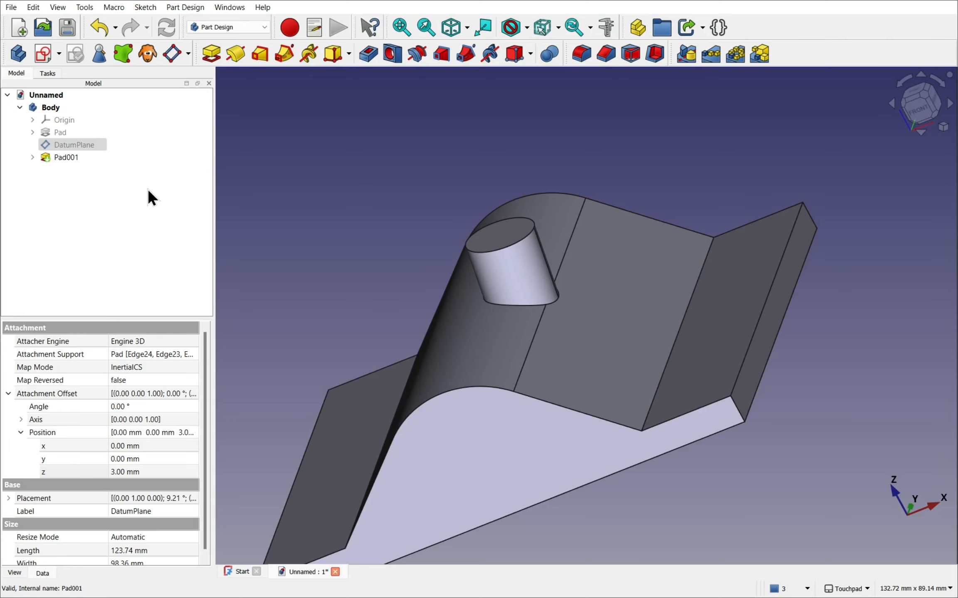
left_click(66, 158)
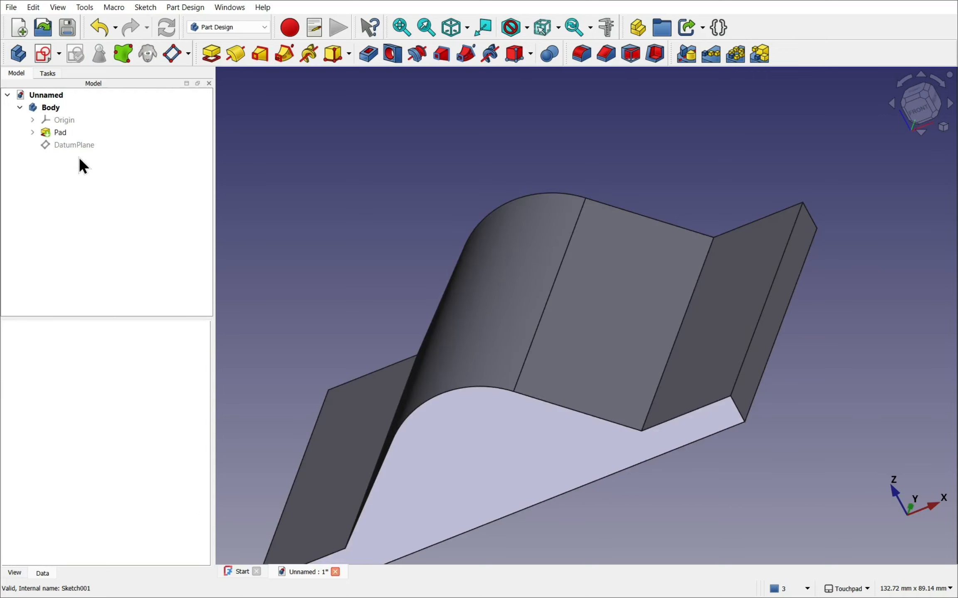
left_click(74, 145)
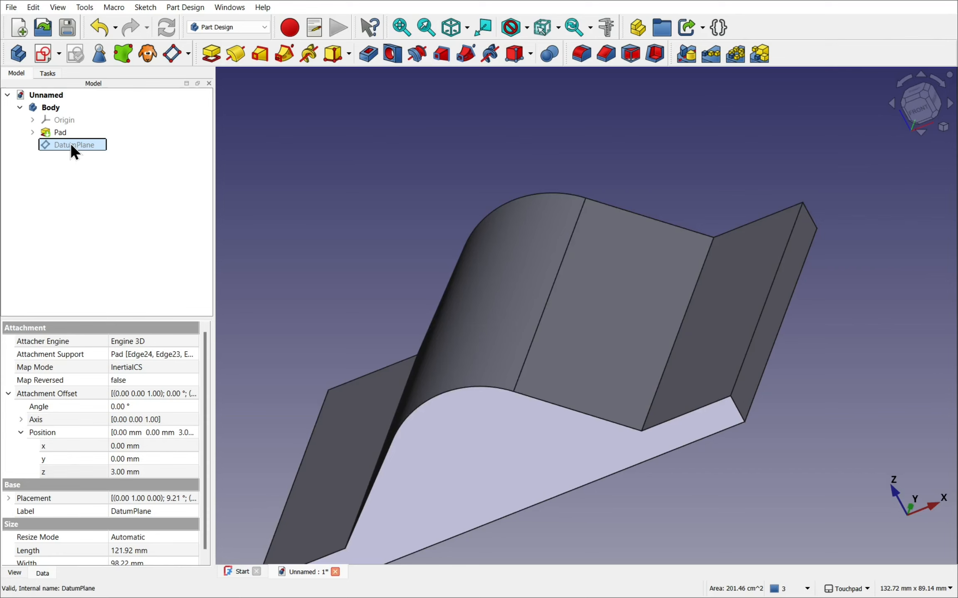
mouse_move(71, 145)
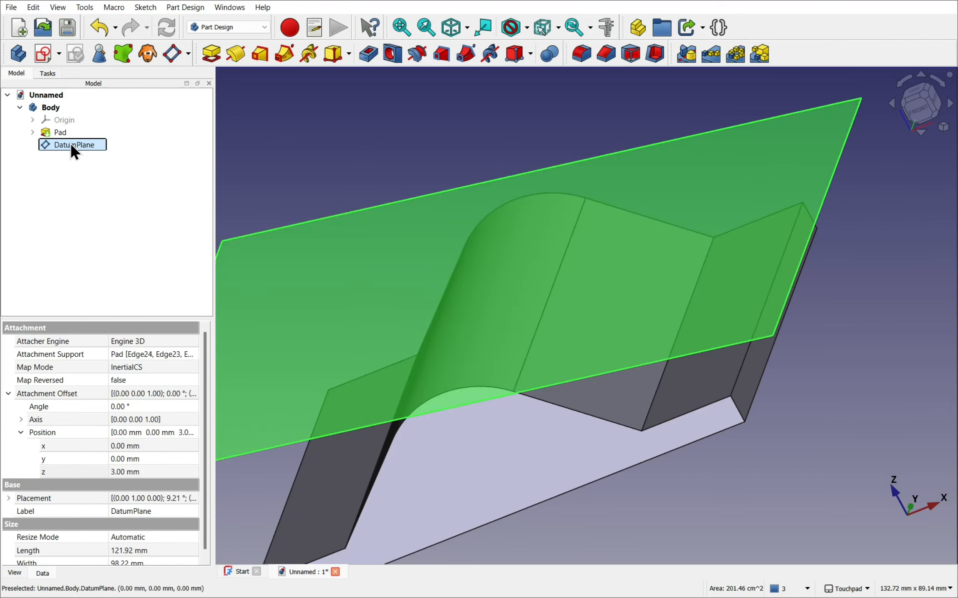
key("Delete")
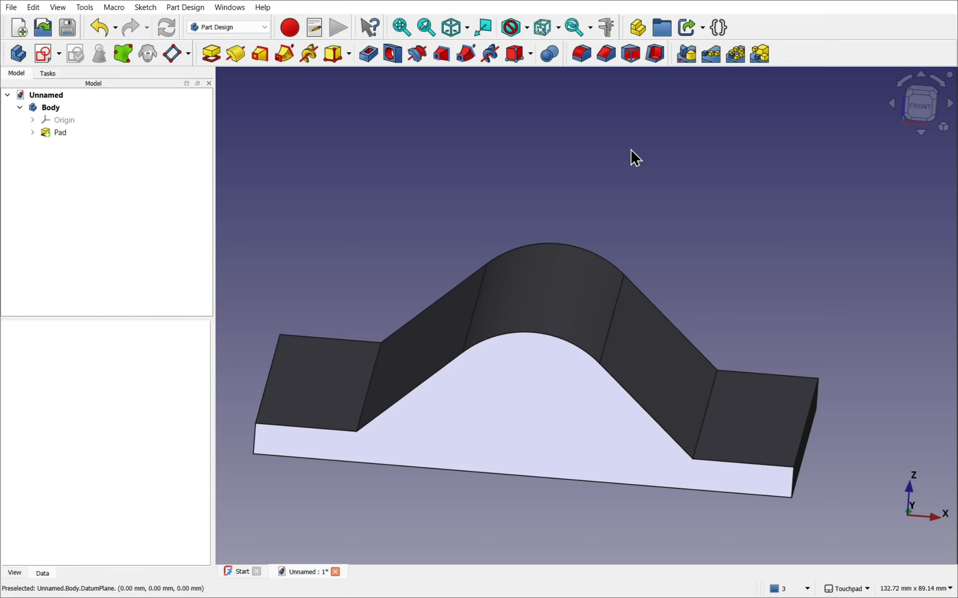
- Sketch one angled line rising from the origin through the ridge on the pad's front face
left_click(60, 133)
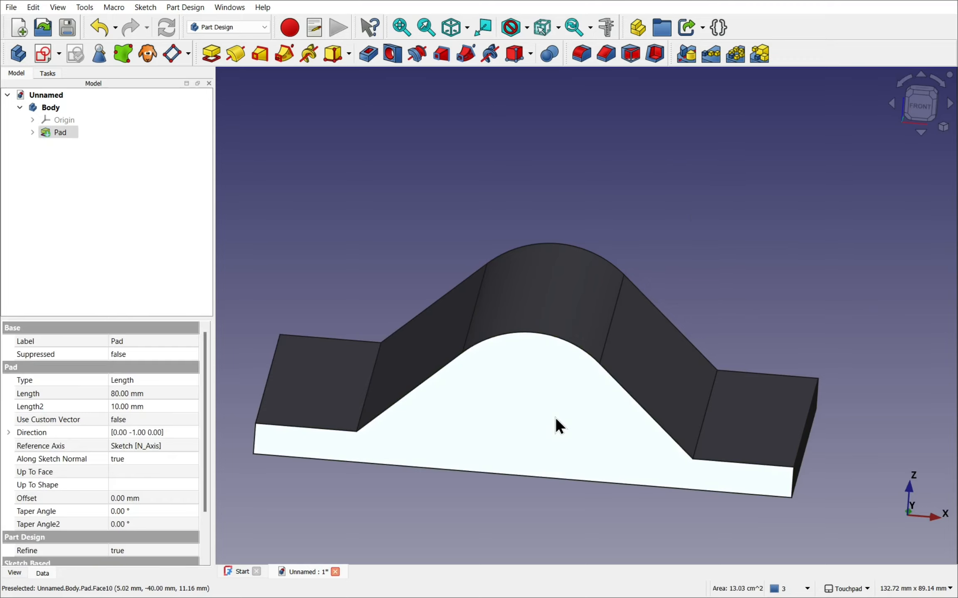
left_click_drag(558, 426, 485, 419)
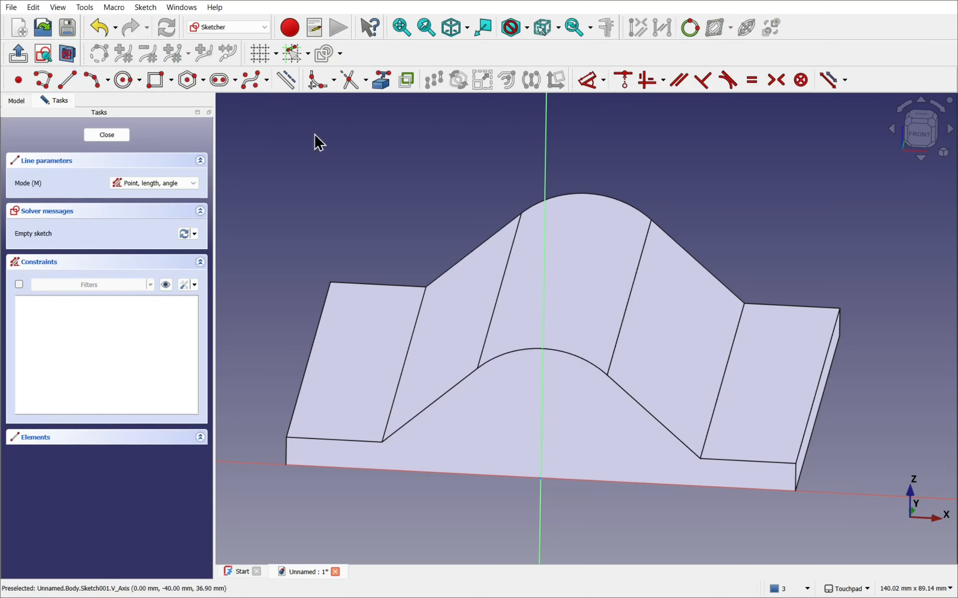
mouse_move(539, 479)
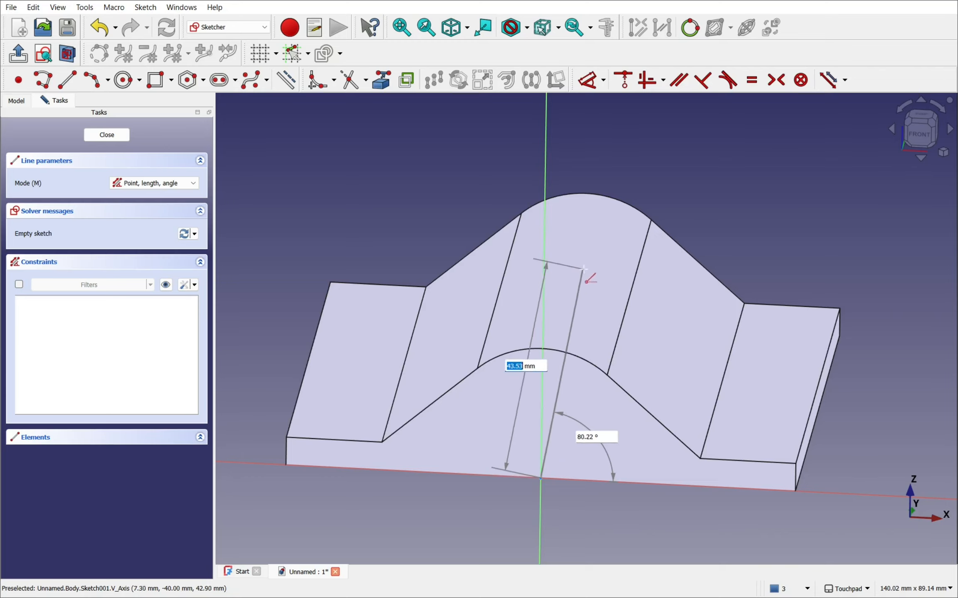
mouse_move(611, 277)
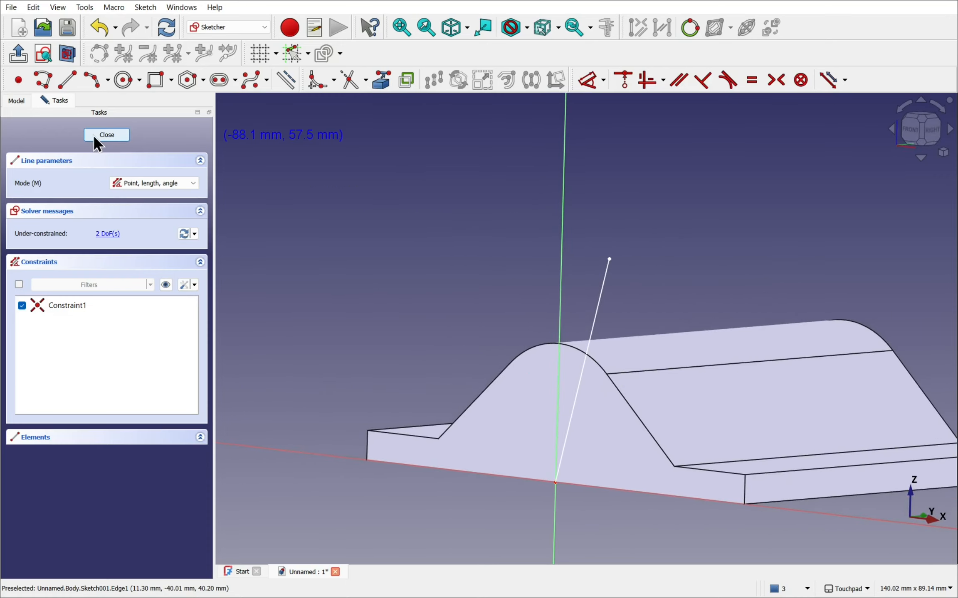
left_click(106, 135)
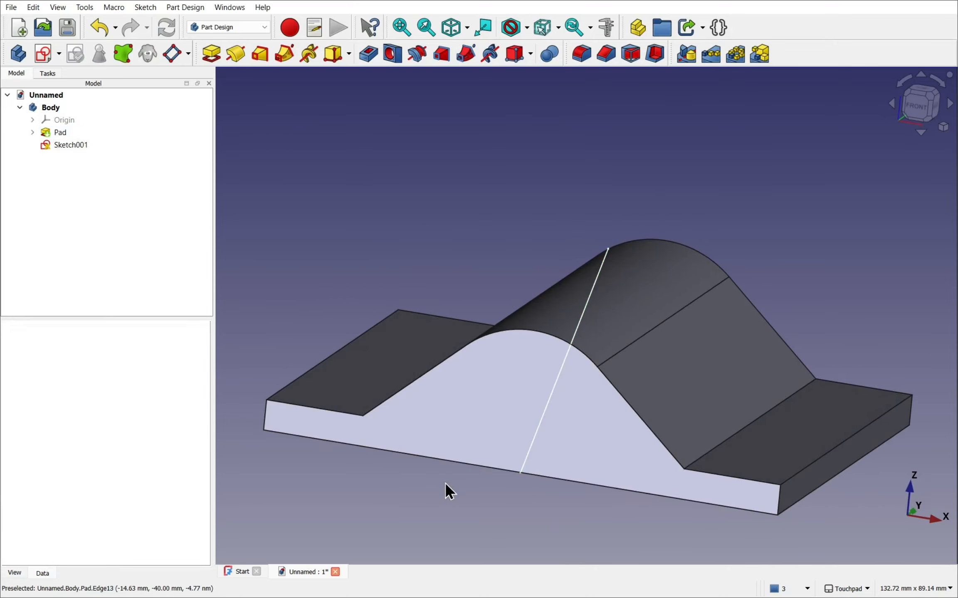
mouse_move(399, 529)
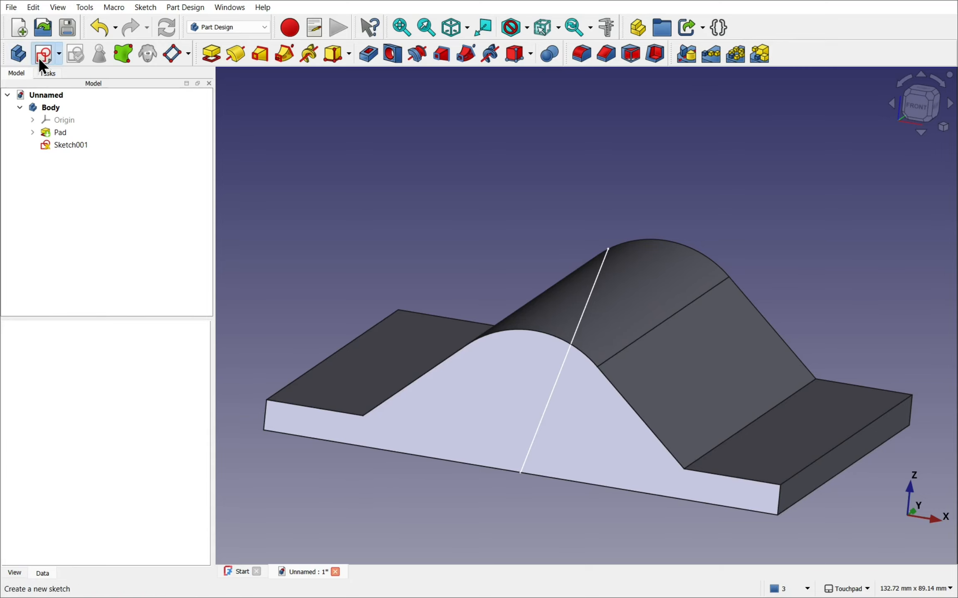
- Create Sketch002 on the XY plane with a small circle centred at the origin
left_click(17, 53)
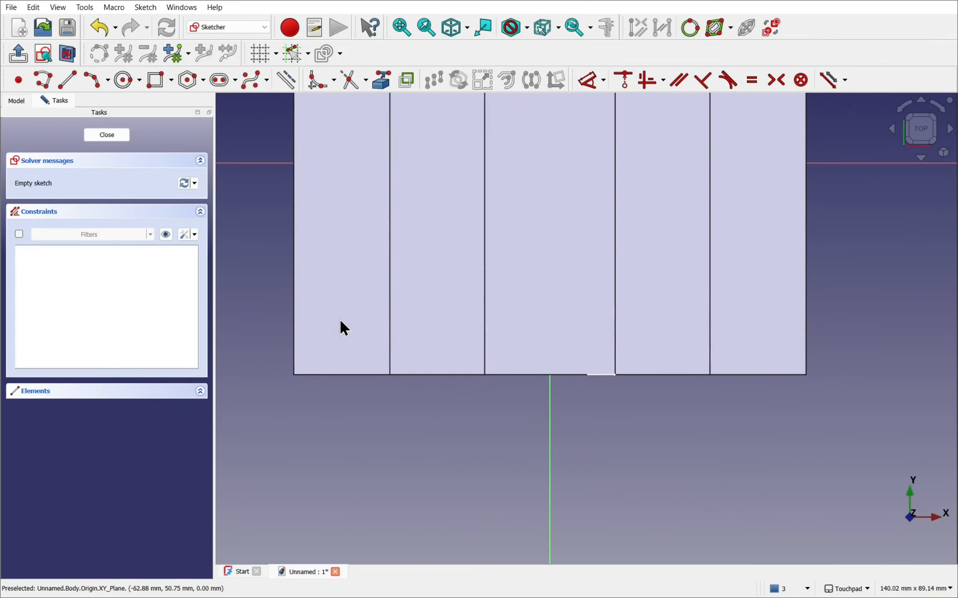
mouse_move(66, 54)
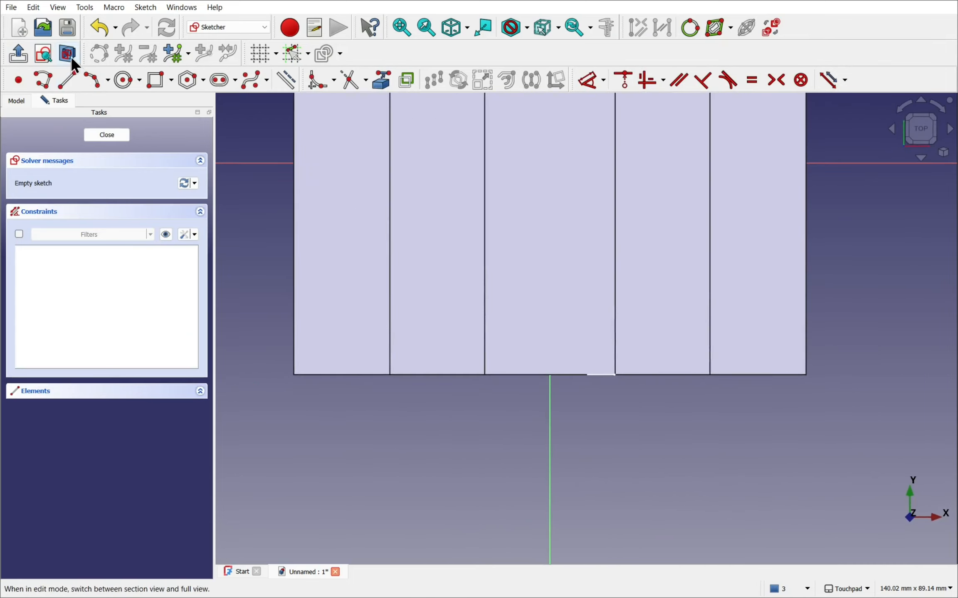
left_click(122, 79)
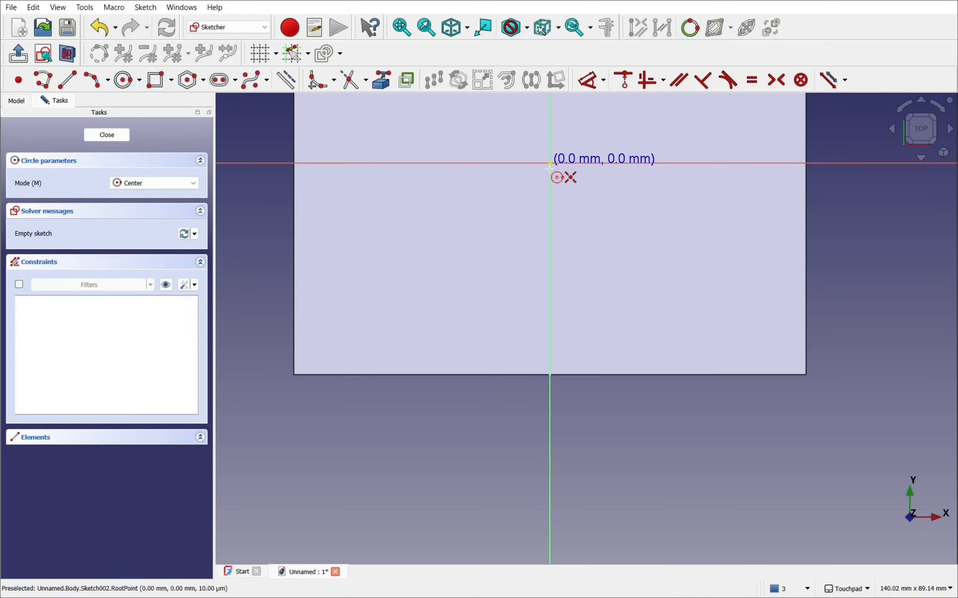
left_click(548, 163)
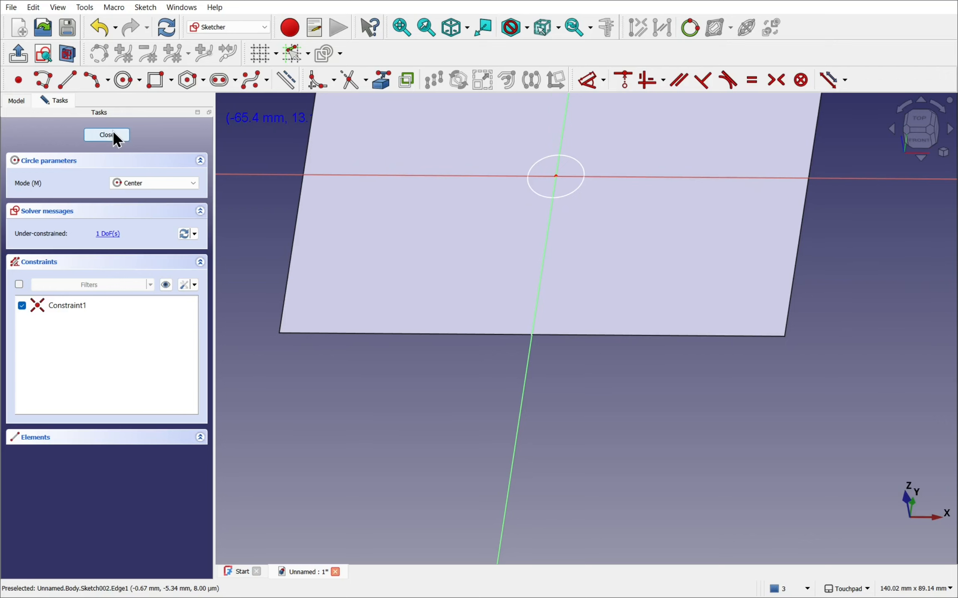
left_click(107, 135)
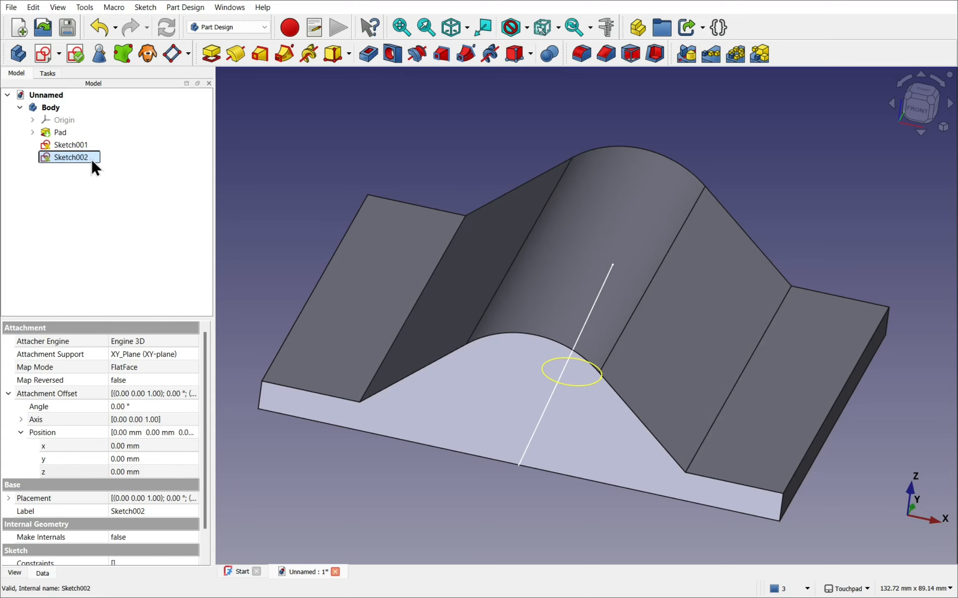
- Clear Sketch002's XY_Plane attachment reference in the attachment editor
left_click(61, 367)
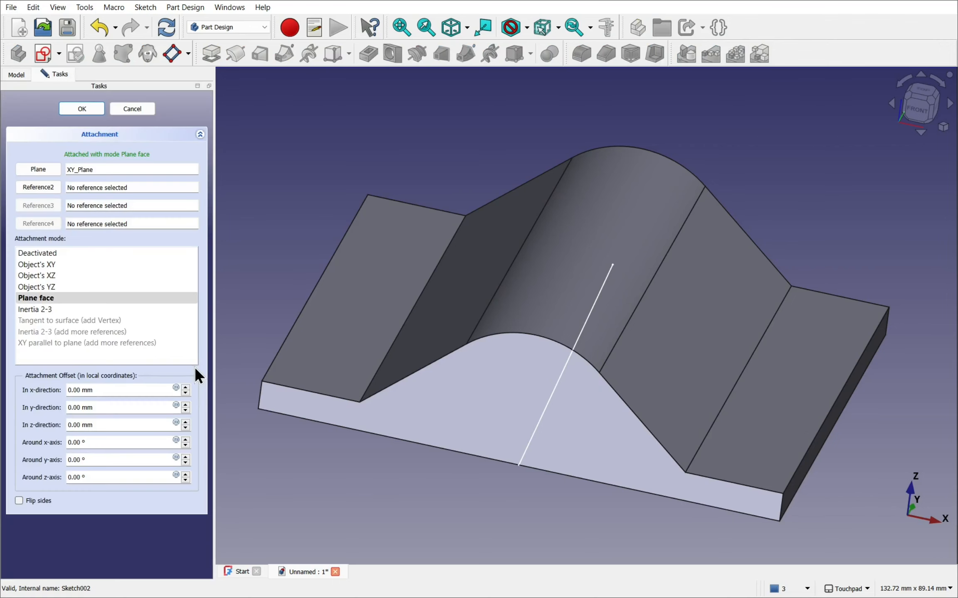
left_click(39, 170)
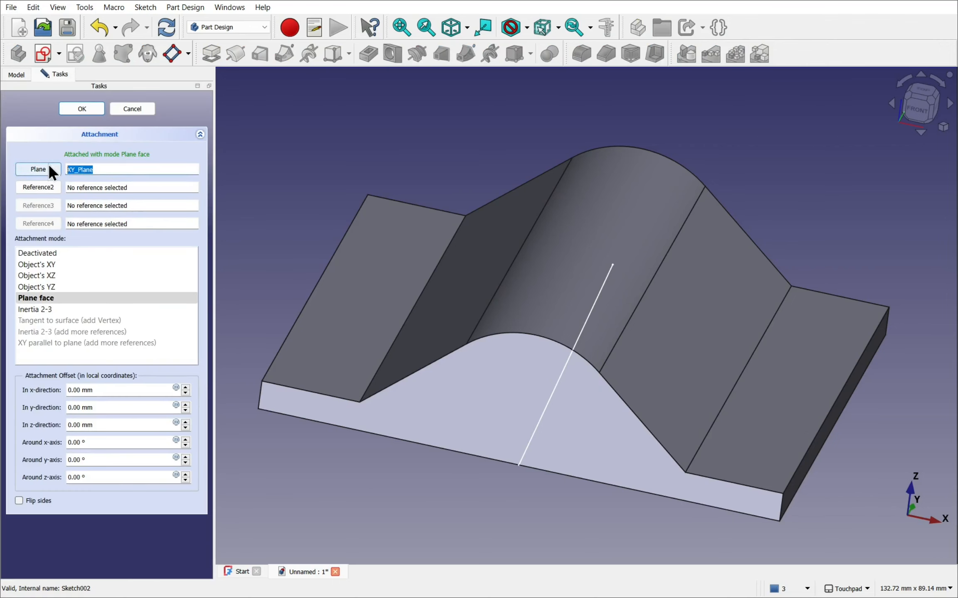
left_click(38, 169)
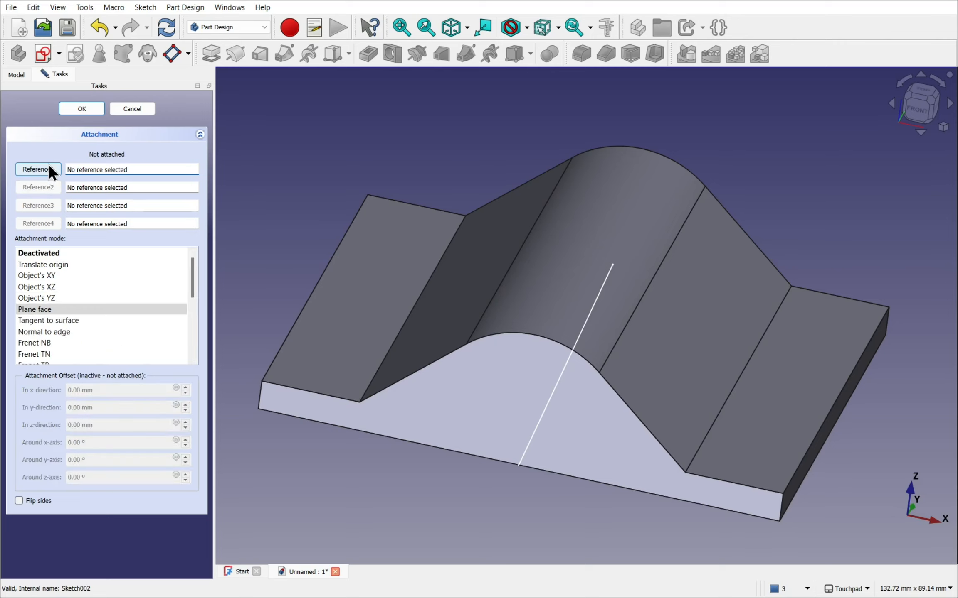
left_click(38, 169)
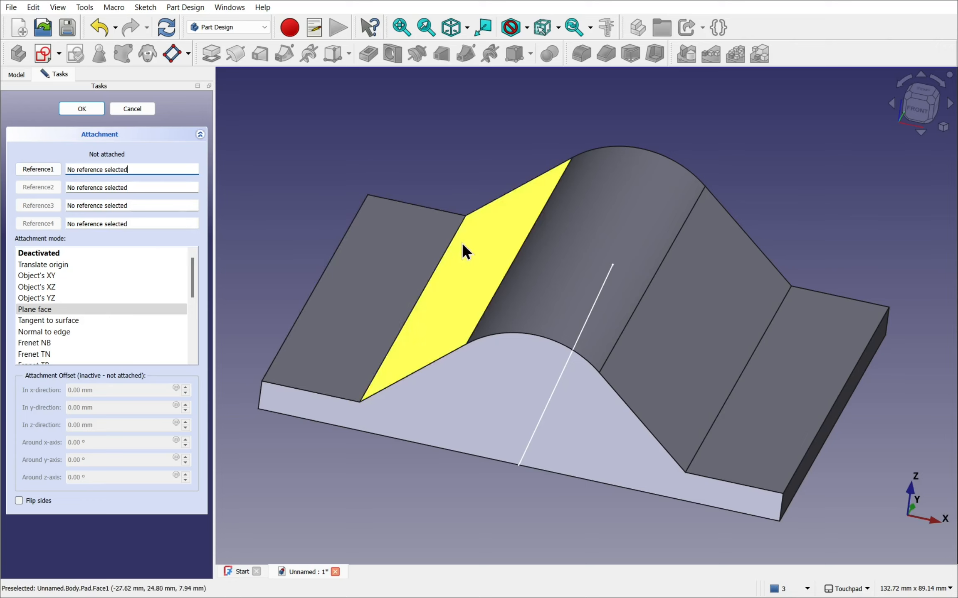
mouse_move(579, 353)
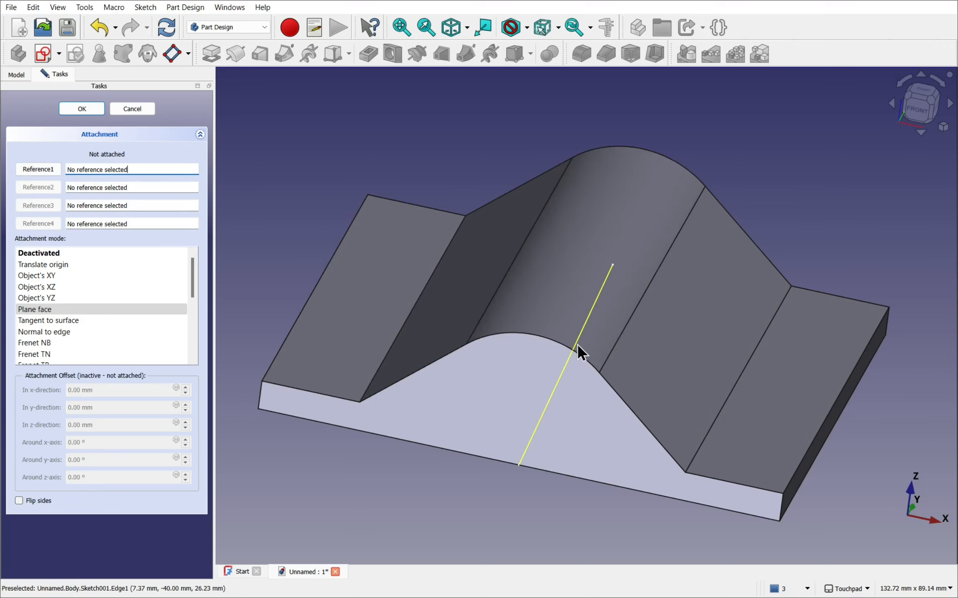
mouse_move(601, 310)
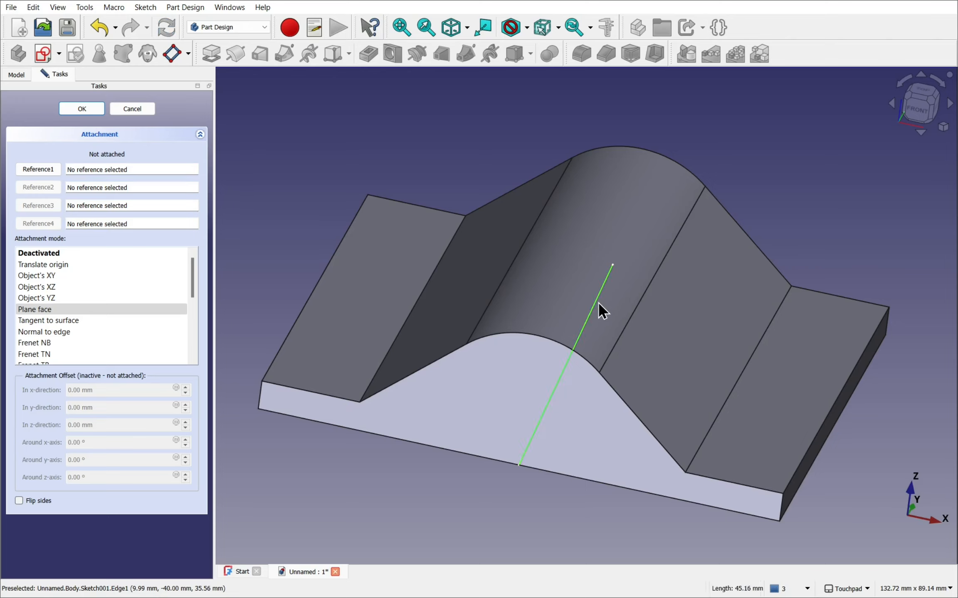
- Attach Sketch002 to Sketch001's angled line and end vertex in Normal to edge mode
left_click(38, 169)
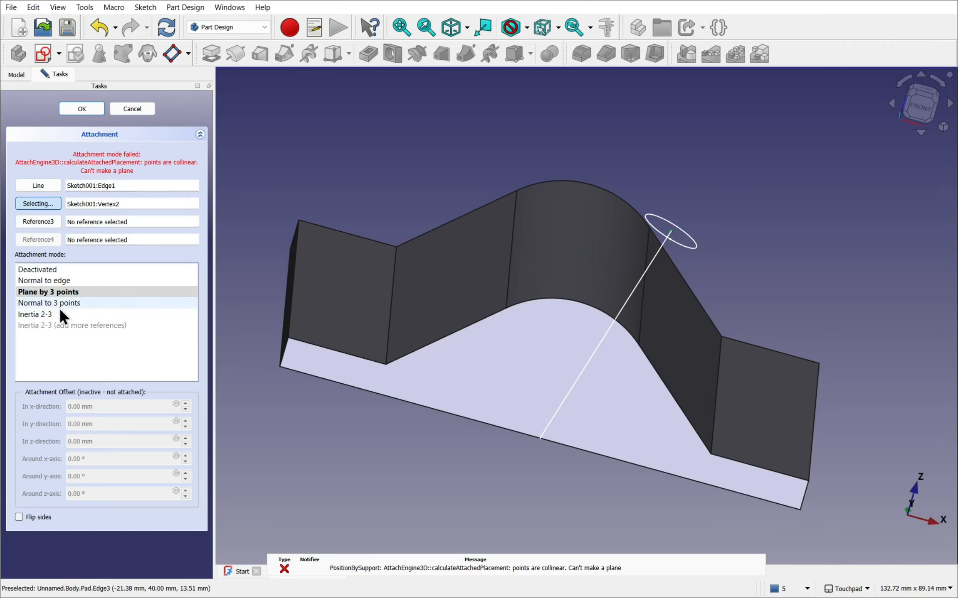
left_click(47, 291)
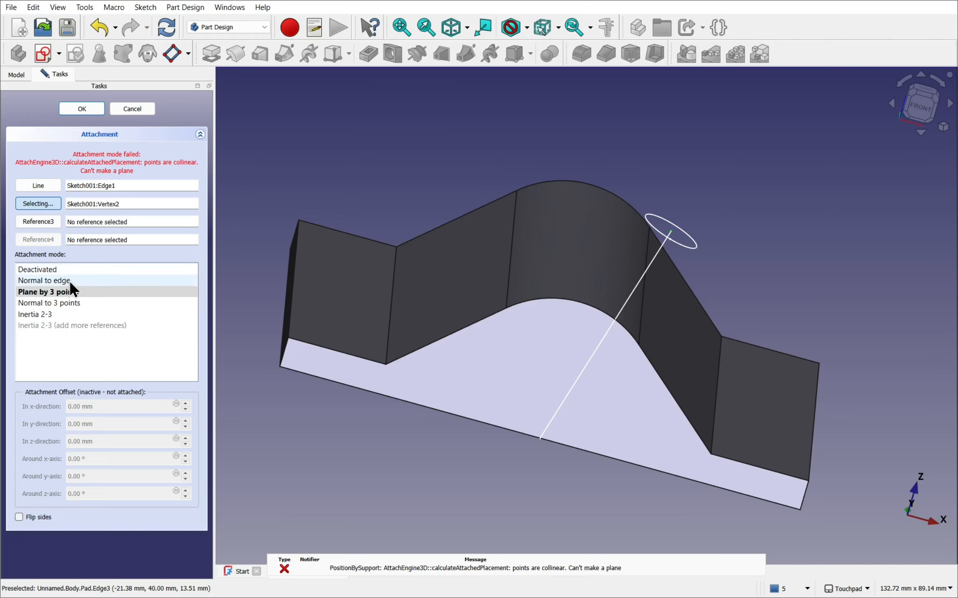
left_click(43, 280)
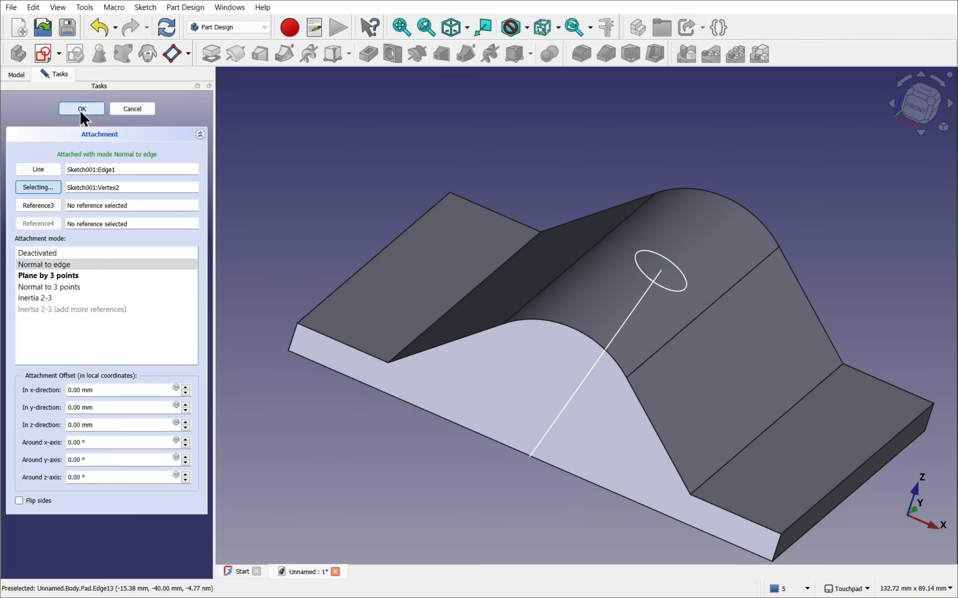
- Confirm the attachment and shorten Sketch001's line so the circle sits just above the ridge
left_click(81, 109)
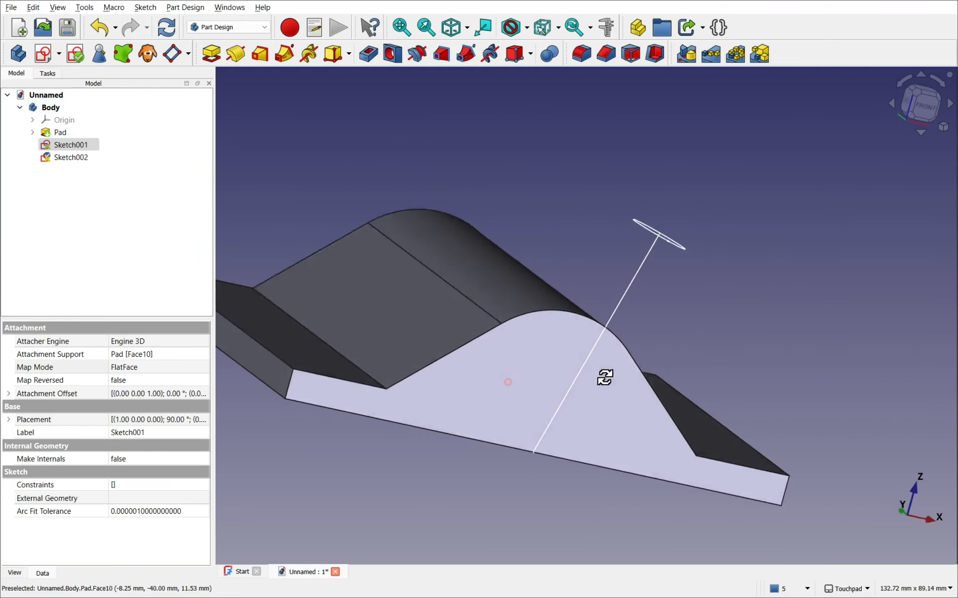
left_click(71, 157)
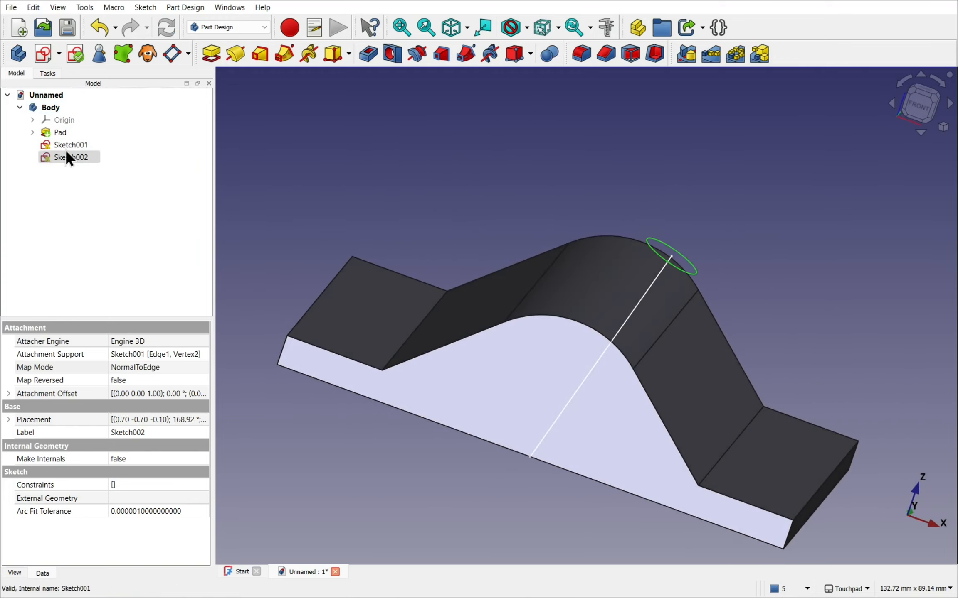
left_click(70, 144)
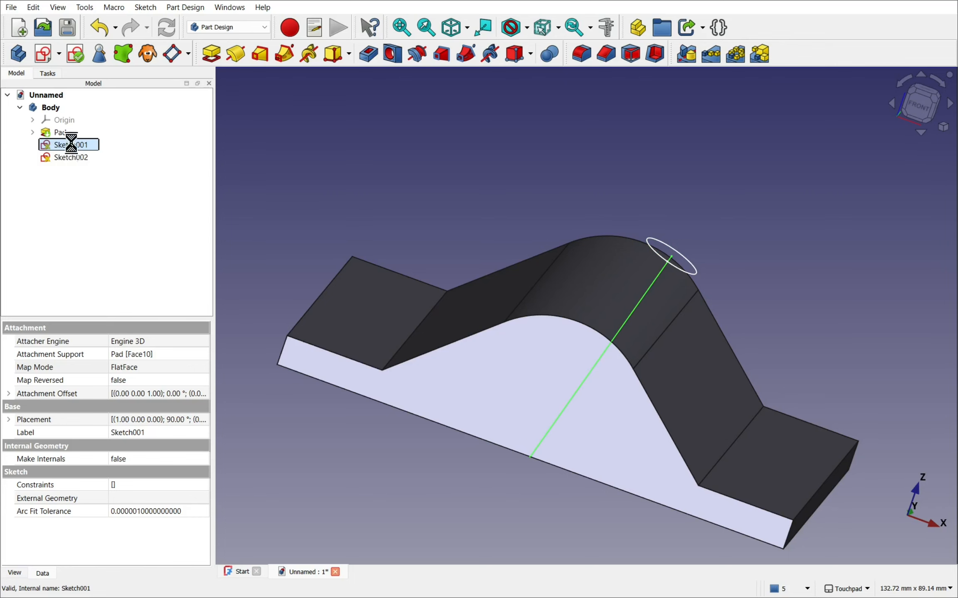
double_click(69, 144)
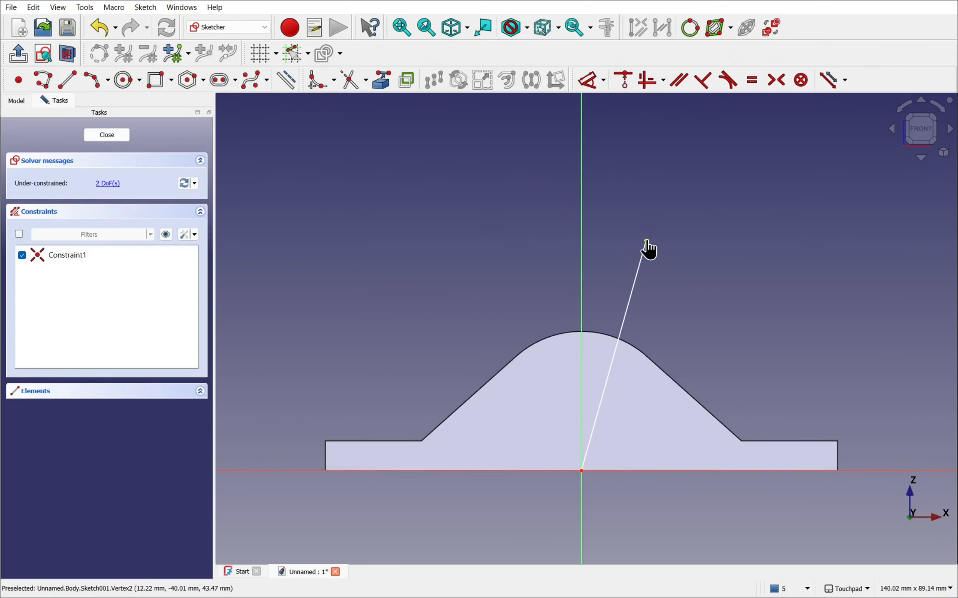
left_click_drag(646, 244, 621, 312)
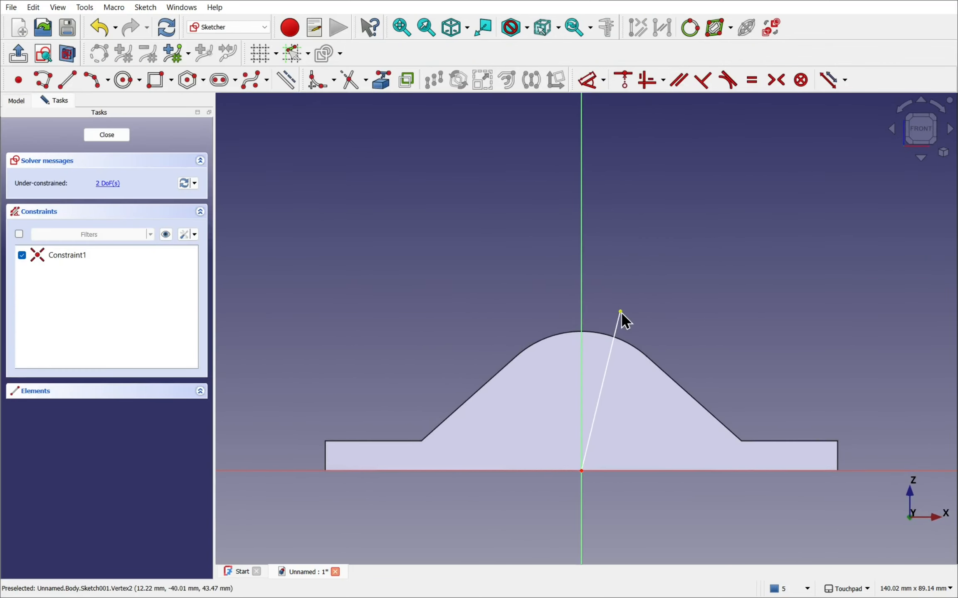
left_click(106, 135)
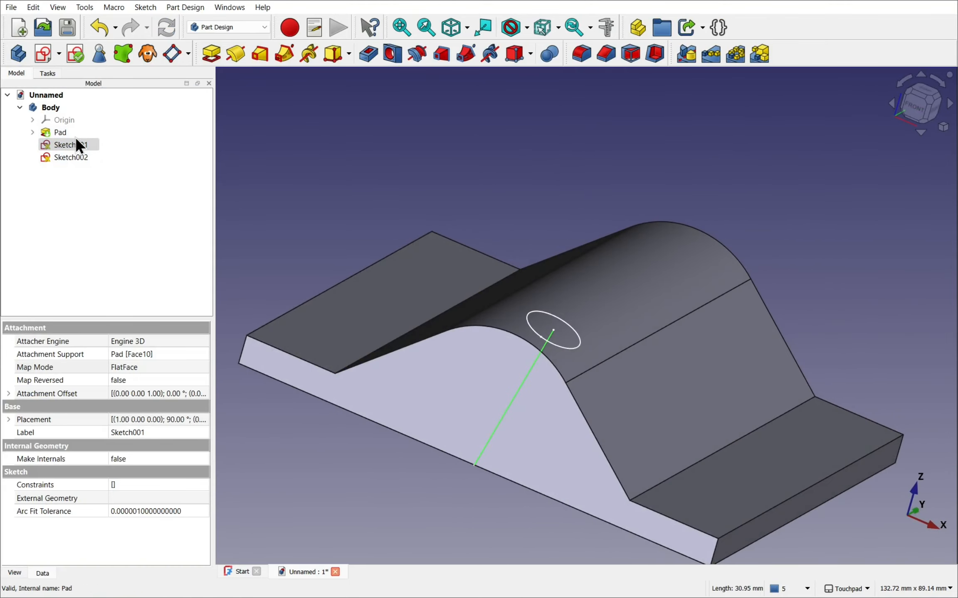
left_click(9, 393)
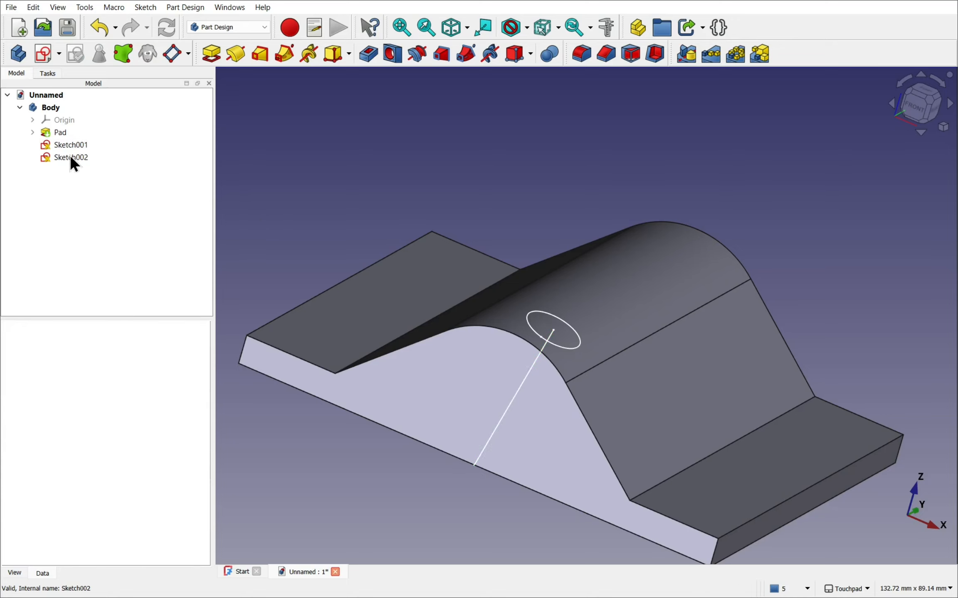
- Offset Sketch002's attachment by -25 mm in x and 5 mm in z onto the curved ridge
left_click(71, 157)
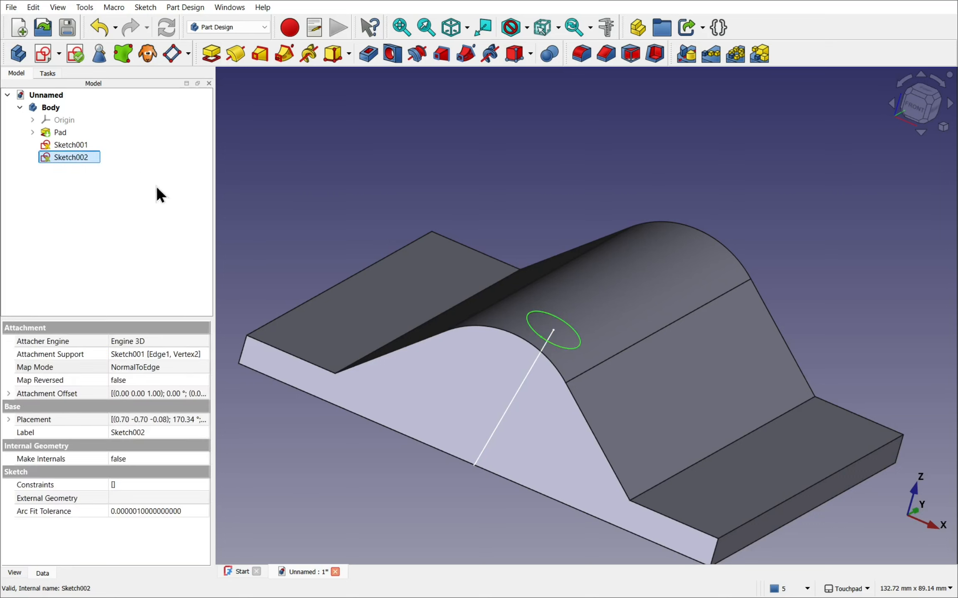
mouse_move(169, 379)
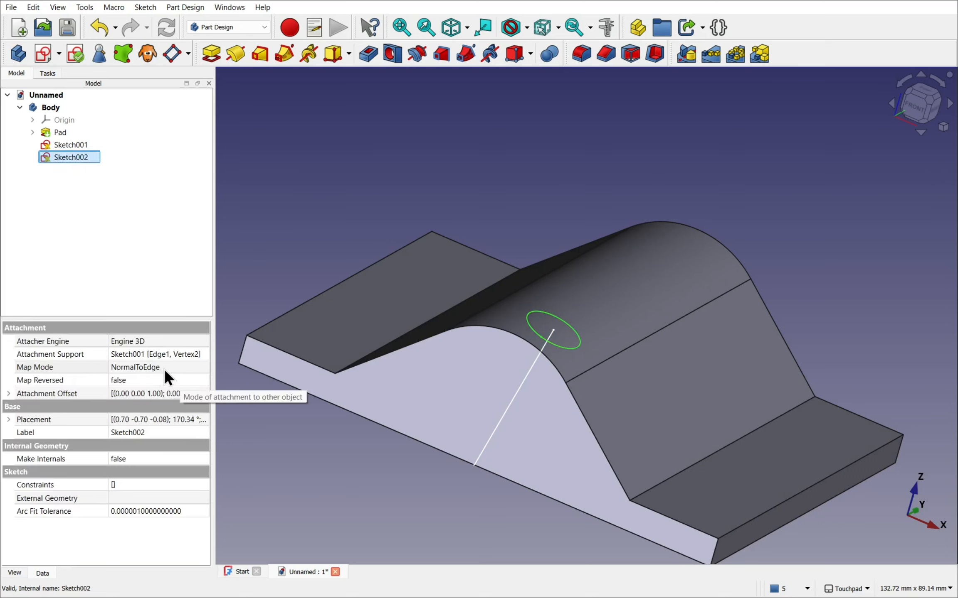
left_click(61, 367)
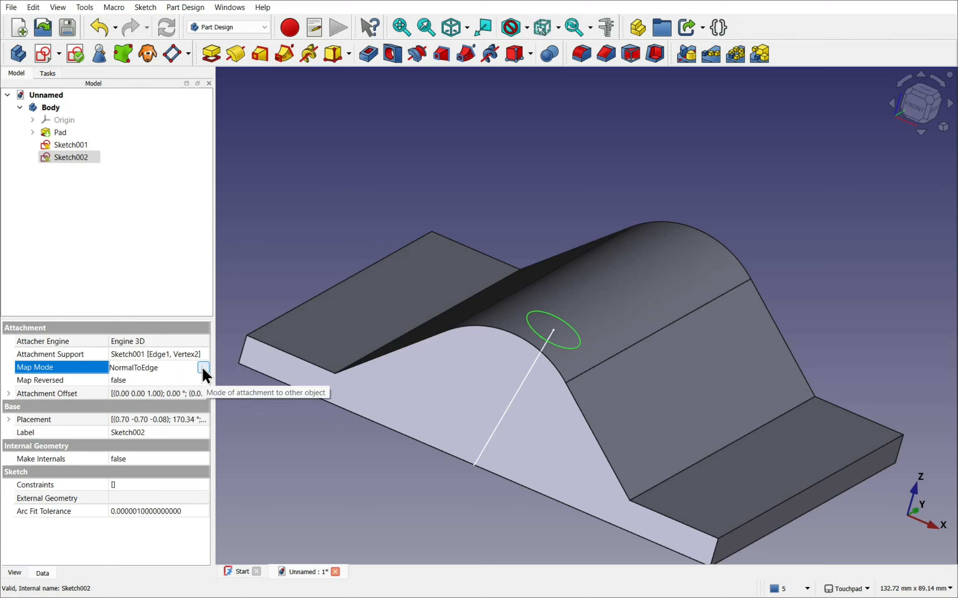
left_click(204, 367)
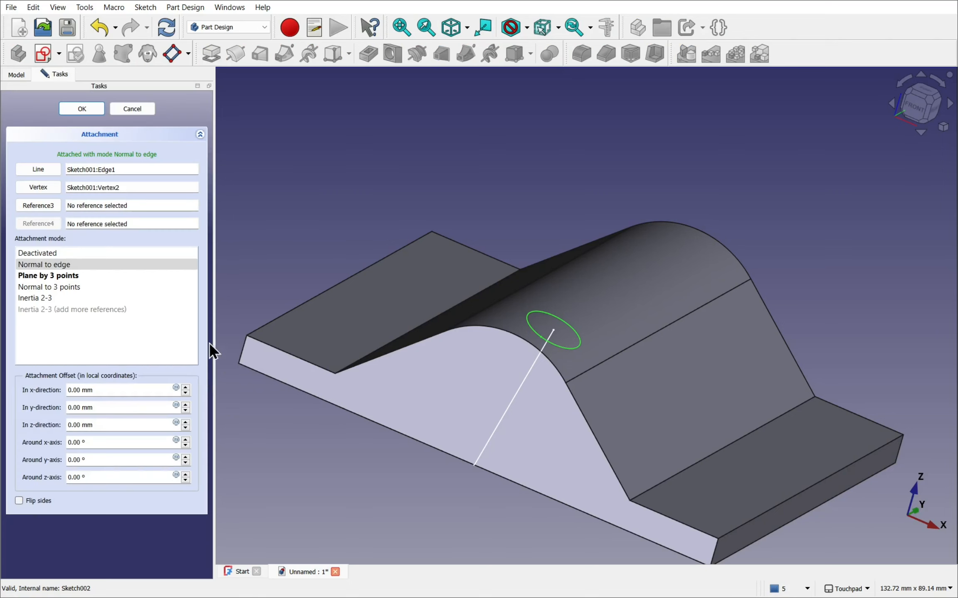
mouse_move(49, 351)
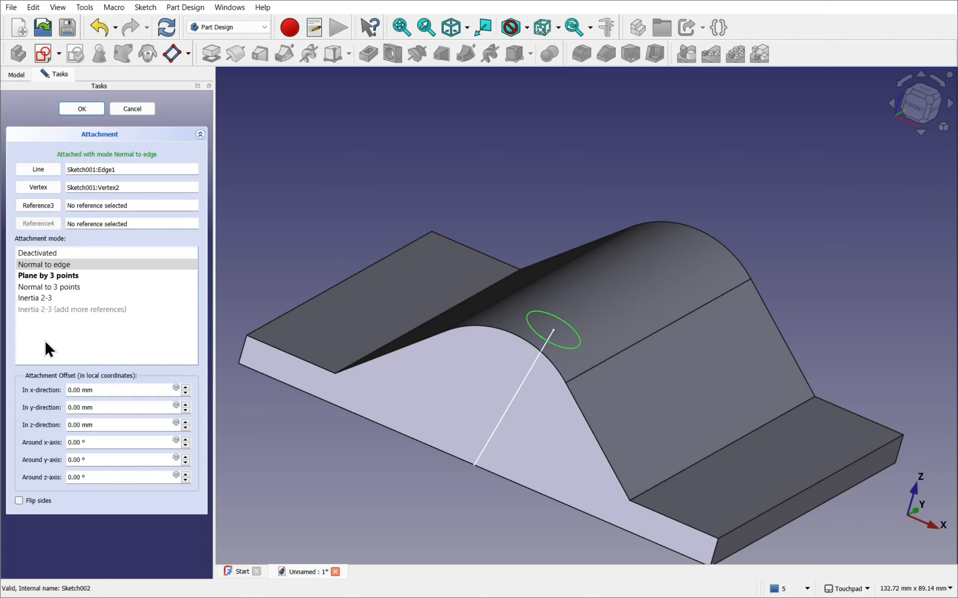
mouse_move(86, 188)
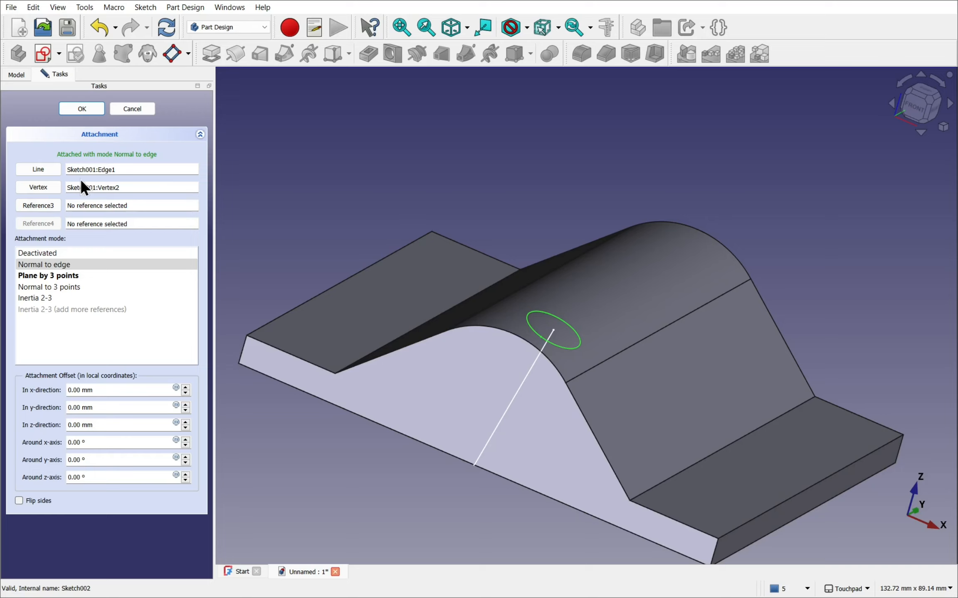
mouse_move(197, 222)
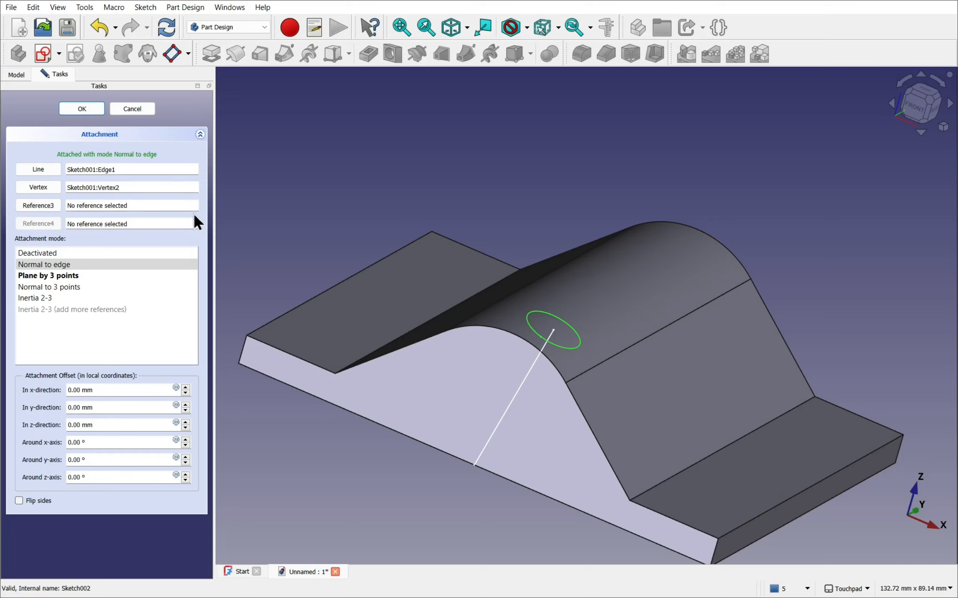
mouse_move(56, 409)
type("-25")
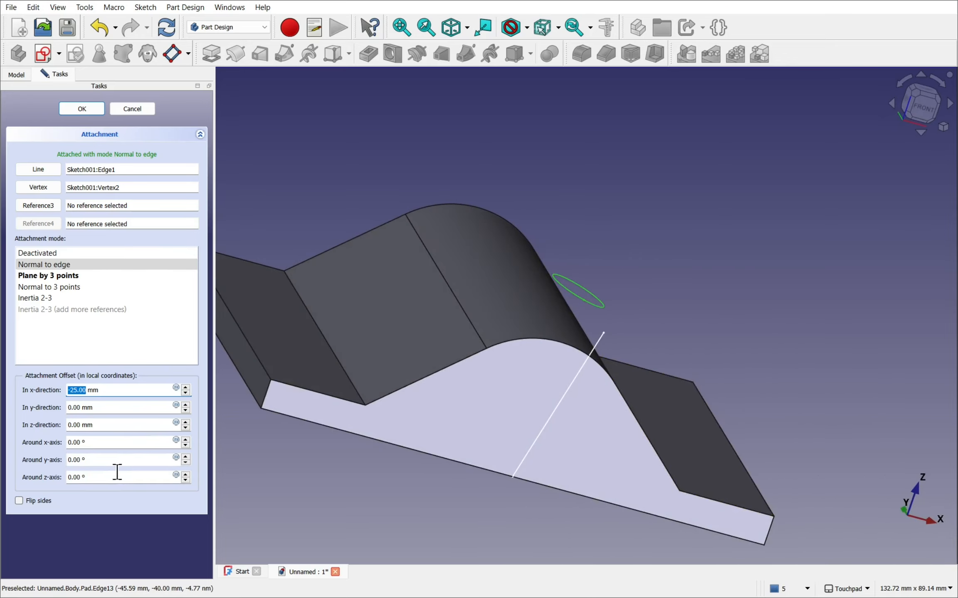
mouse_move(187, 434)
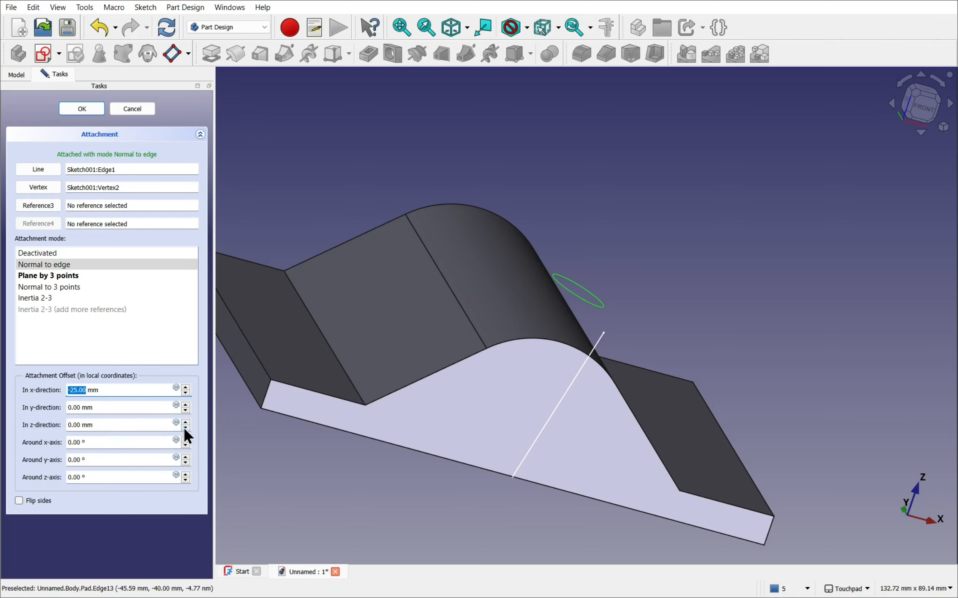
left_click(116, 425)
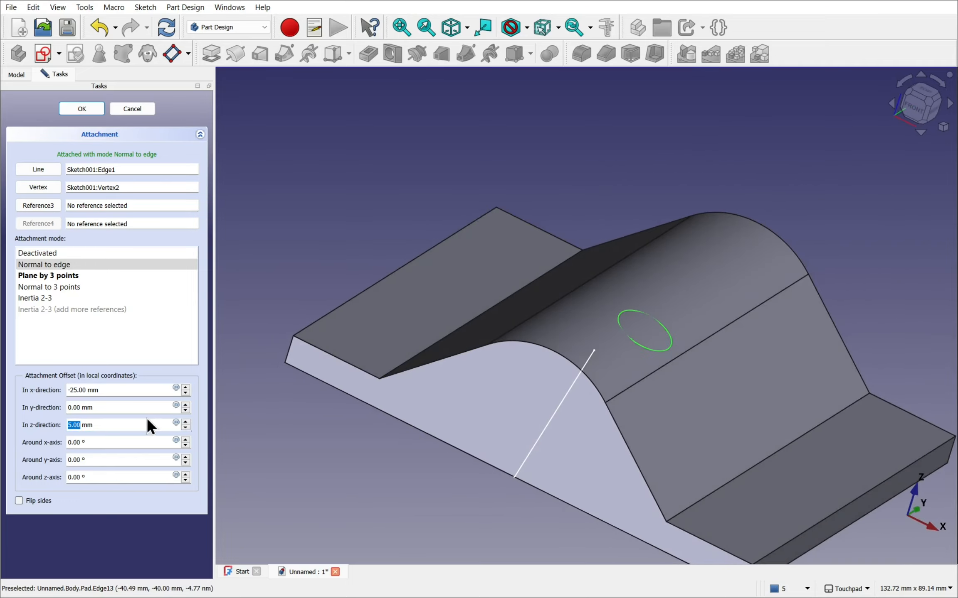
mouse_move(82, 109)
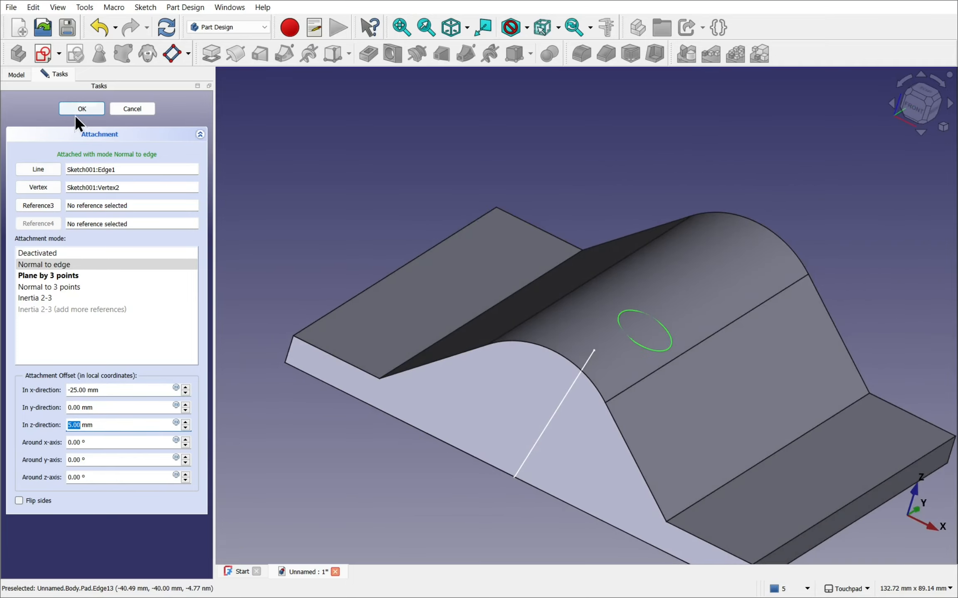
- Confirm the offset and start a Two dimensions pocket from the circle sketch
left_click(81, 108)
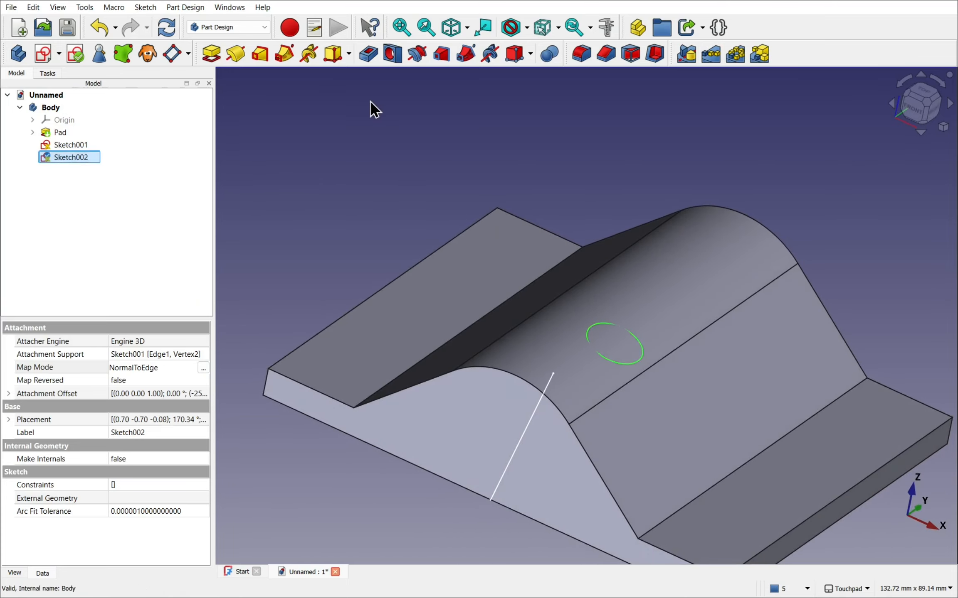
left_click(367, 53)
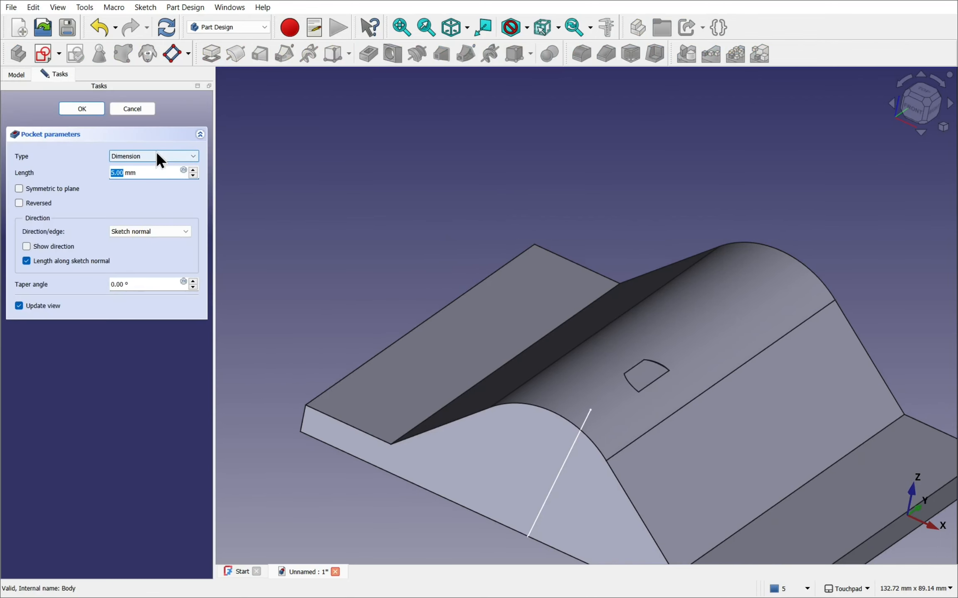
left_click(153, 156)
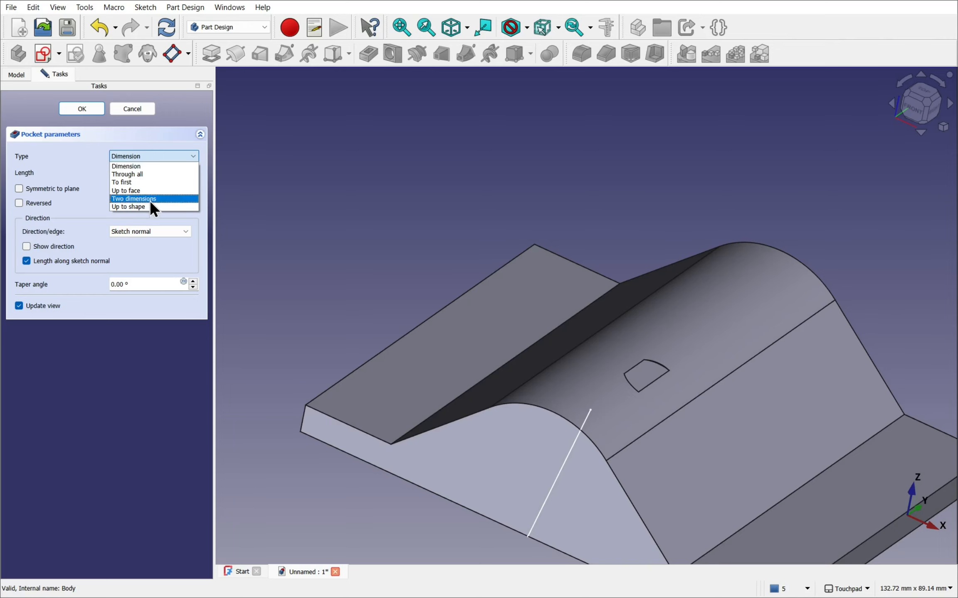
left_click(133, 198)
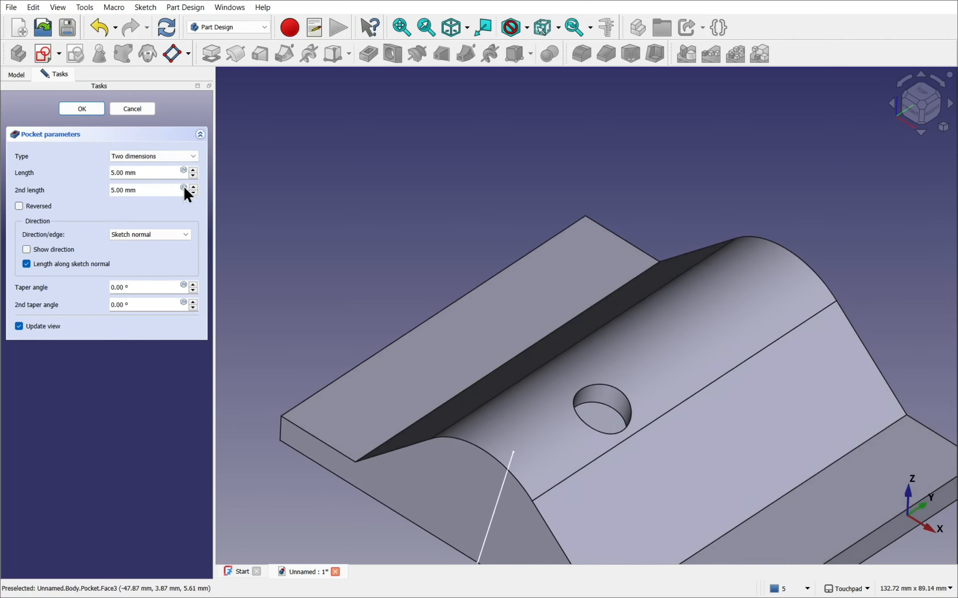
- Set the pocket lengths to 4 mm and 2 mm, previewing a shallow hole in the ridge
left_click(192, 176)
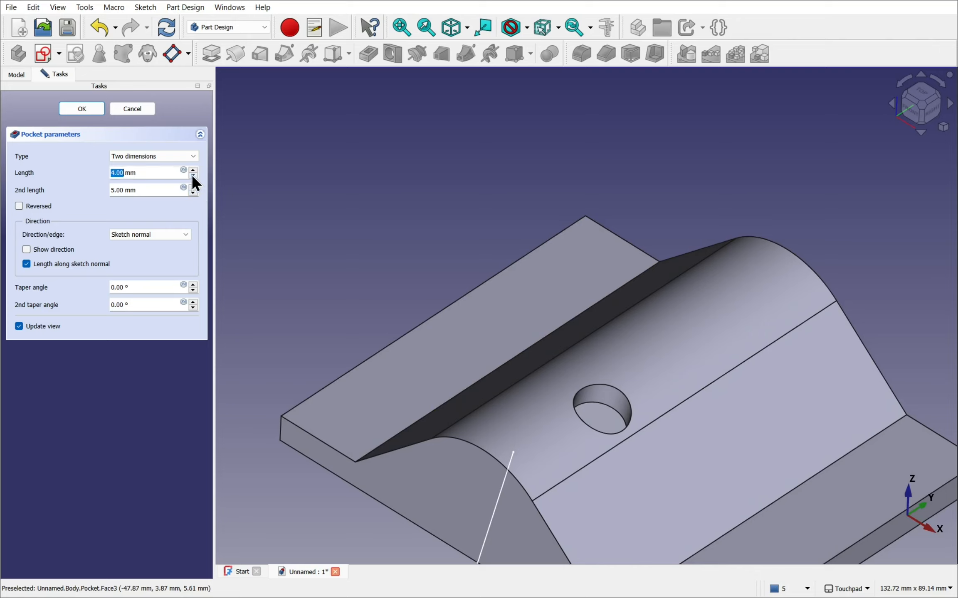
left_click(192, 176)
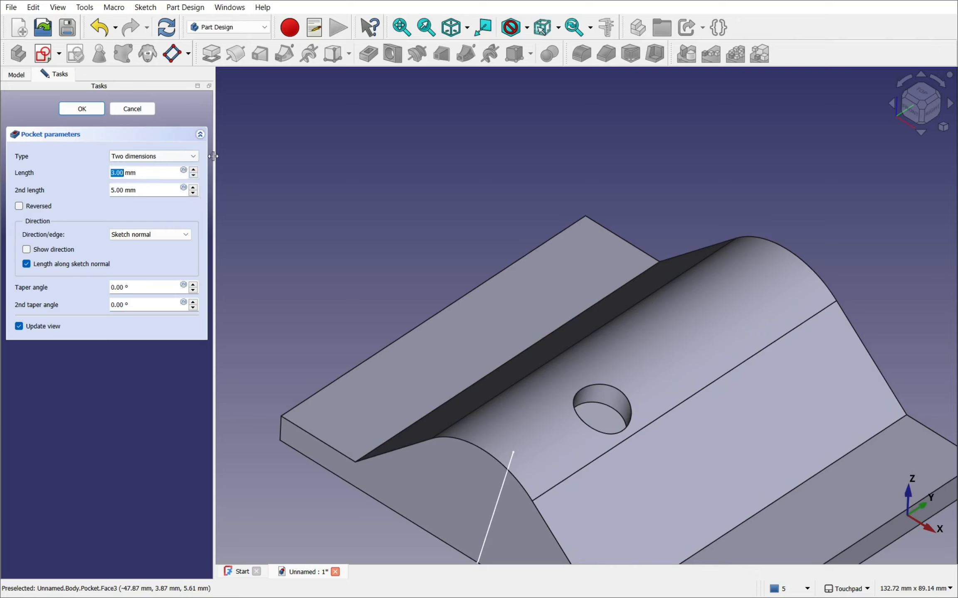
left_click(193, 170)
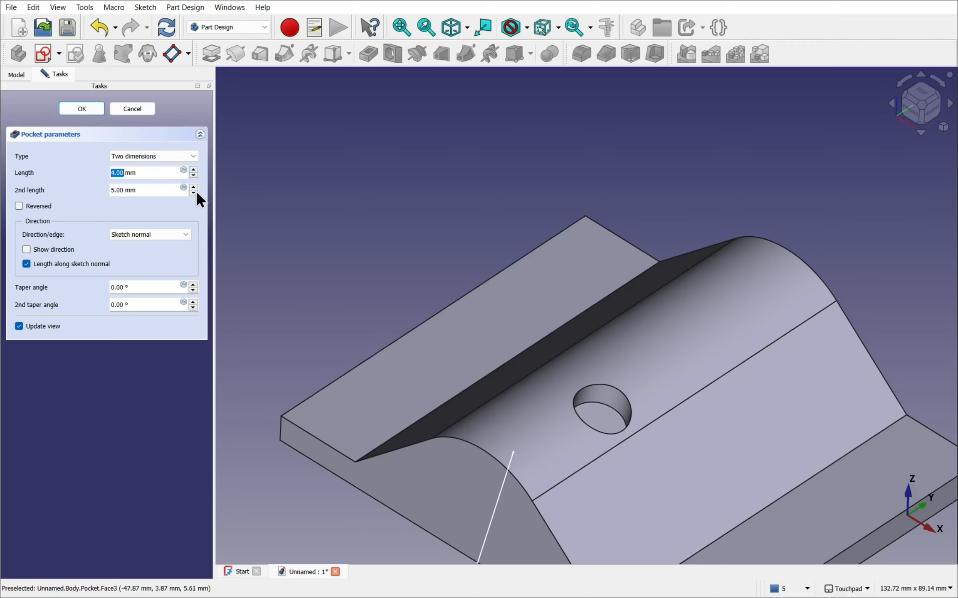
left_click(192, 193)
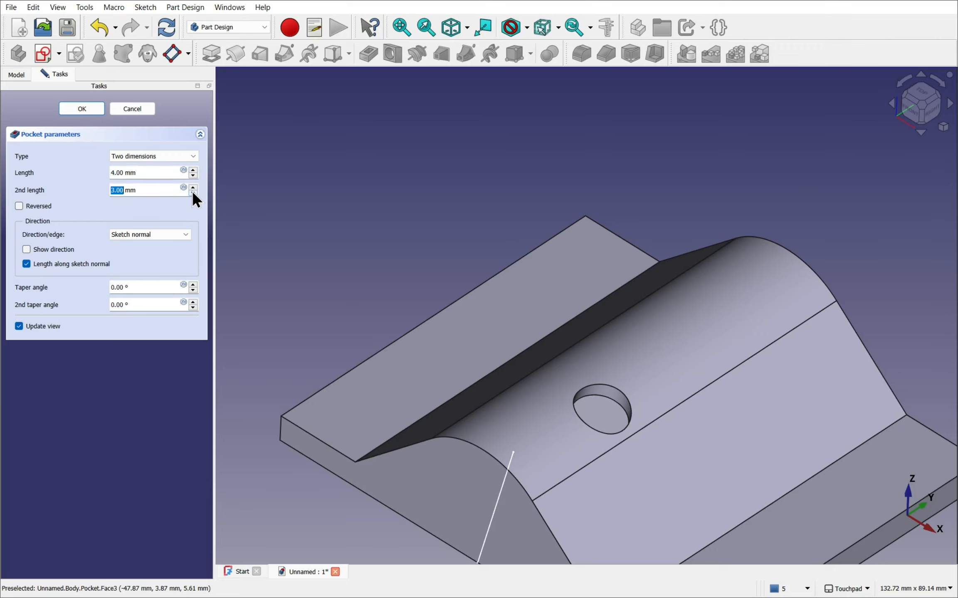
left_click(192, 193)
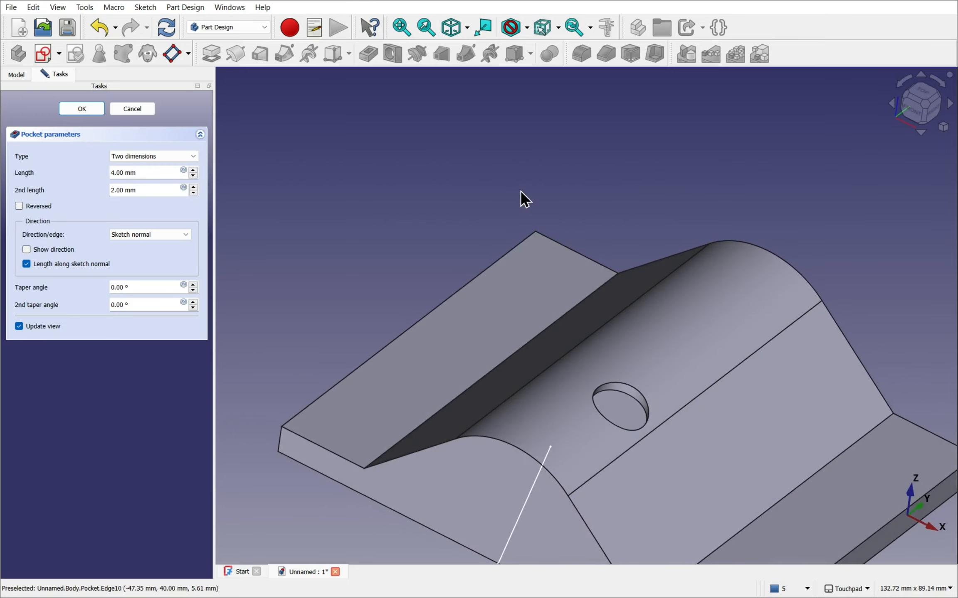
mouse_move(620, 411)
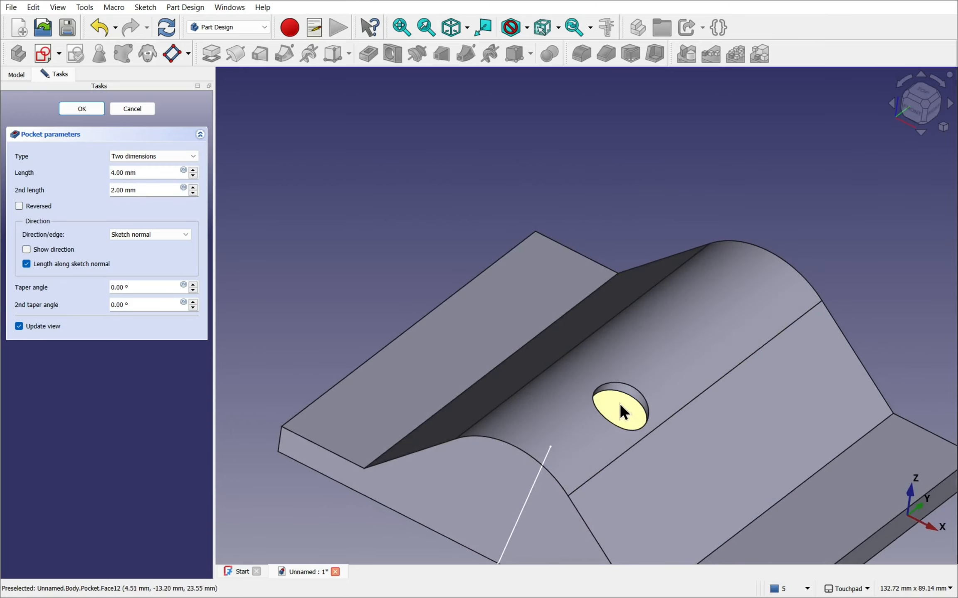
- Change the pocket to Through all, symmetric to plane, so the hole passes through the ridge
left_click(153, 156)
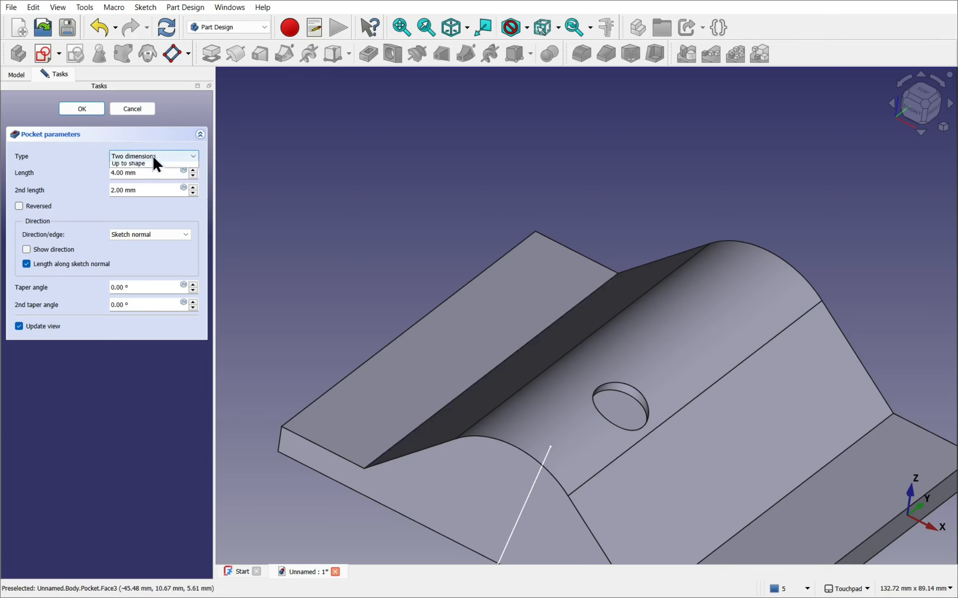
left_click(153, 155)
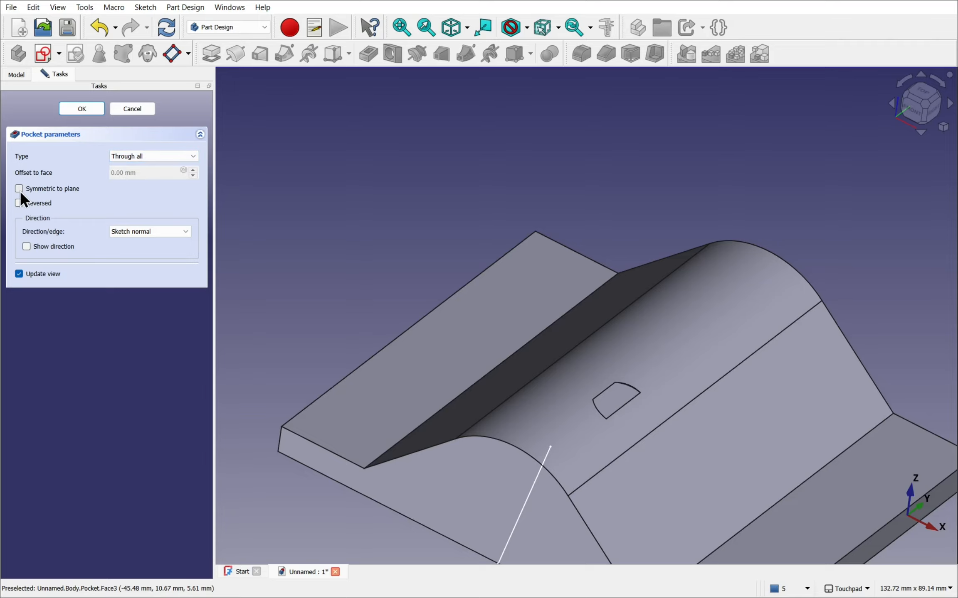
left_click(19, 188)
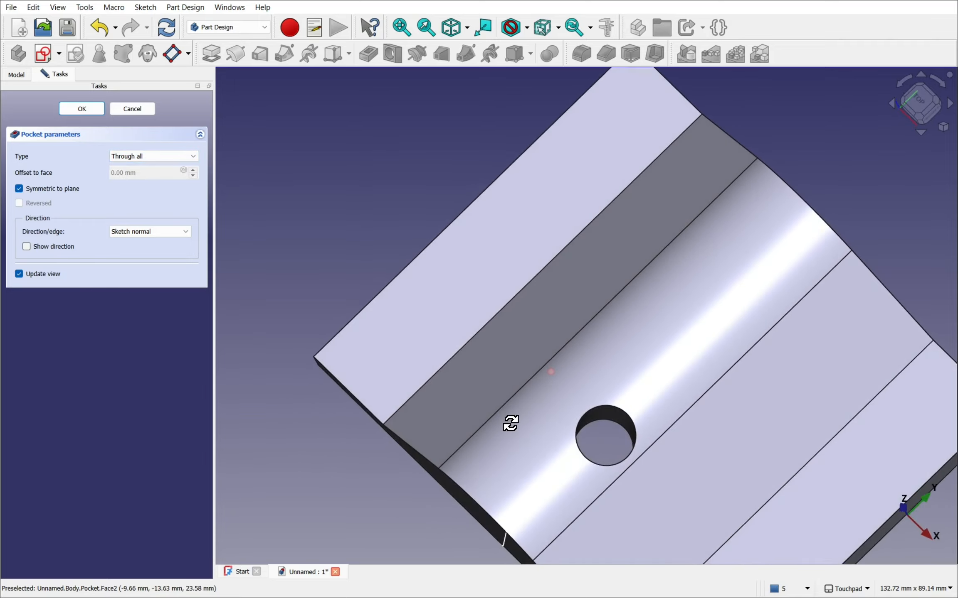
mouse_move(602, 435)
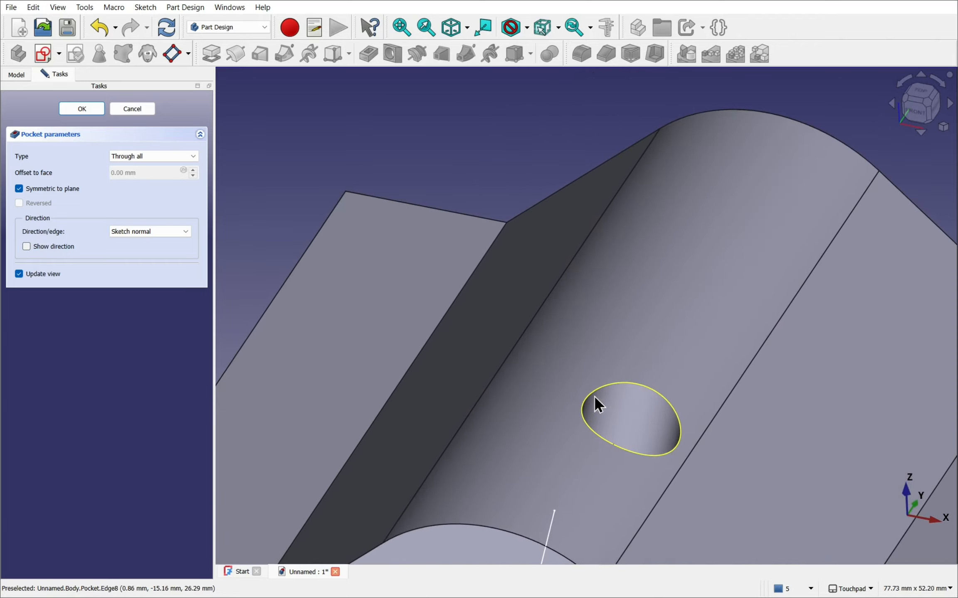
scroll("down", 3)
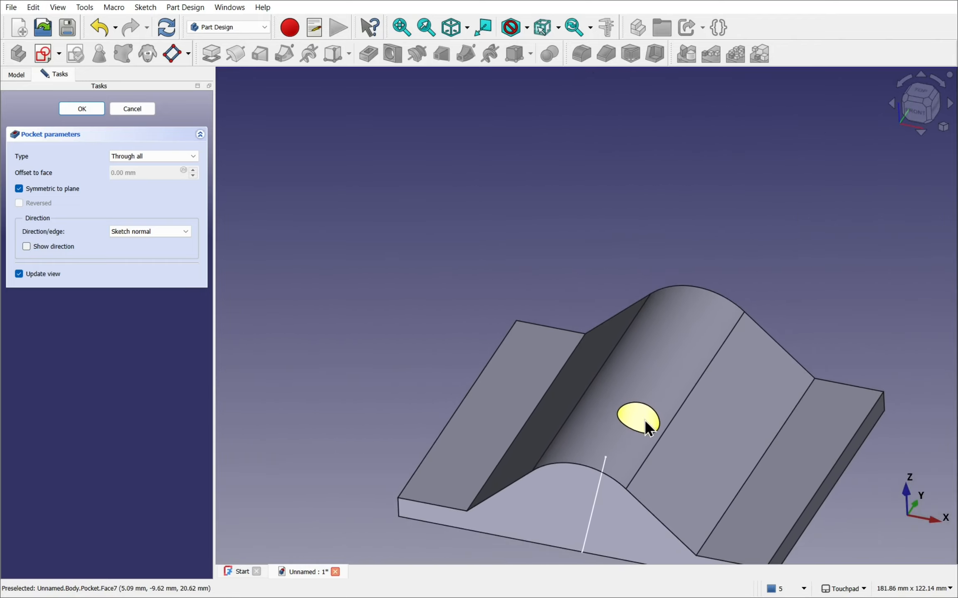